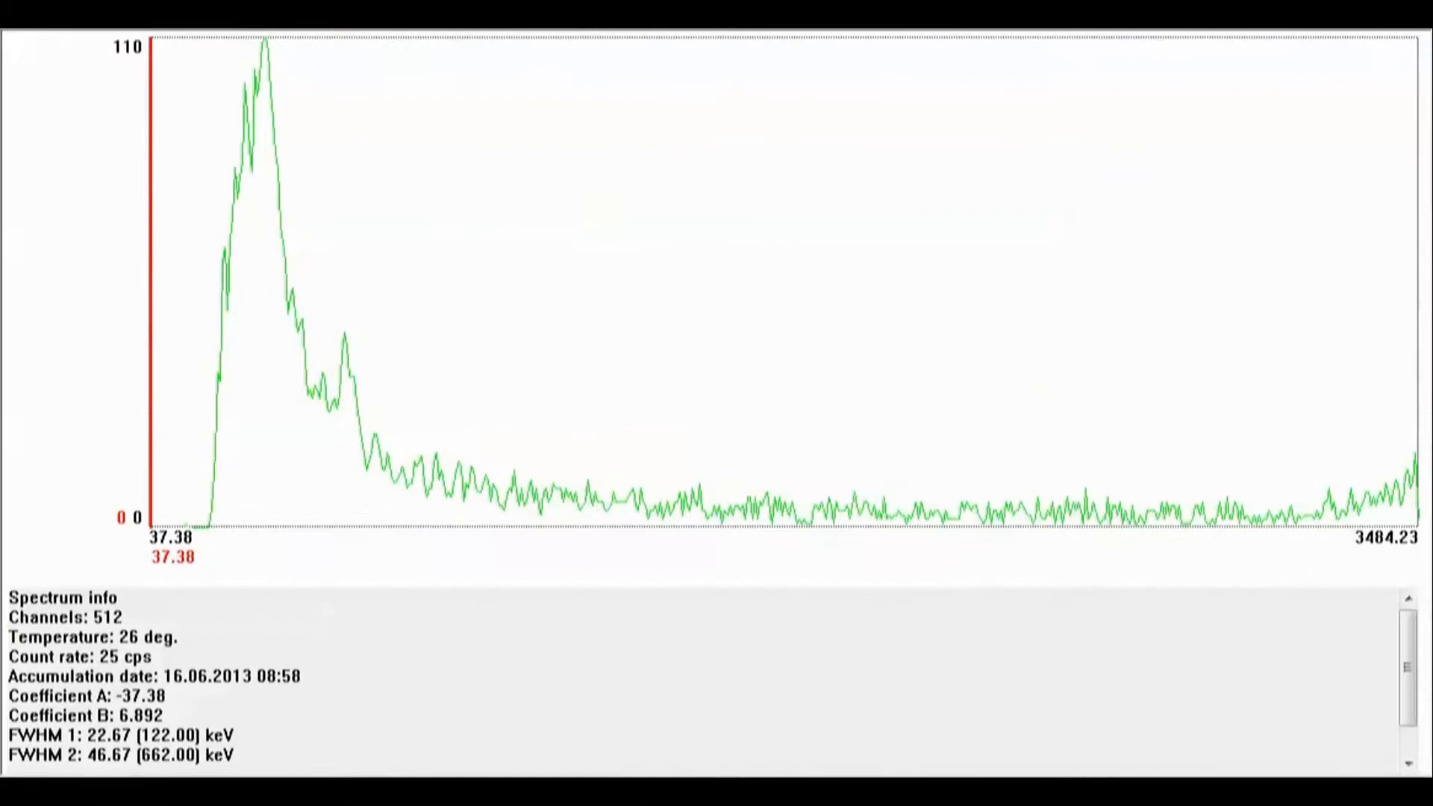
mouse_move(645, 177)
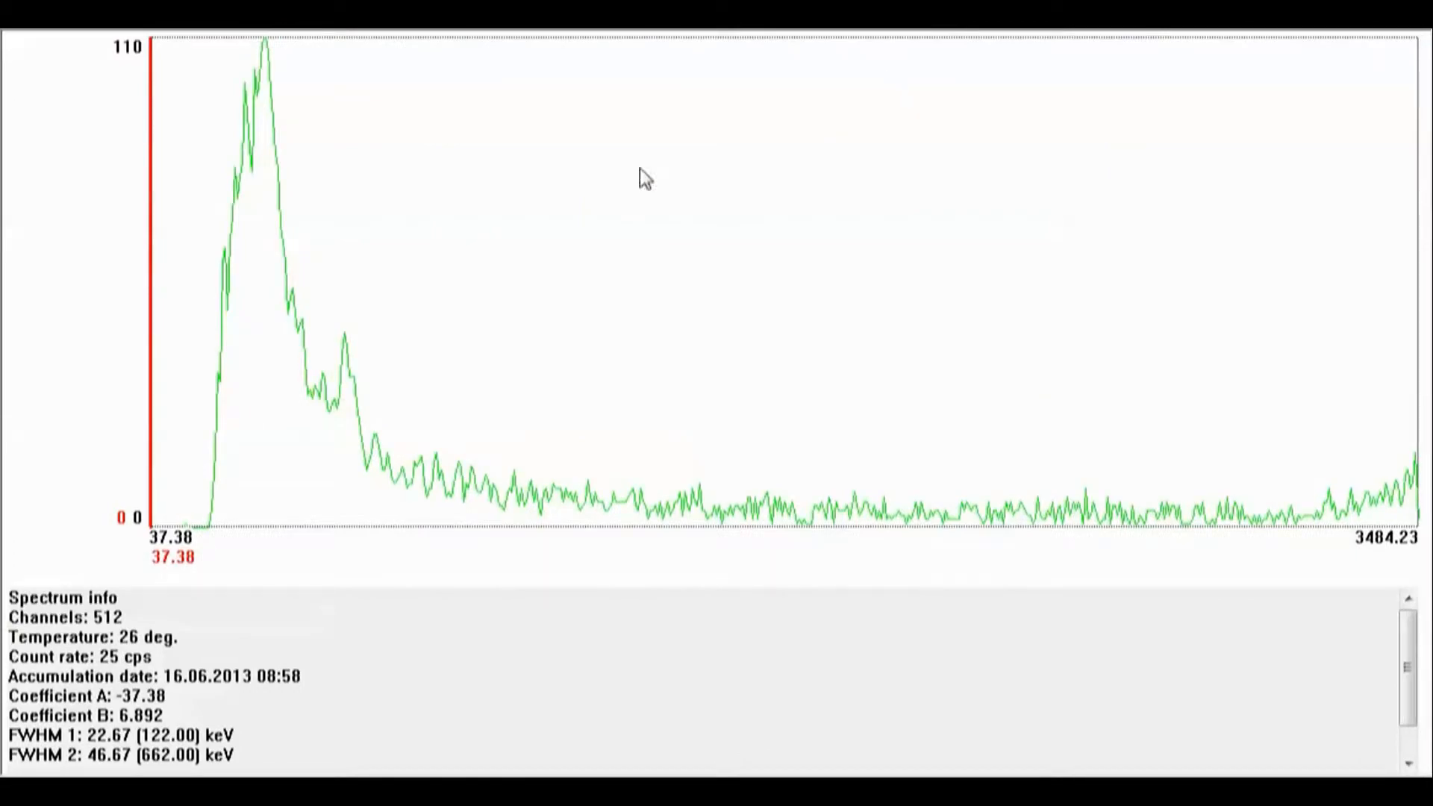
mouse_move(587, 191)
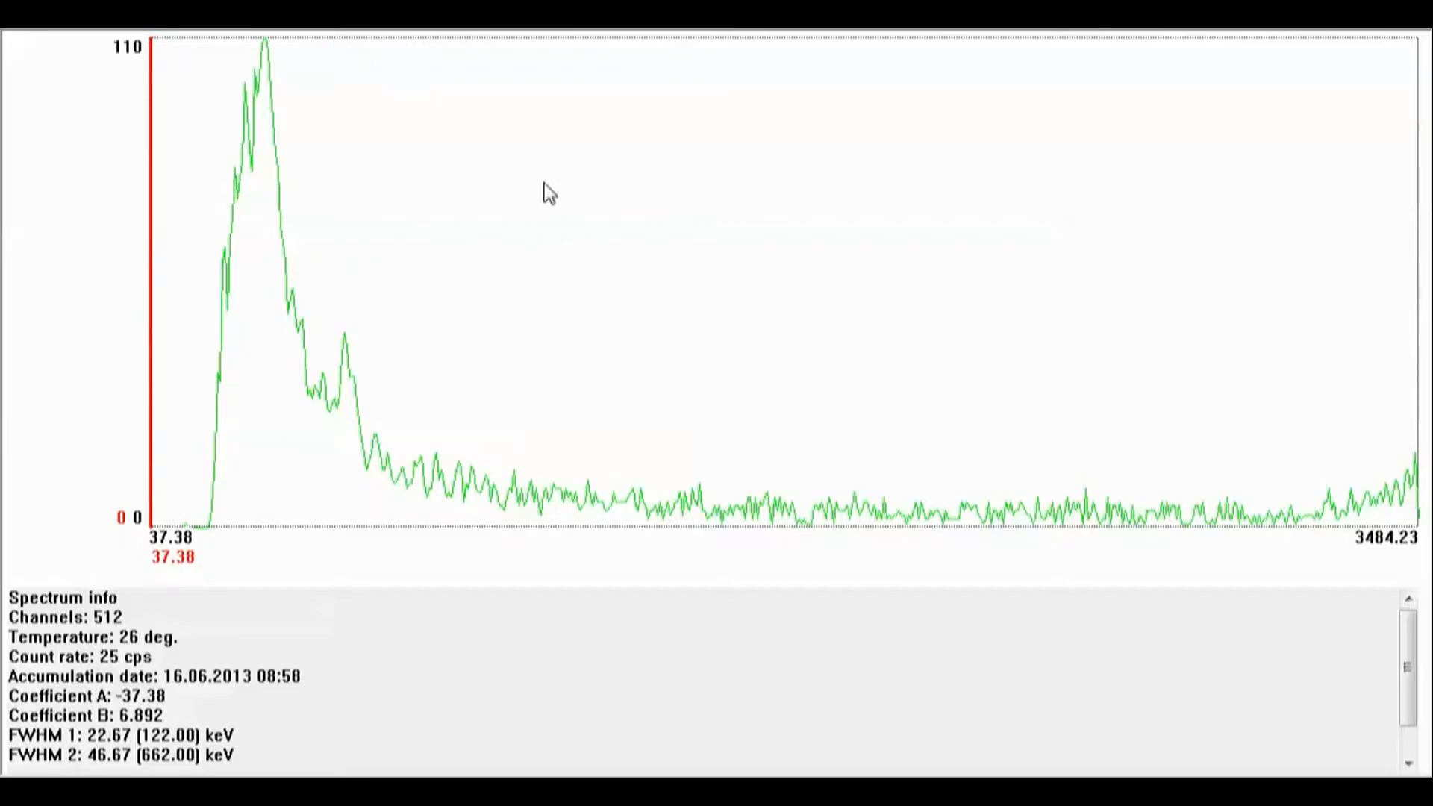
mouse_move(568, 203)
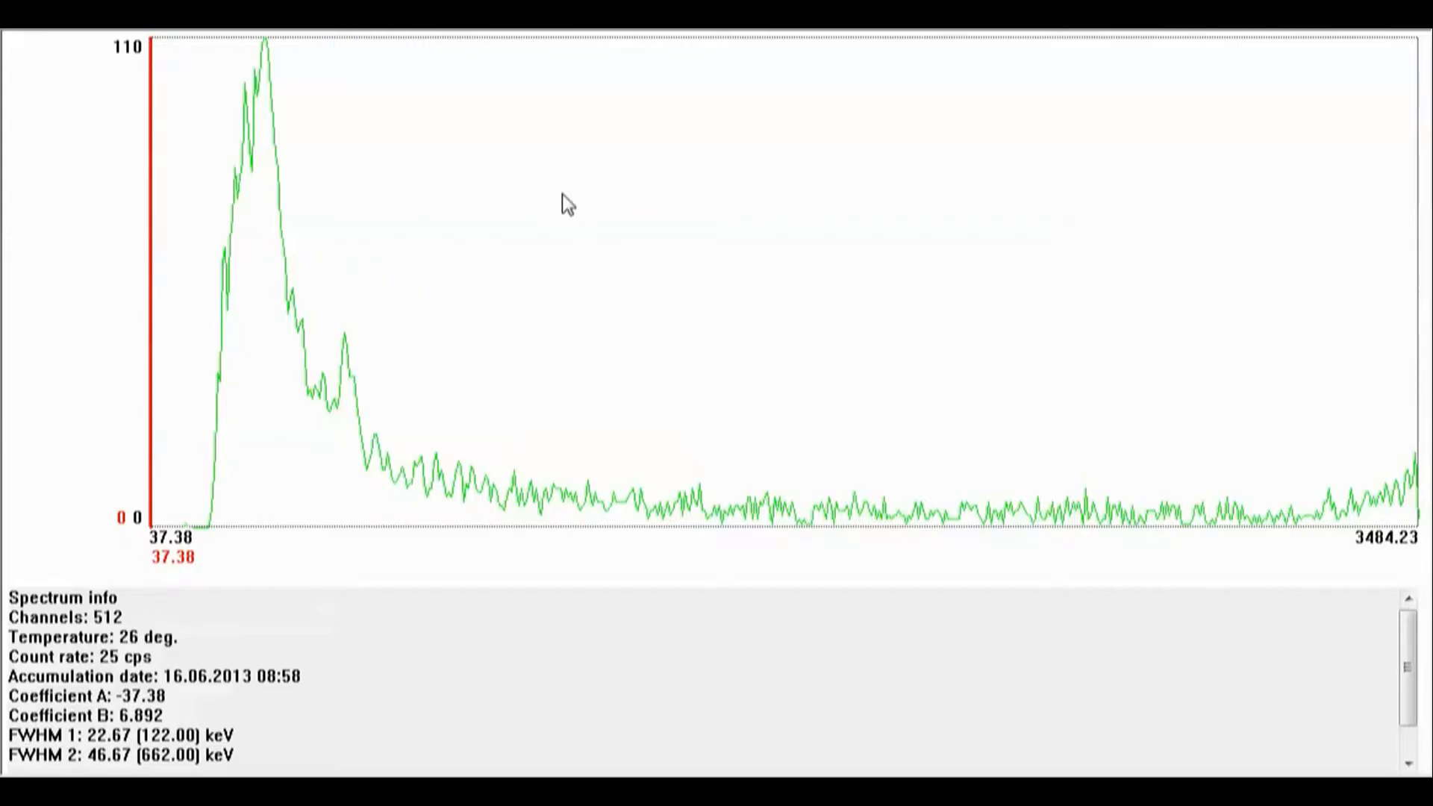
mouse_move(572, 203)
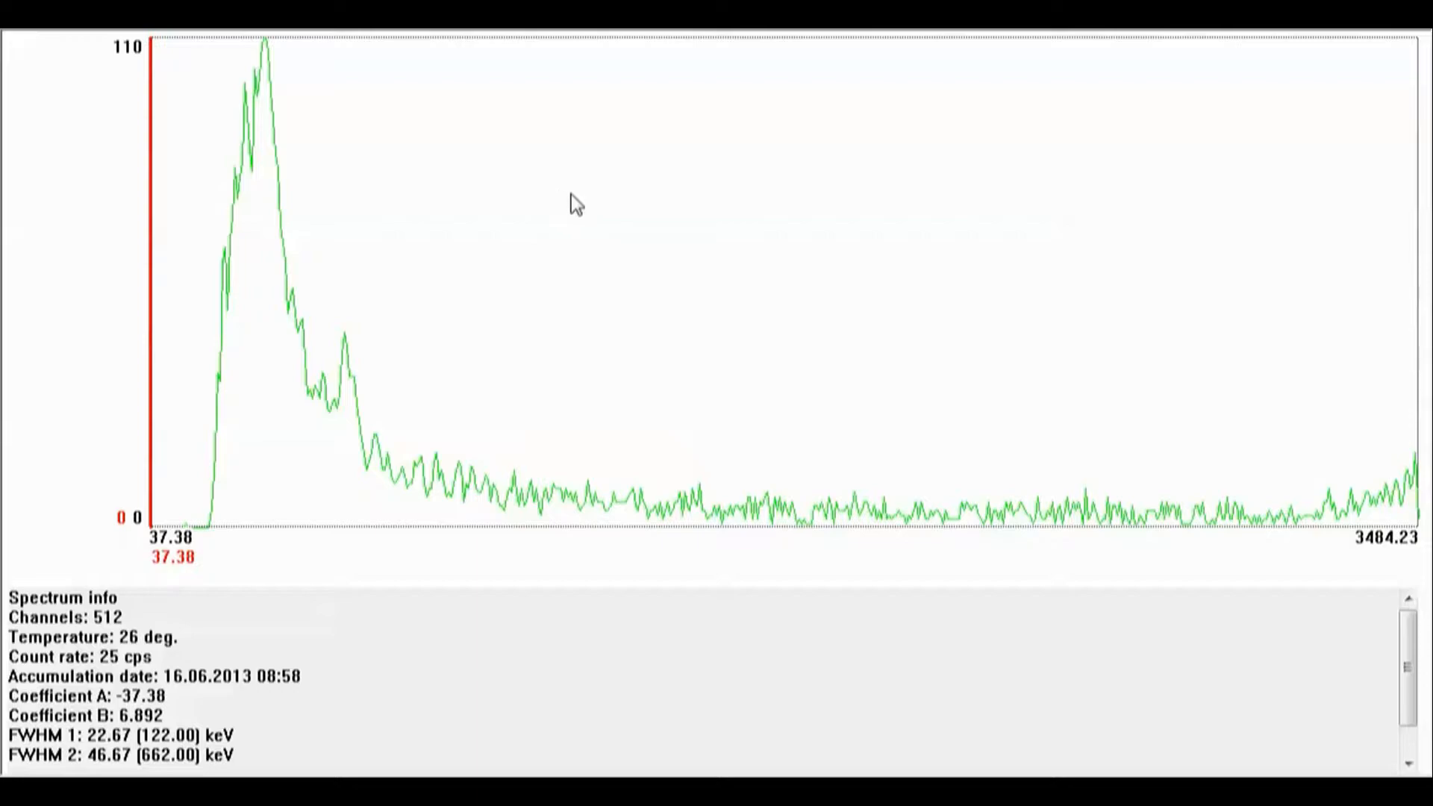
mouse_move(580, 234)
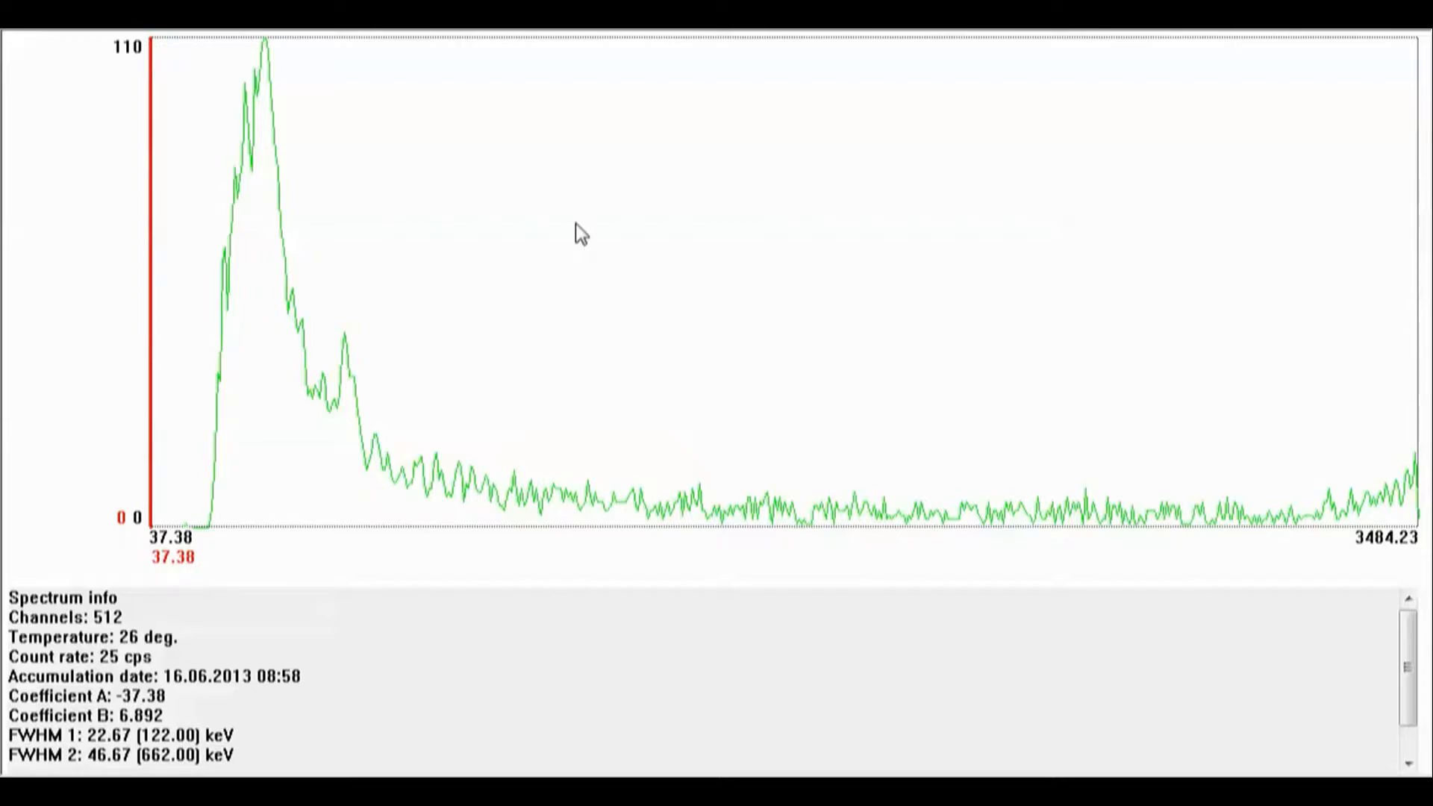
mouse_move(540, 245)
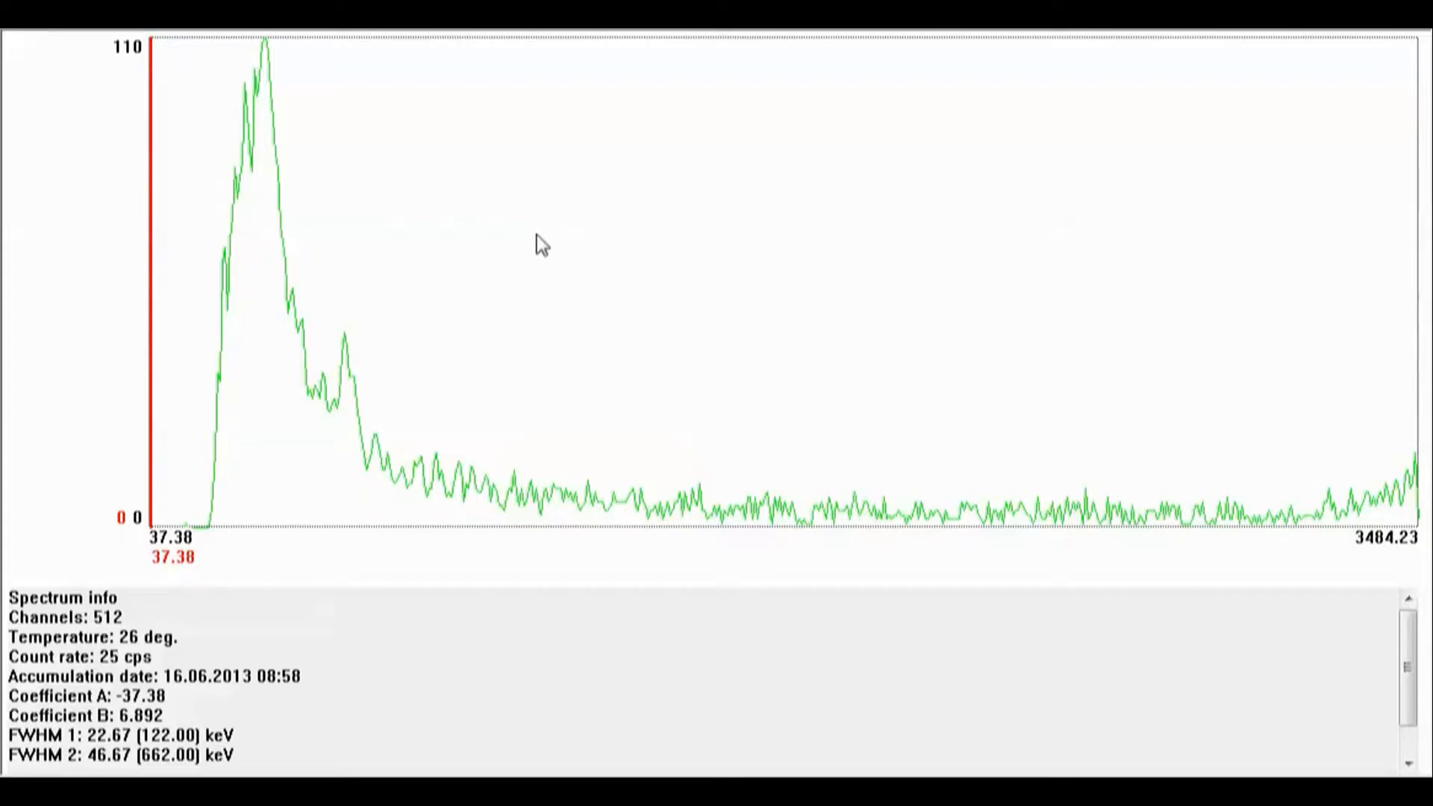
mouse_move(370, 353)
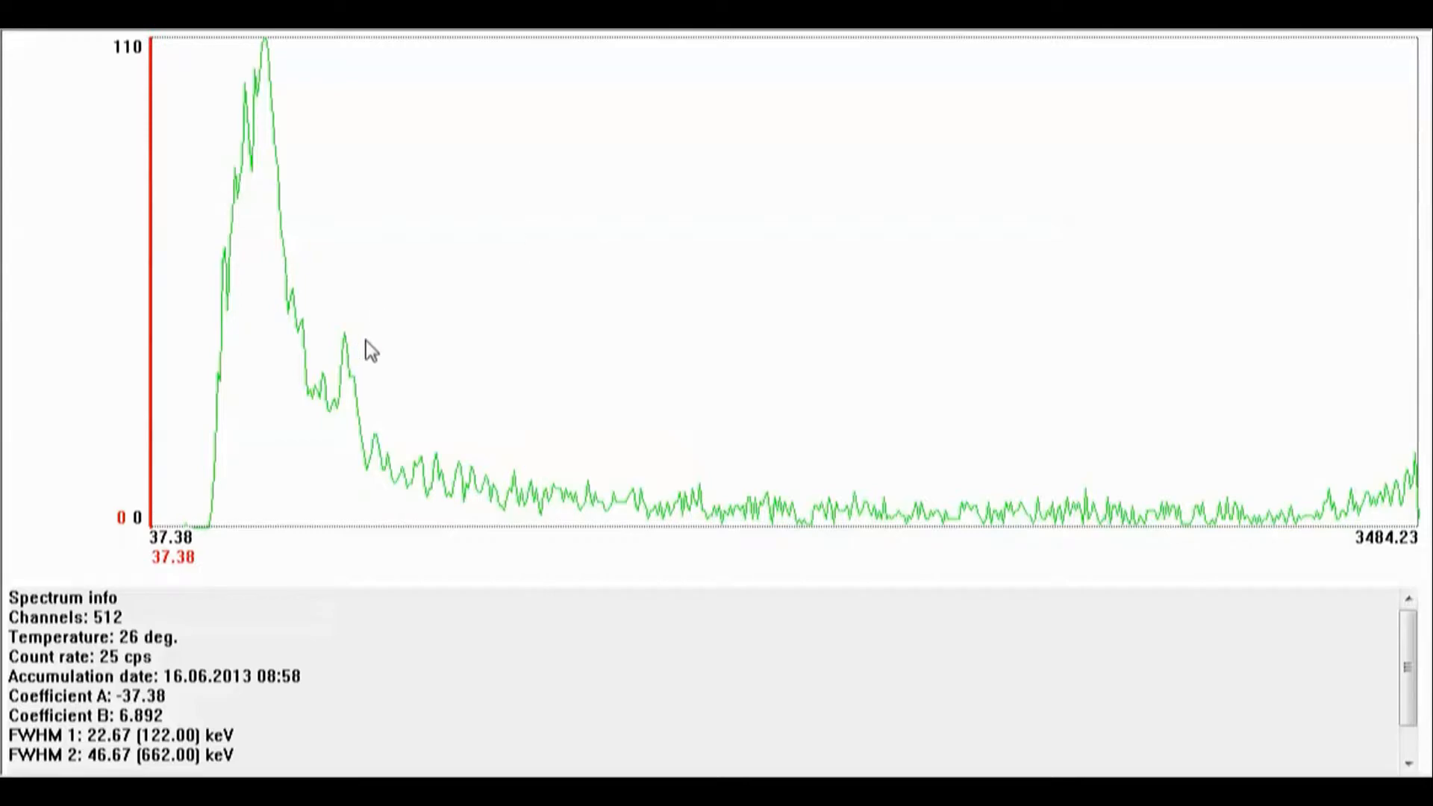
mouse_move(963, 397)
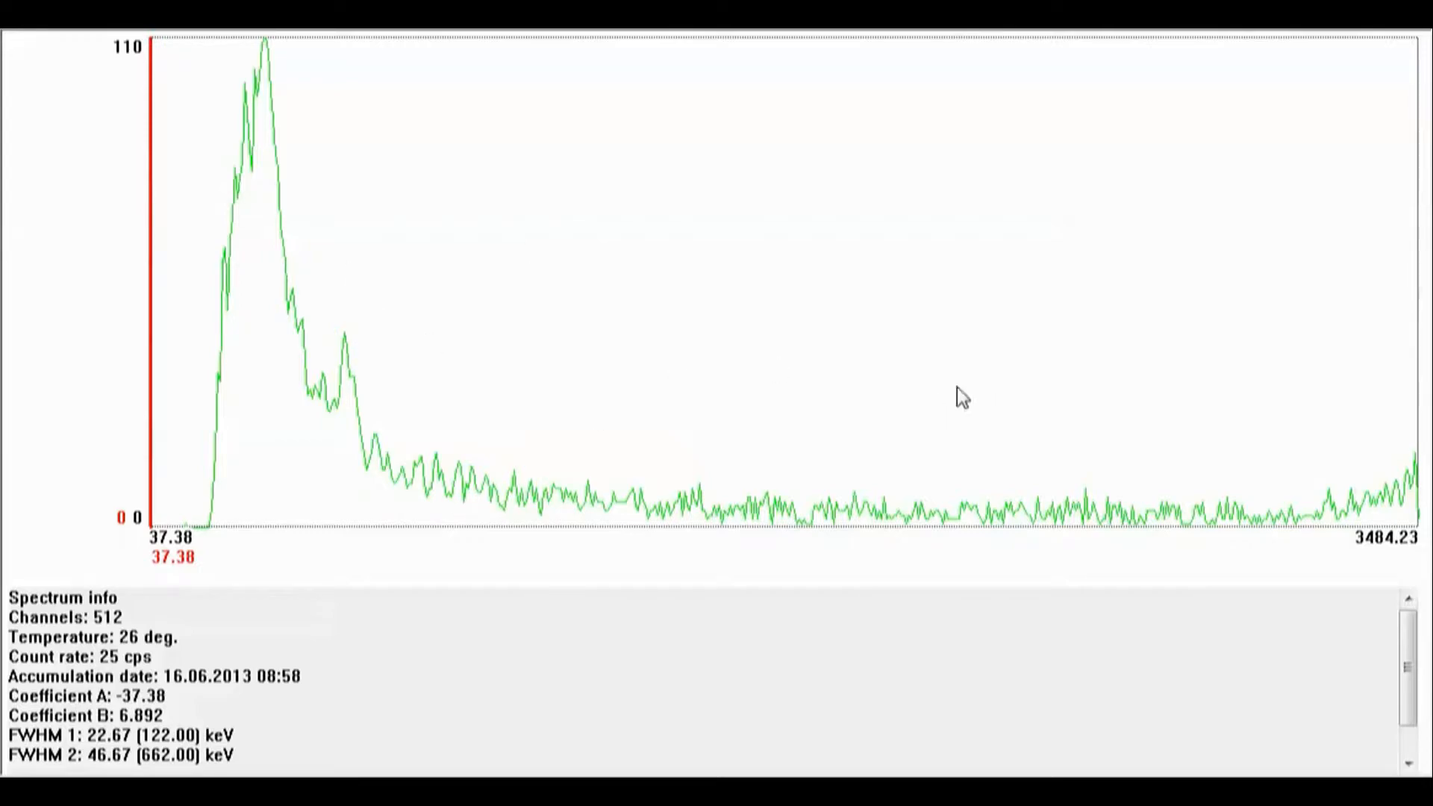
mouse_move(7, 491)
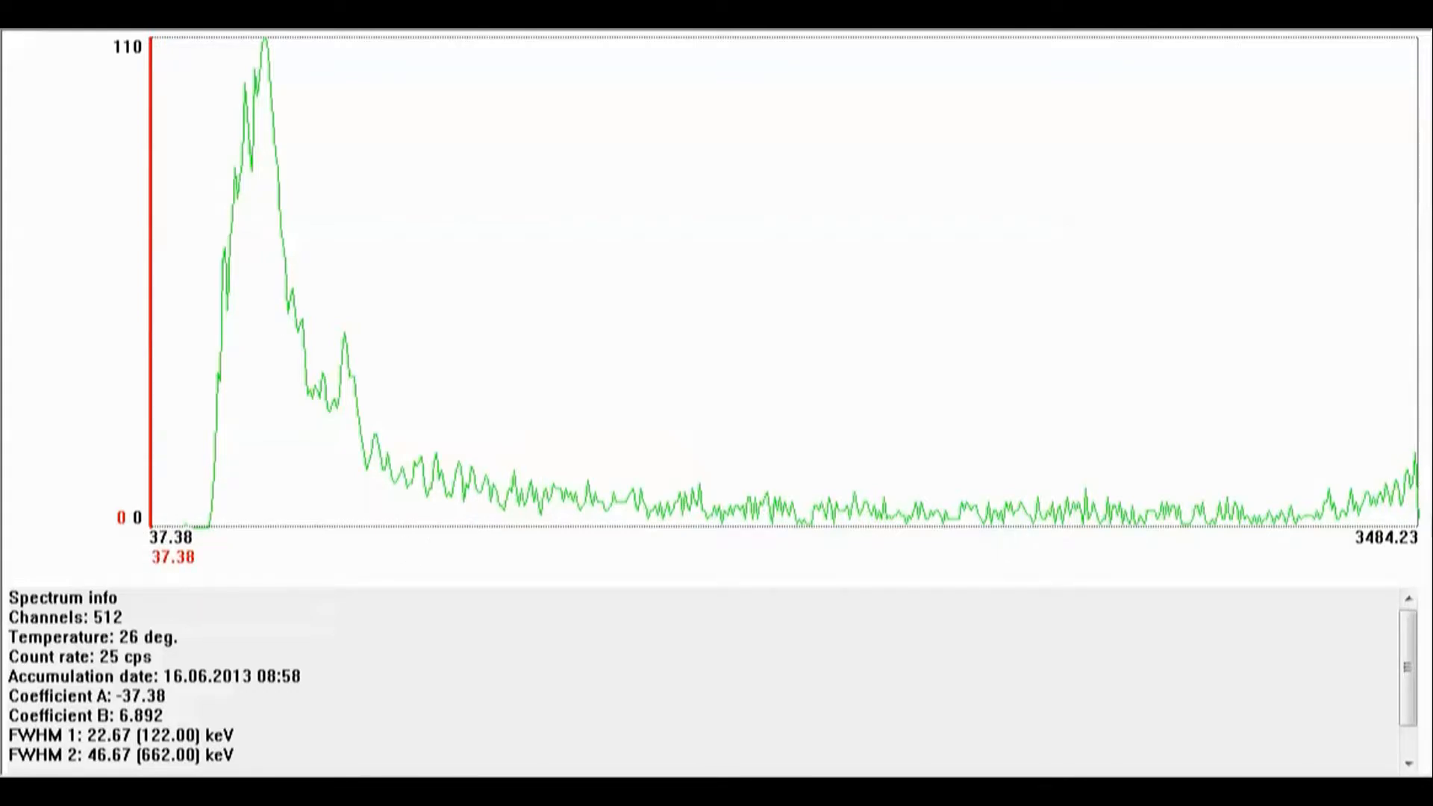
mouse_move(1361, 546)
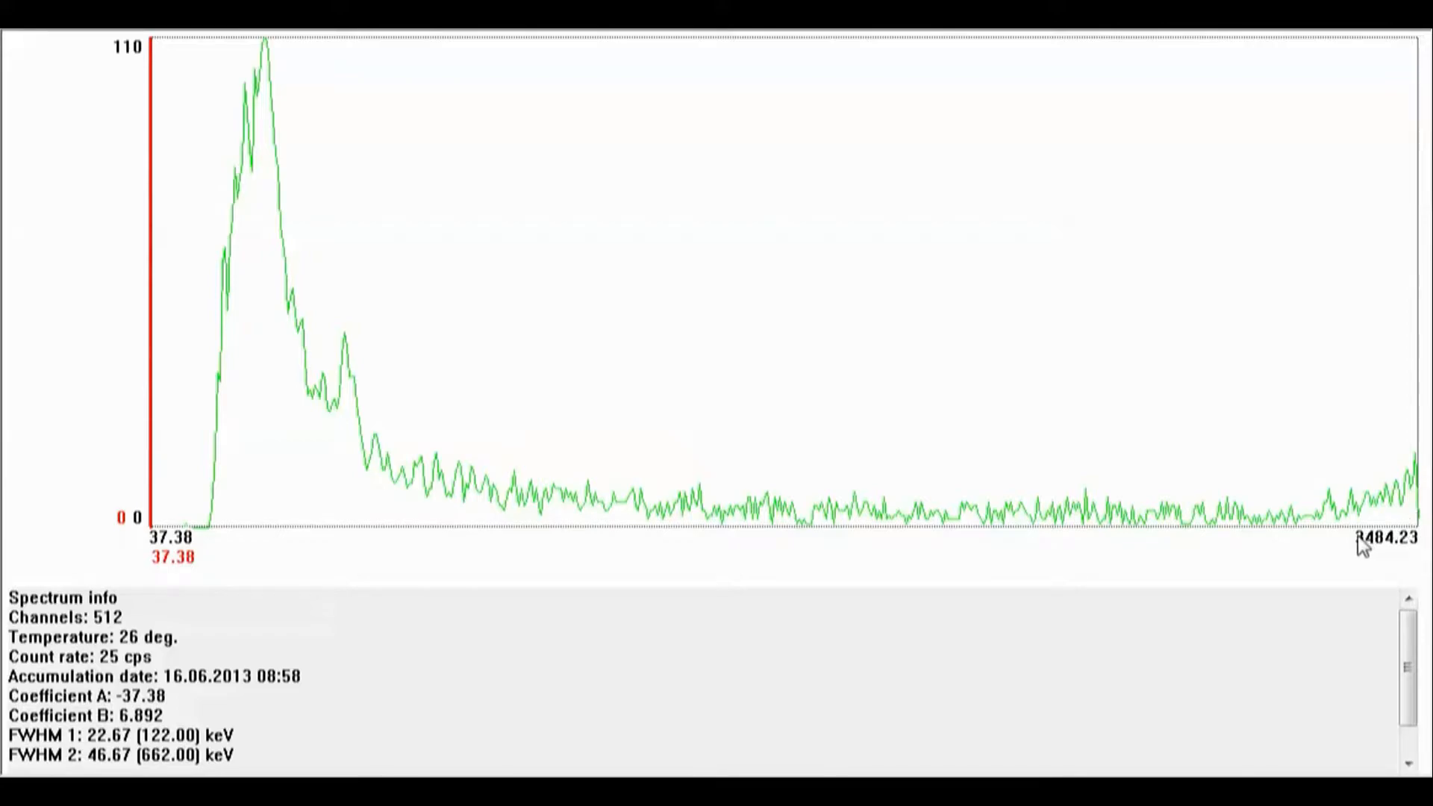
mouse_move(1391, 555)
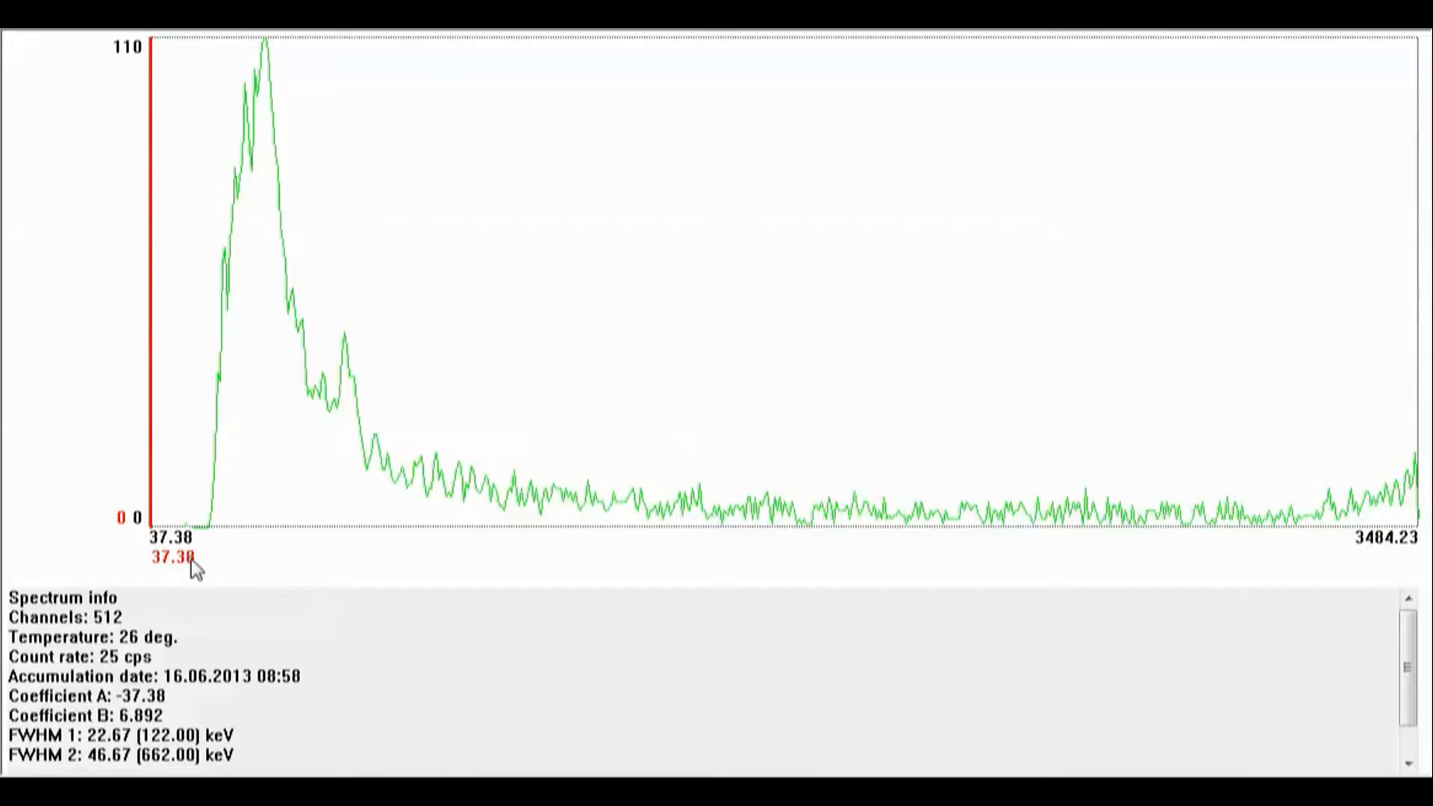
mouse_move(185, 198)
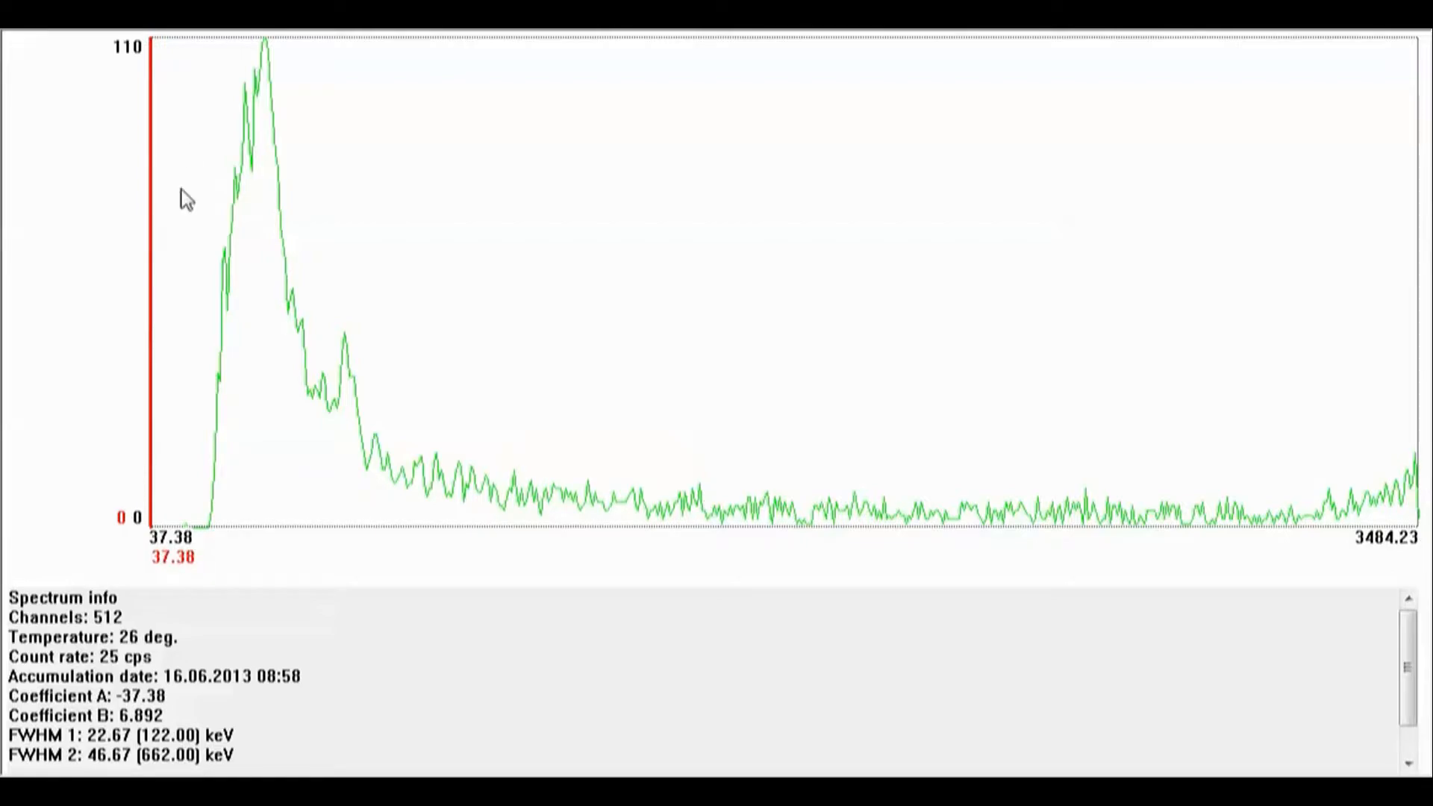
mouse_move(223, 402)
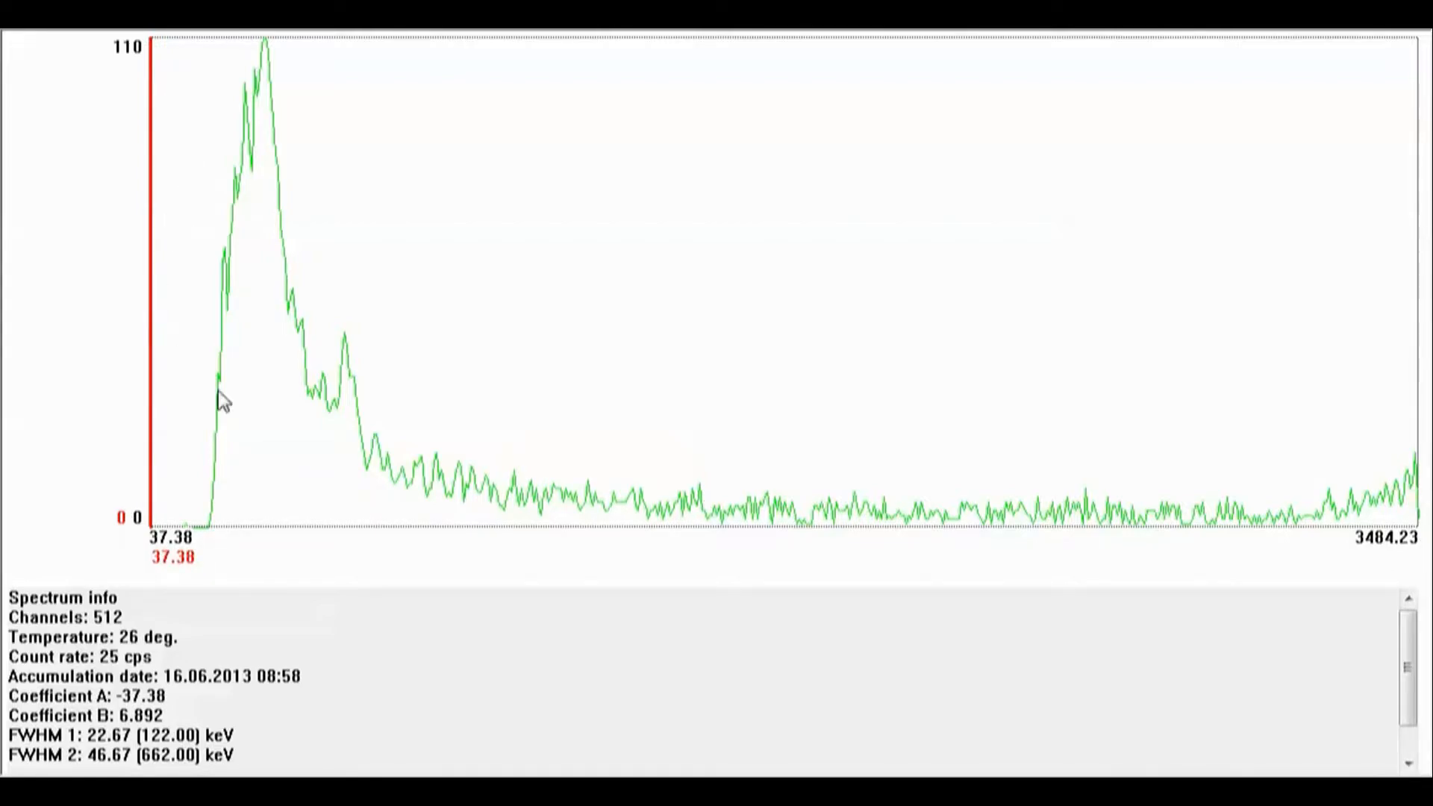
mouse_move(254, 406)
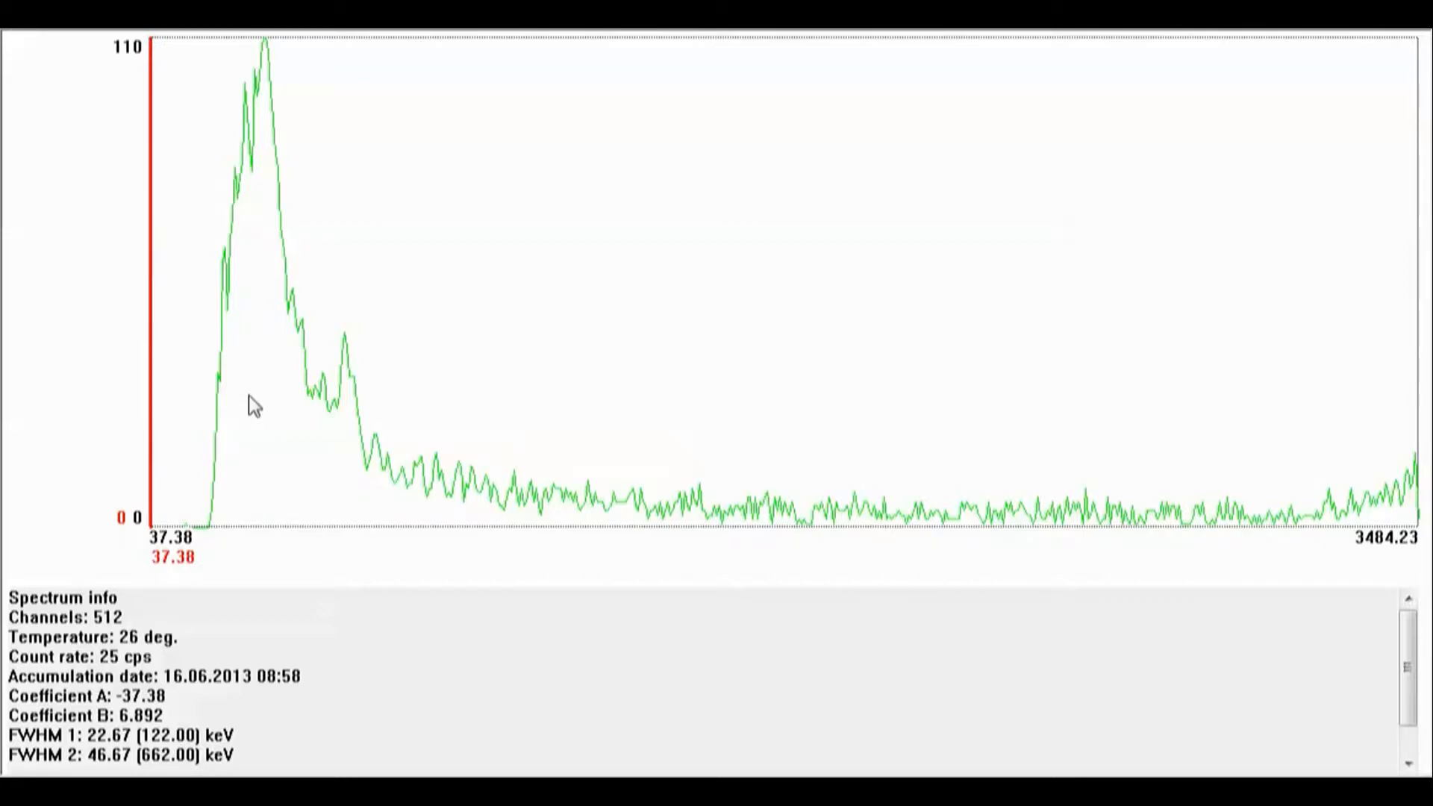
mouse_move(869, 395)
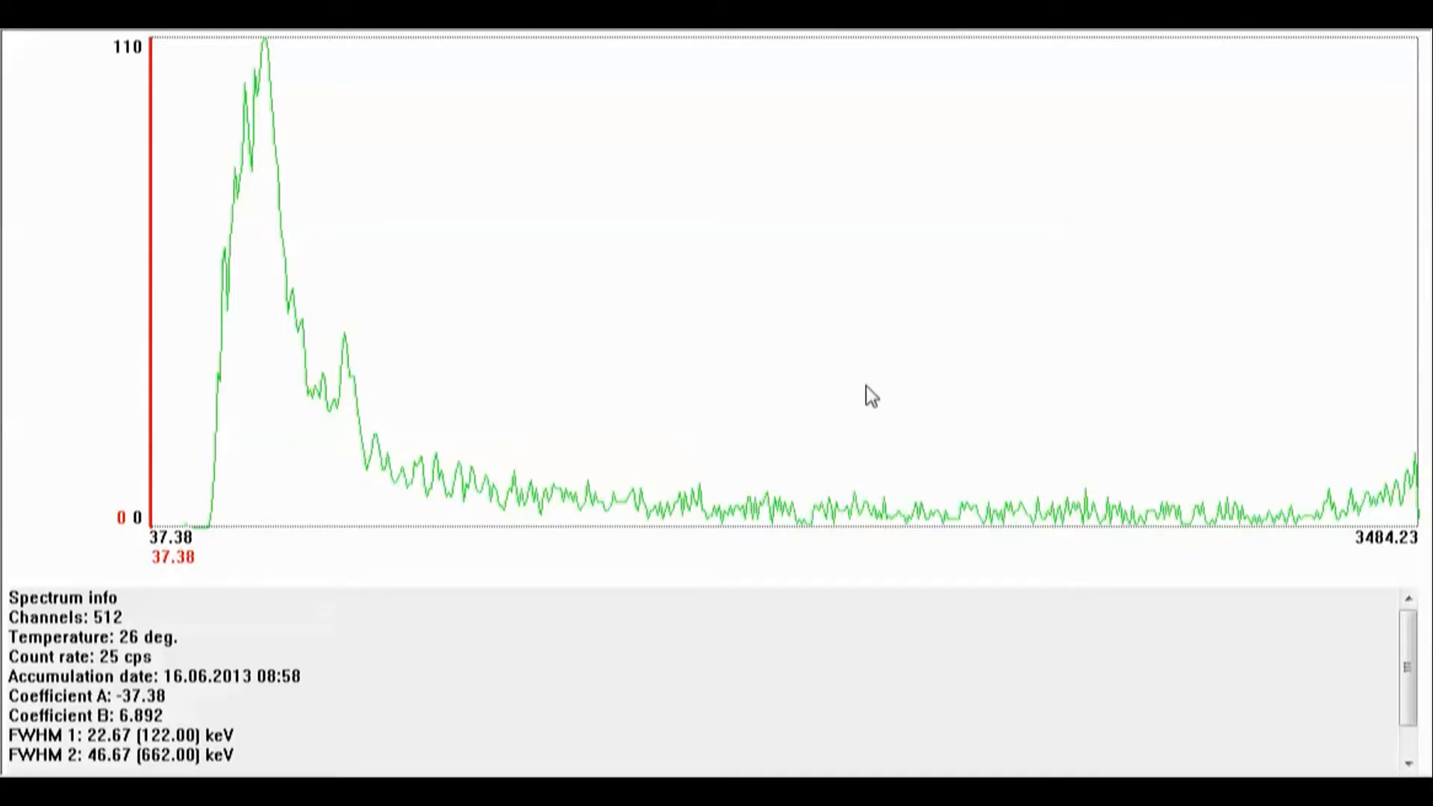
mouse_move(1385, 528)
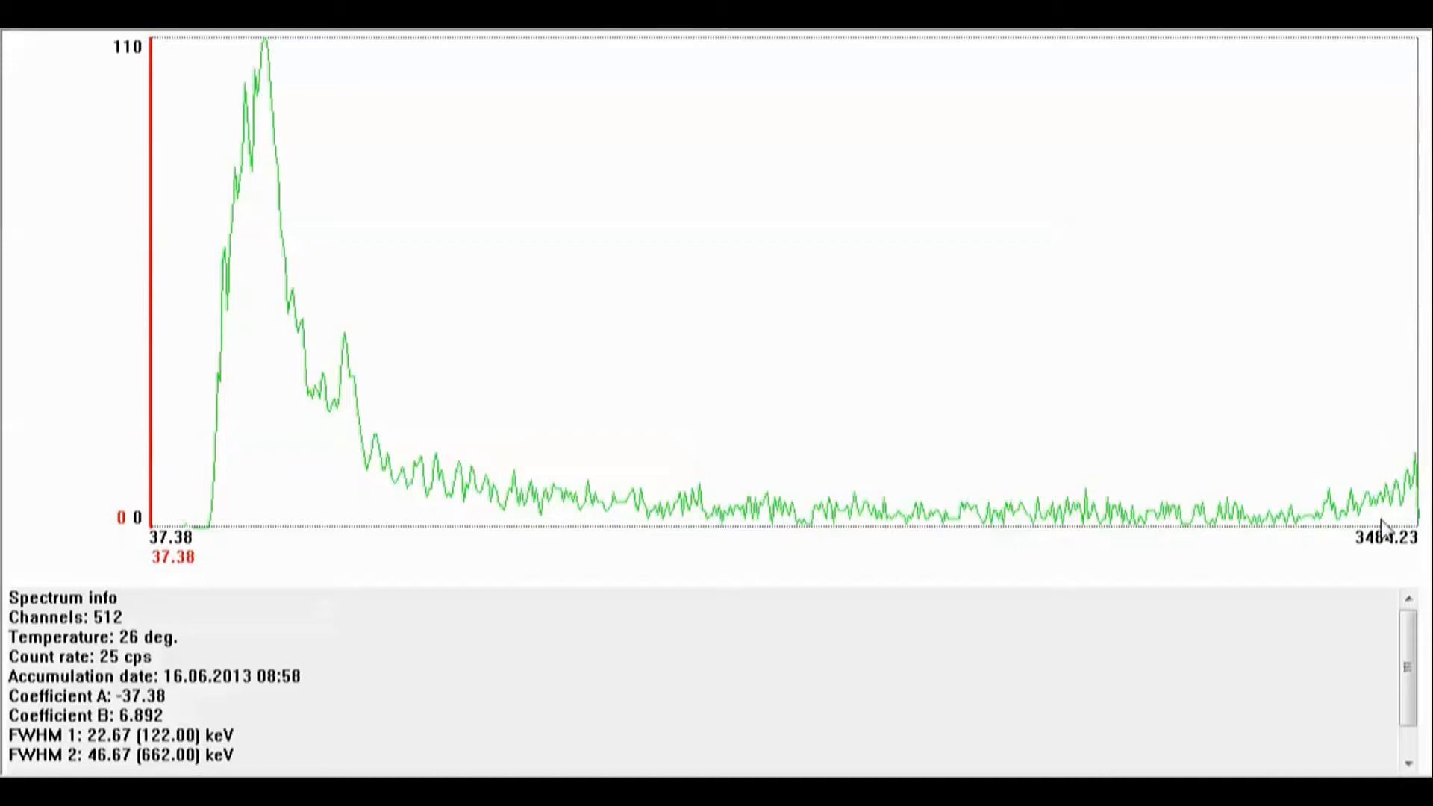
mouse_move(1382, 491)
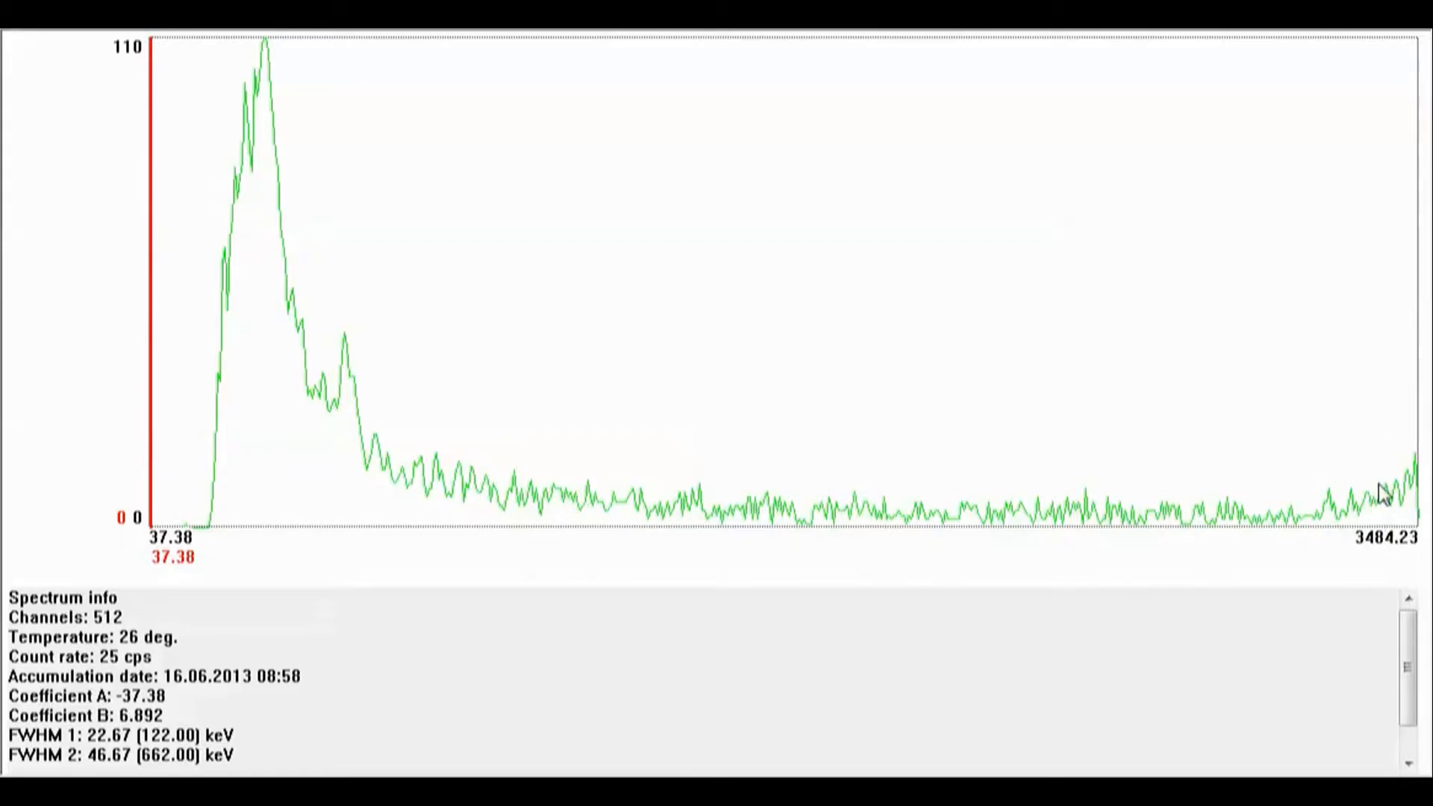
mouse_move(1272, 540)
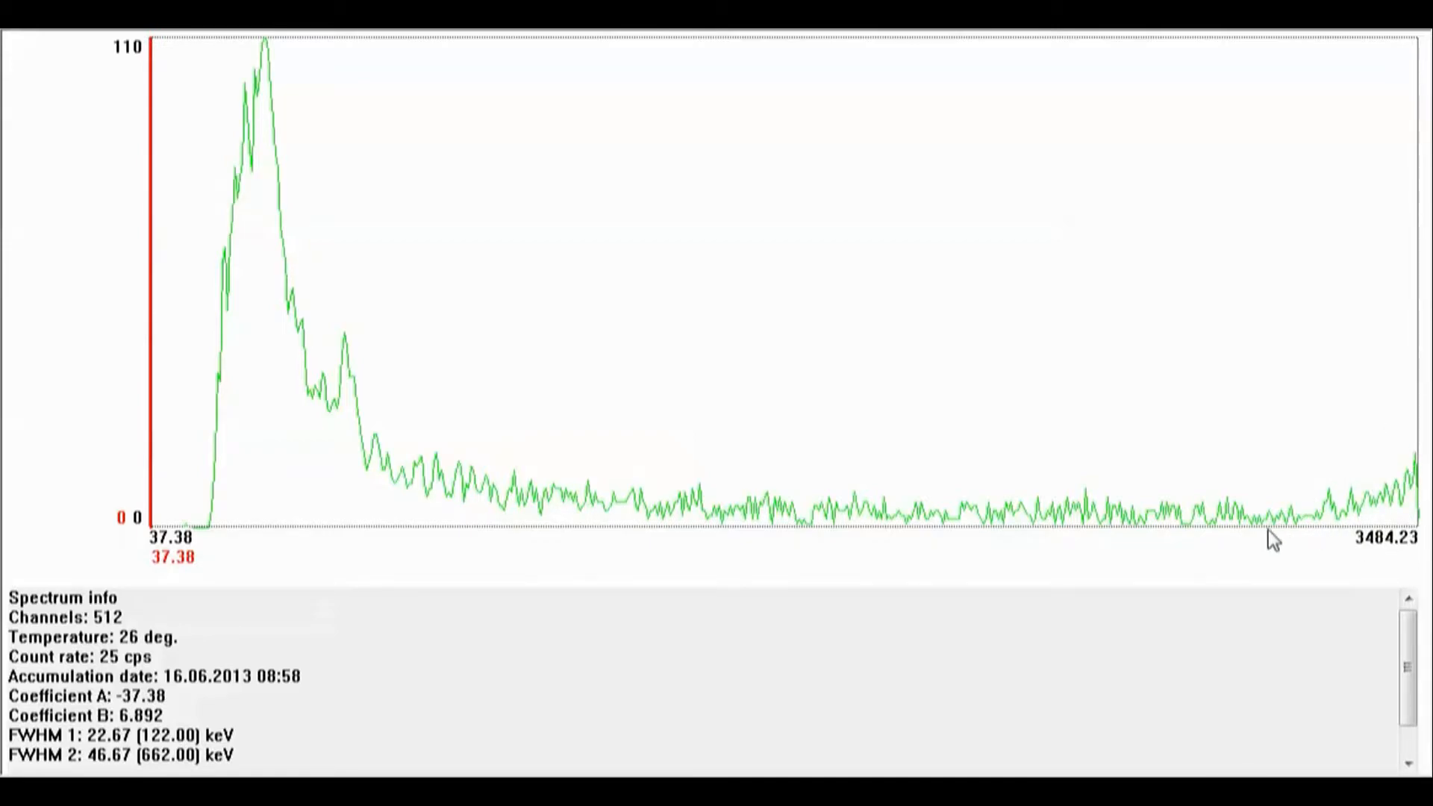
mouse_move(1425, 479)
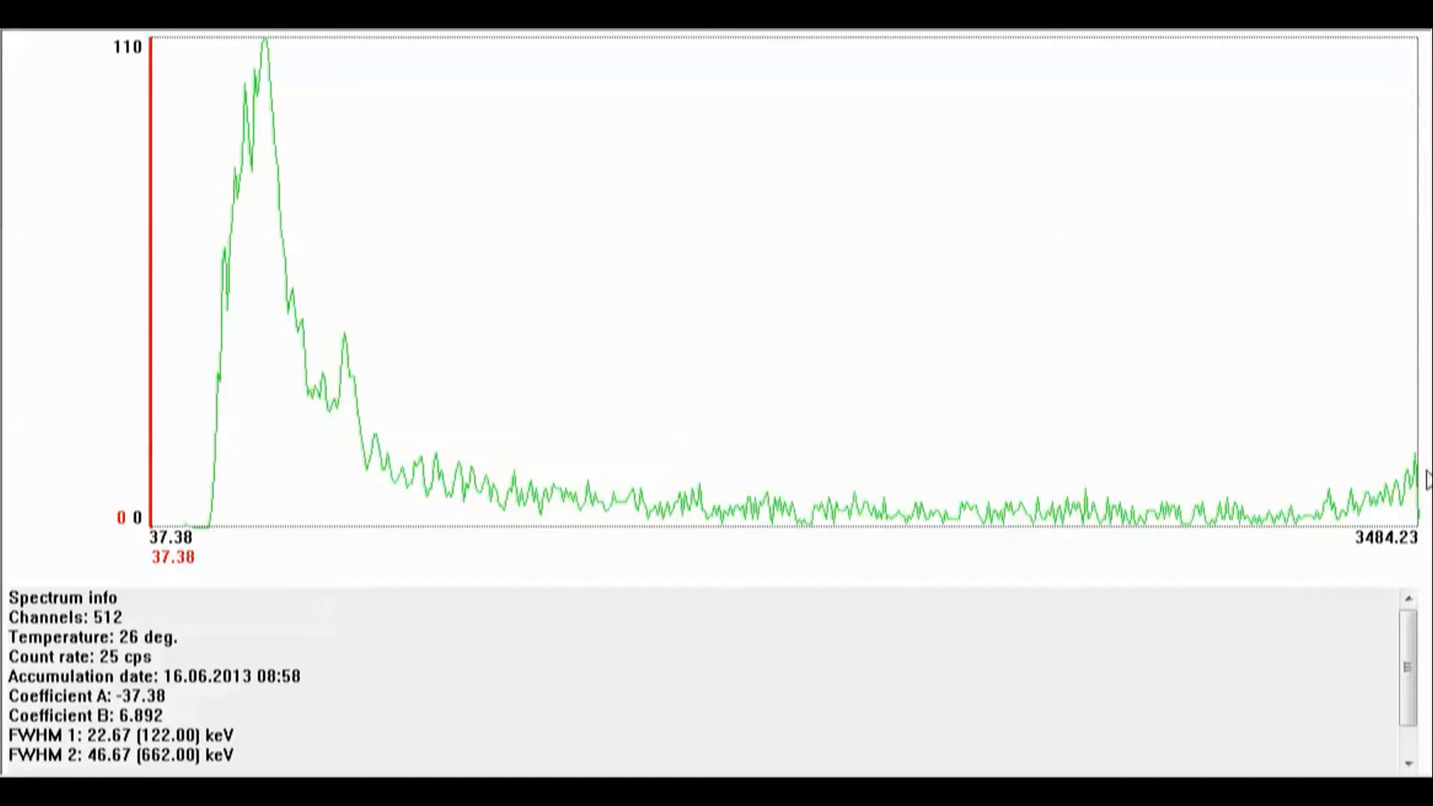
mouse_move(1373, 533)
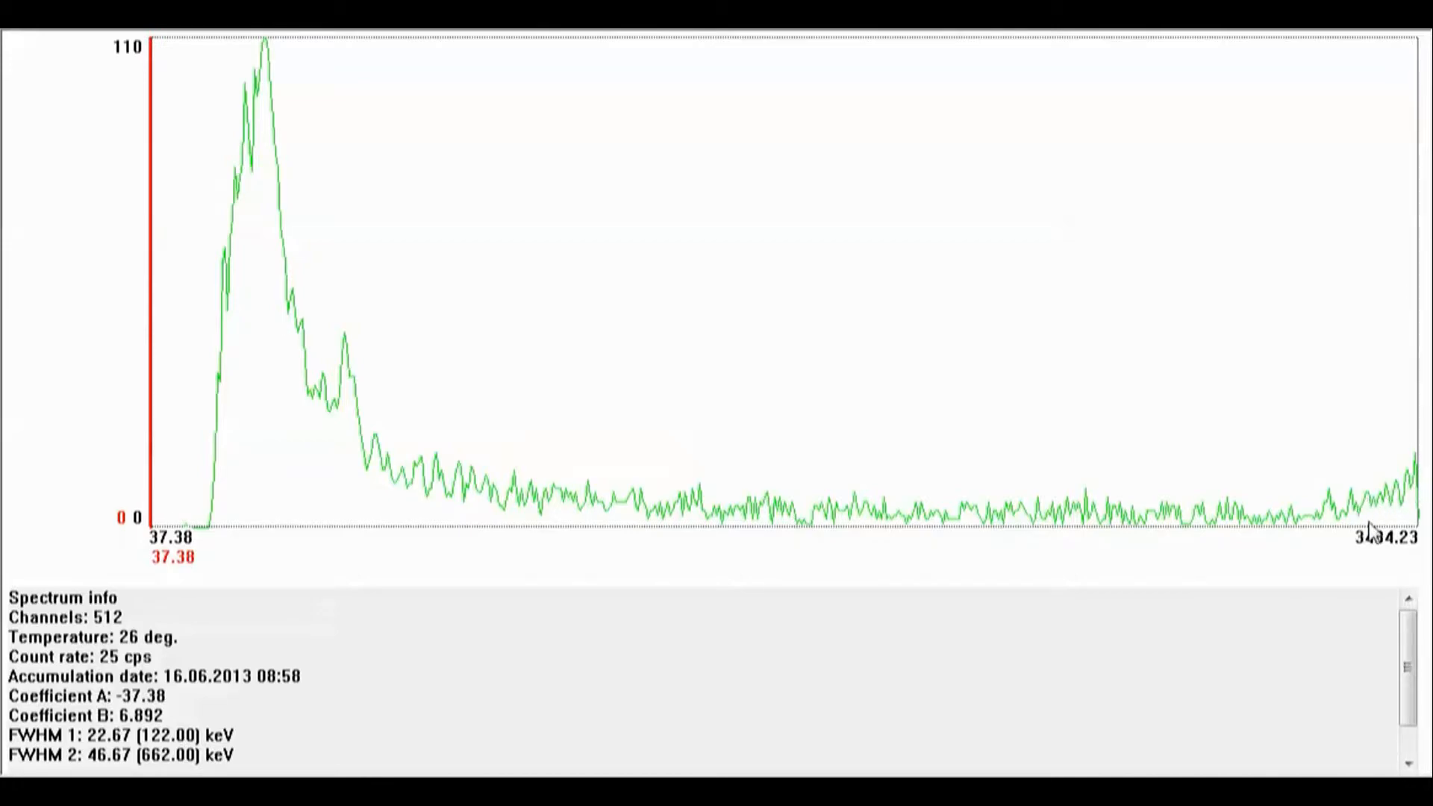
mouse_move(1295, 538)
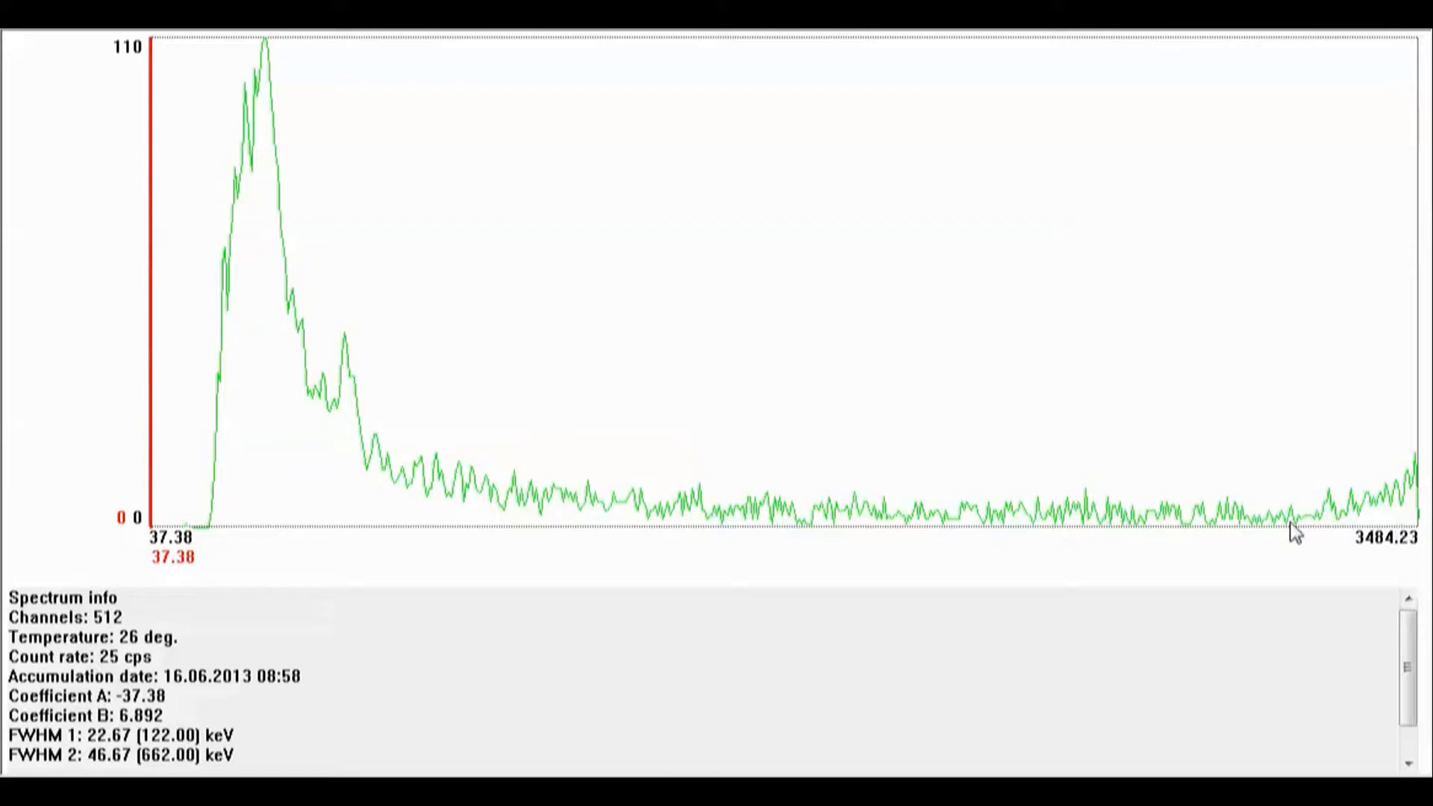
mouse_move(1337, 542)
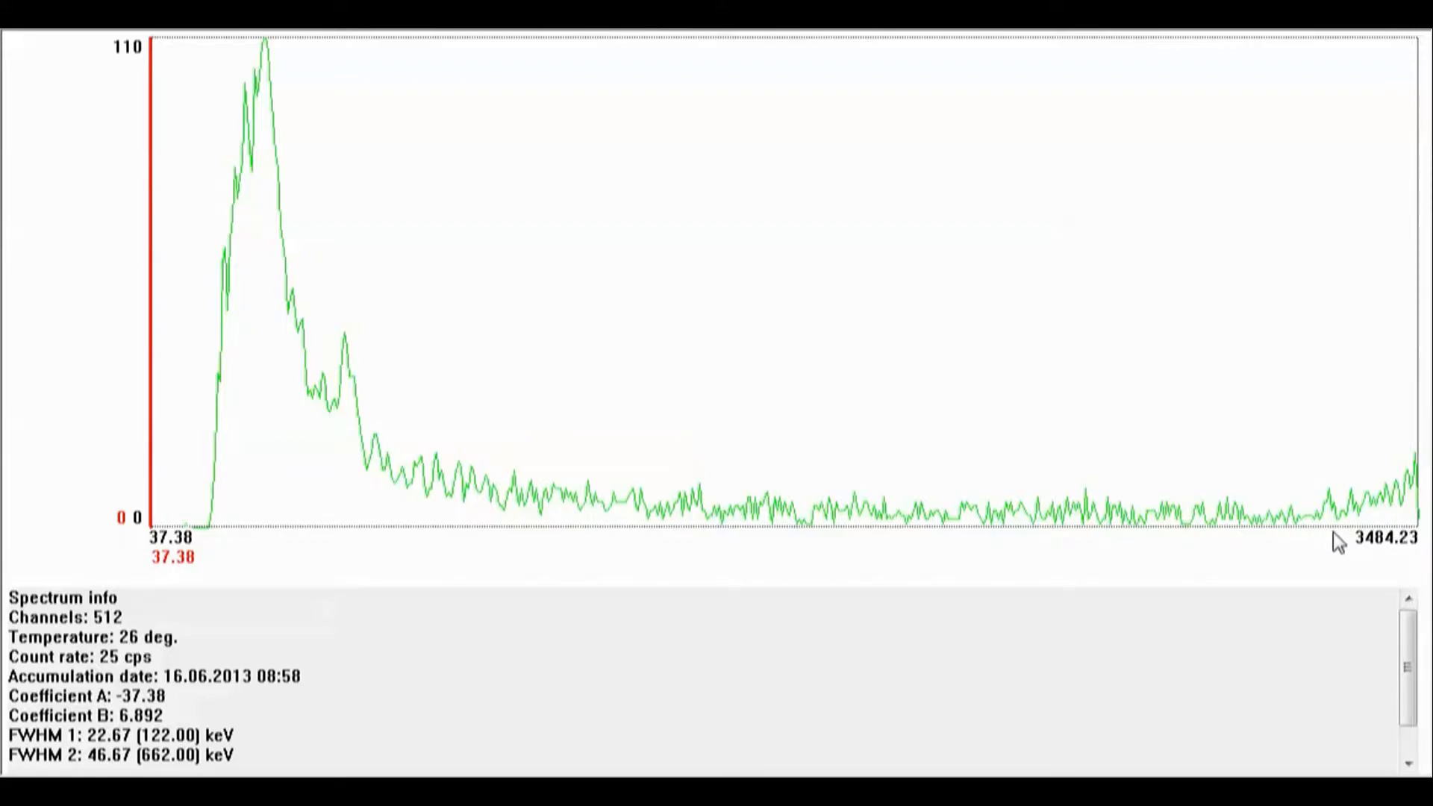
mouse_move(613, 513)
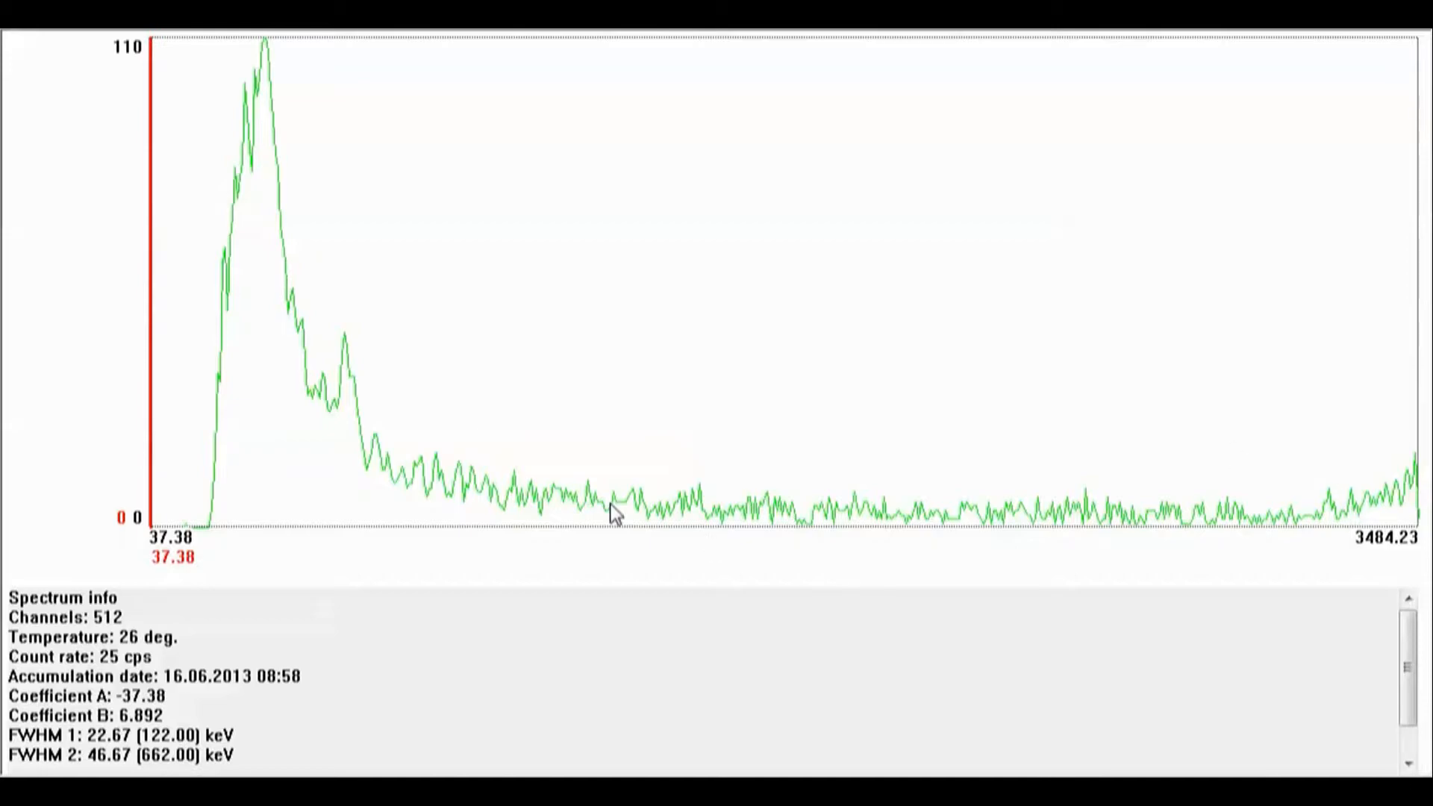
mouse_move(350, 356)
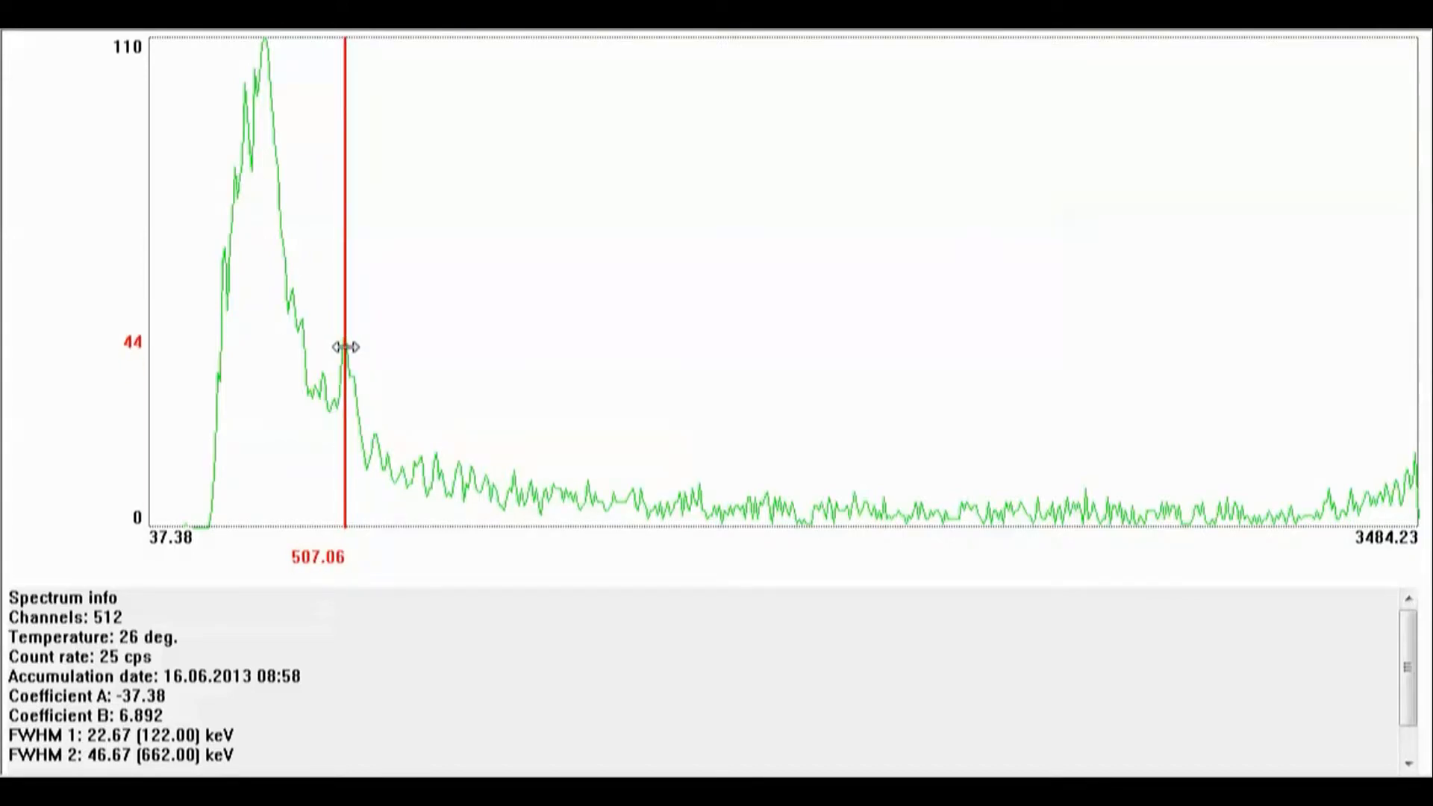
mouse_move(370, 380)
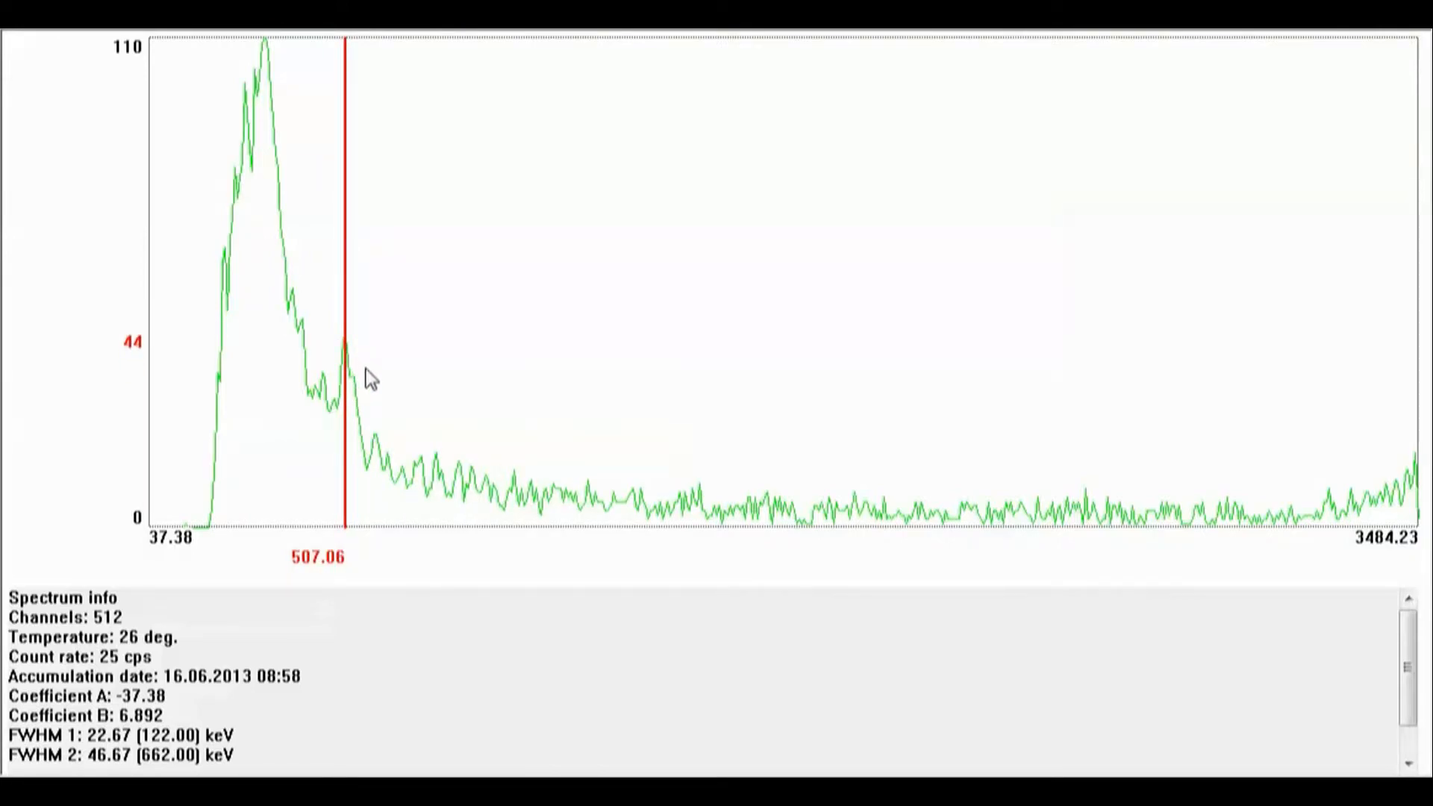
mouse_move(360, 393)
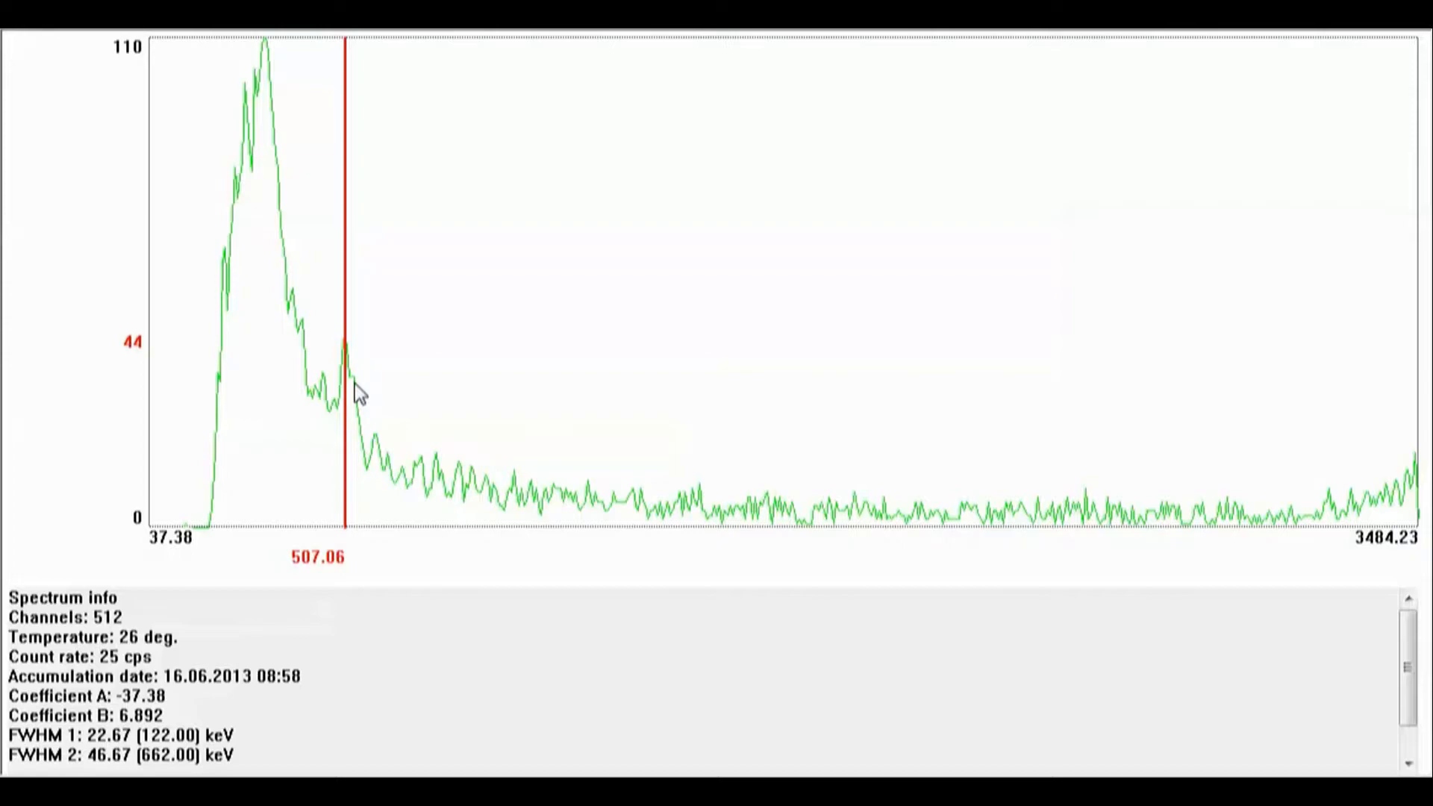
mouse_move(1348, 461)
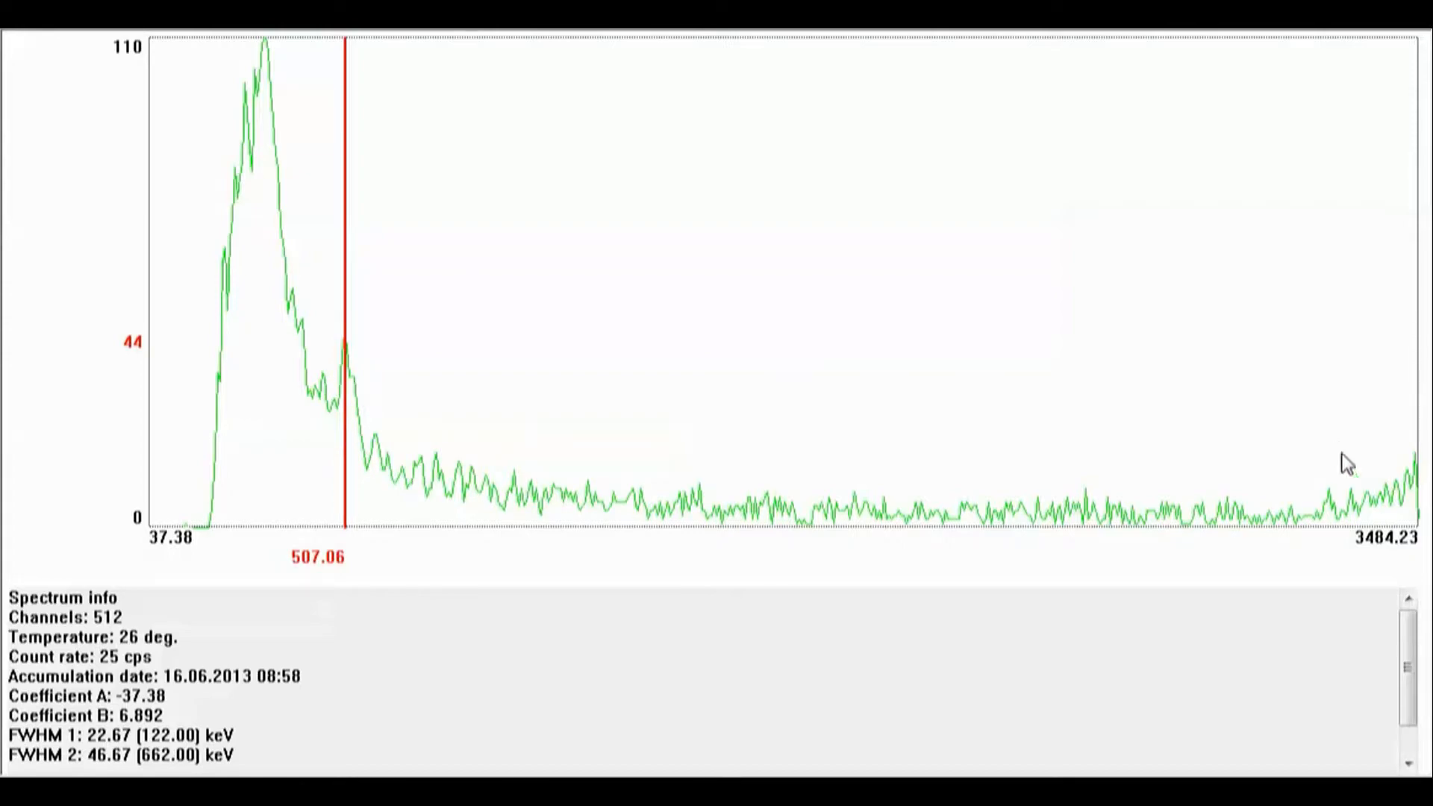
mouse_move(1413, 460)
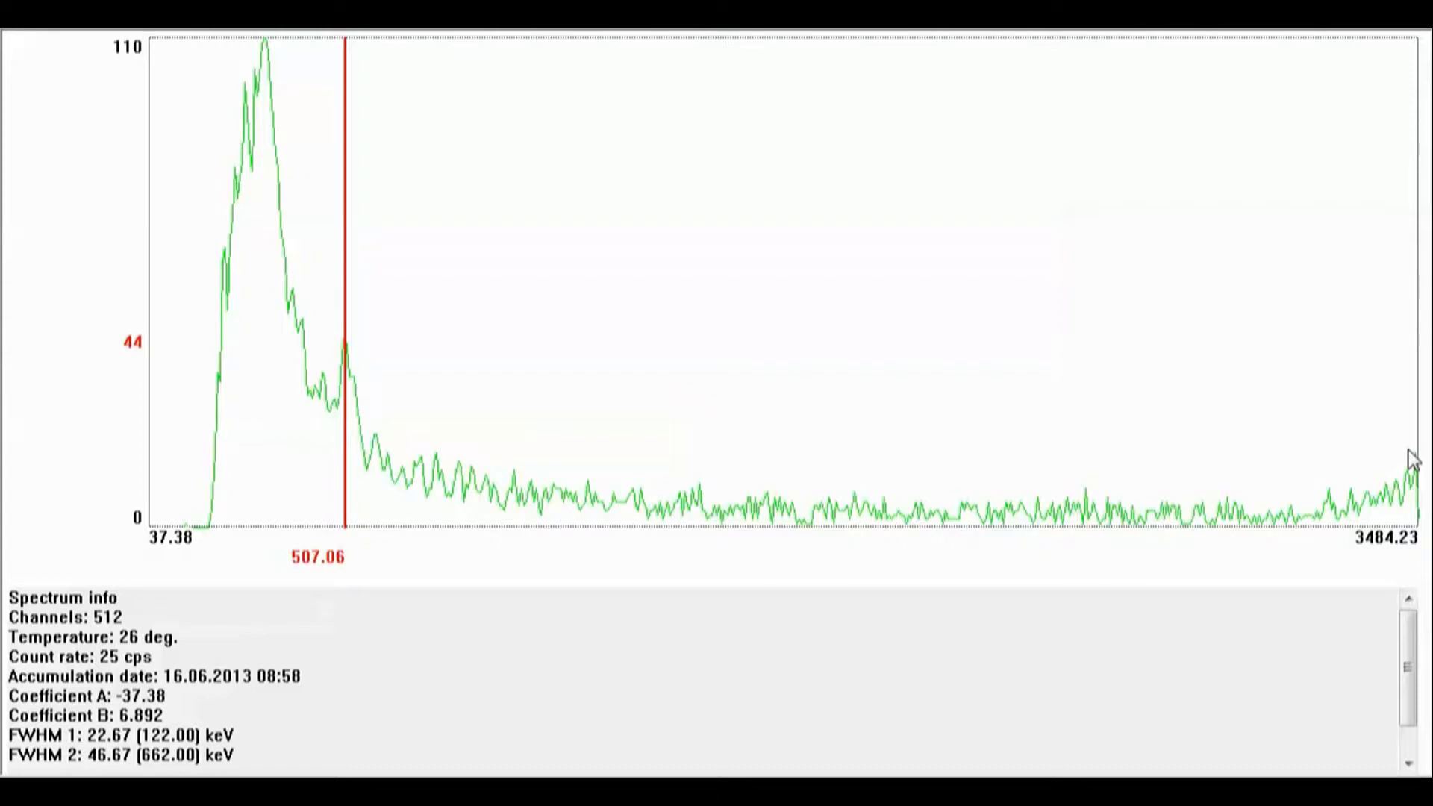
mouse_move(610, 332)
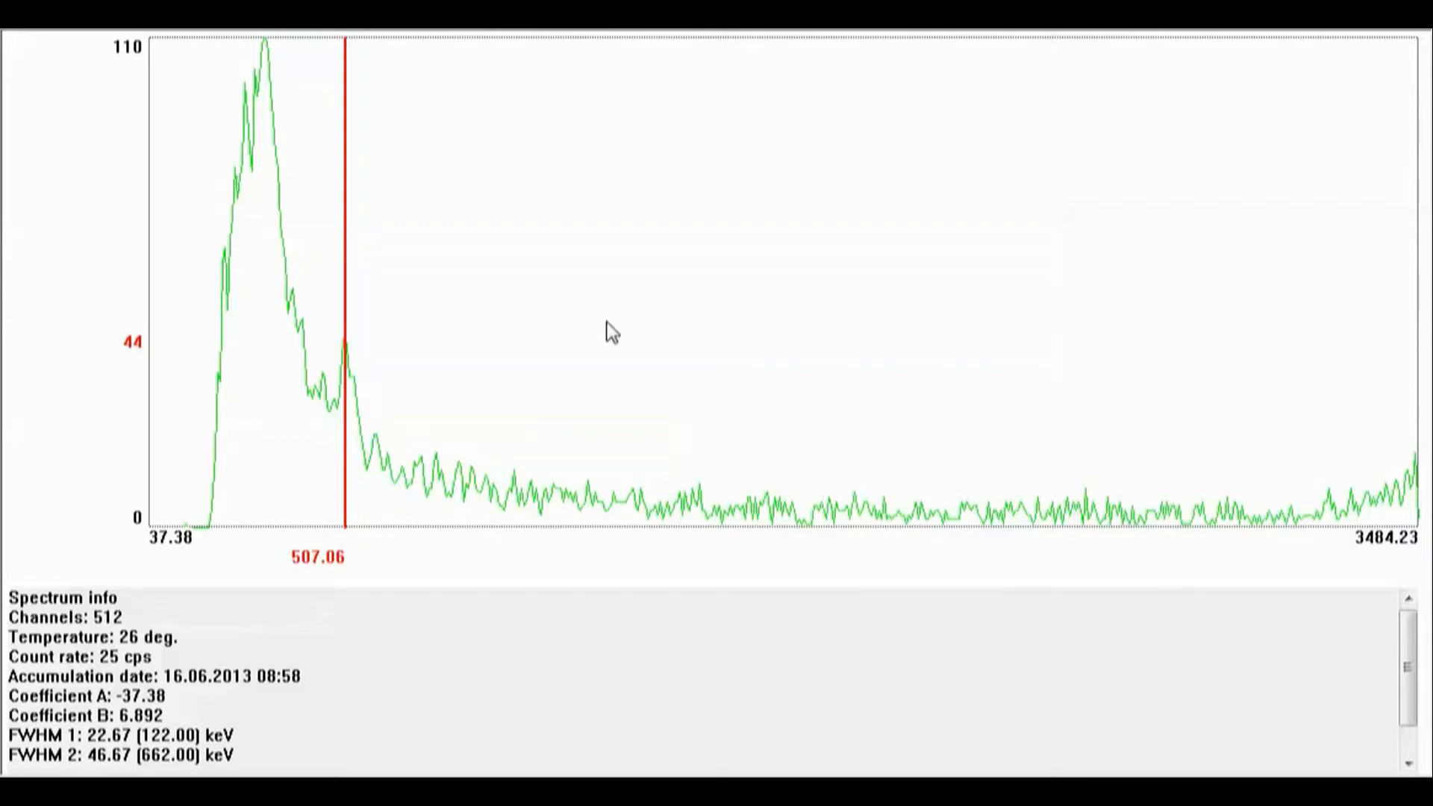
mouse_move(332, 345)
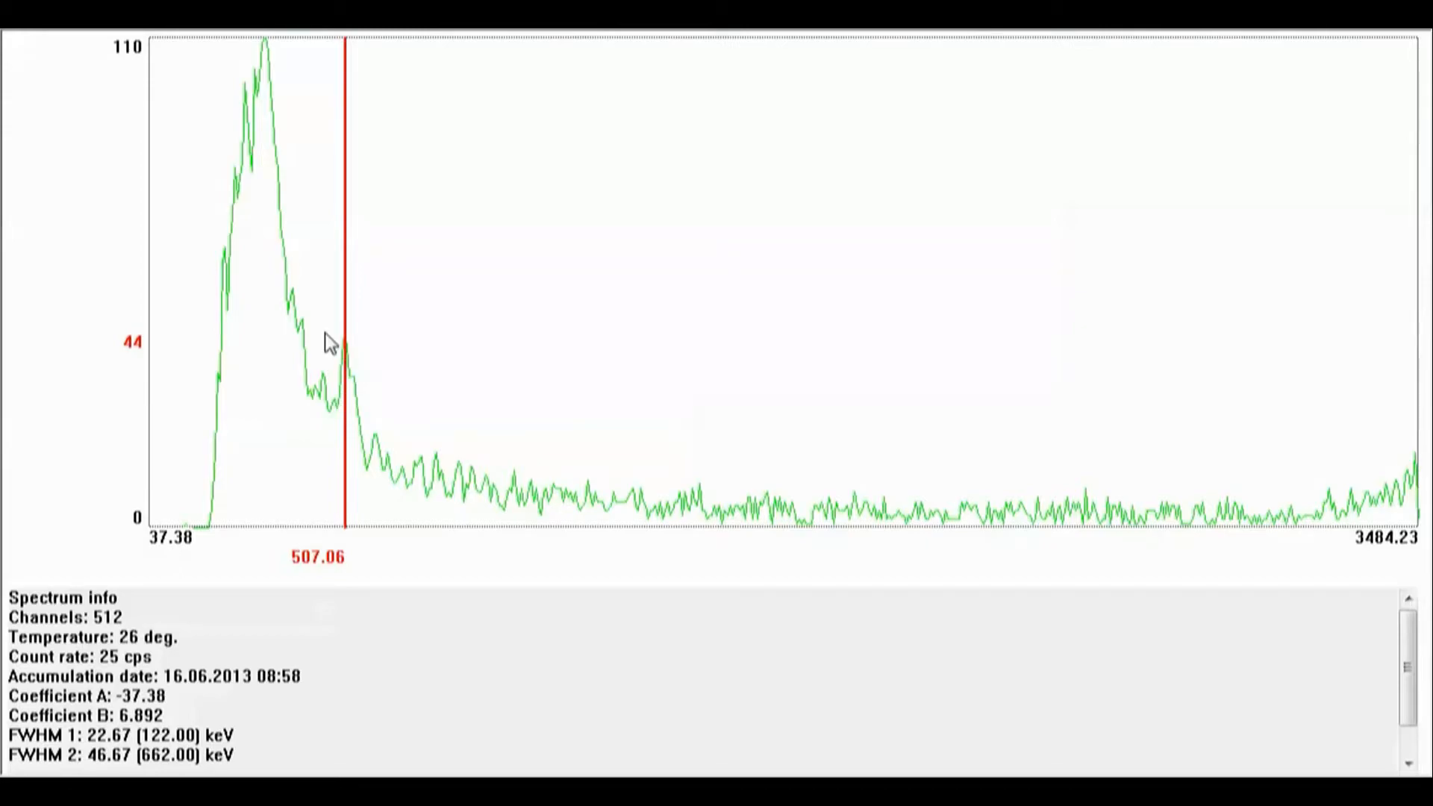
mouse_move(368, 357)
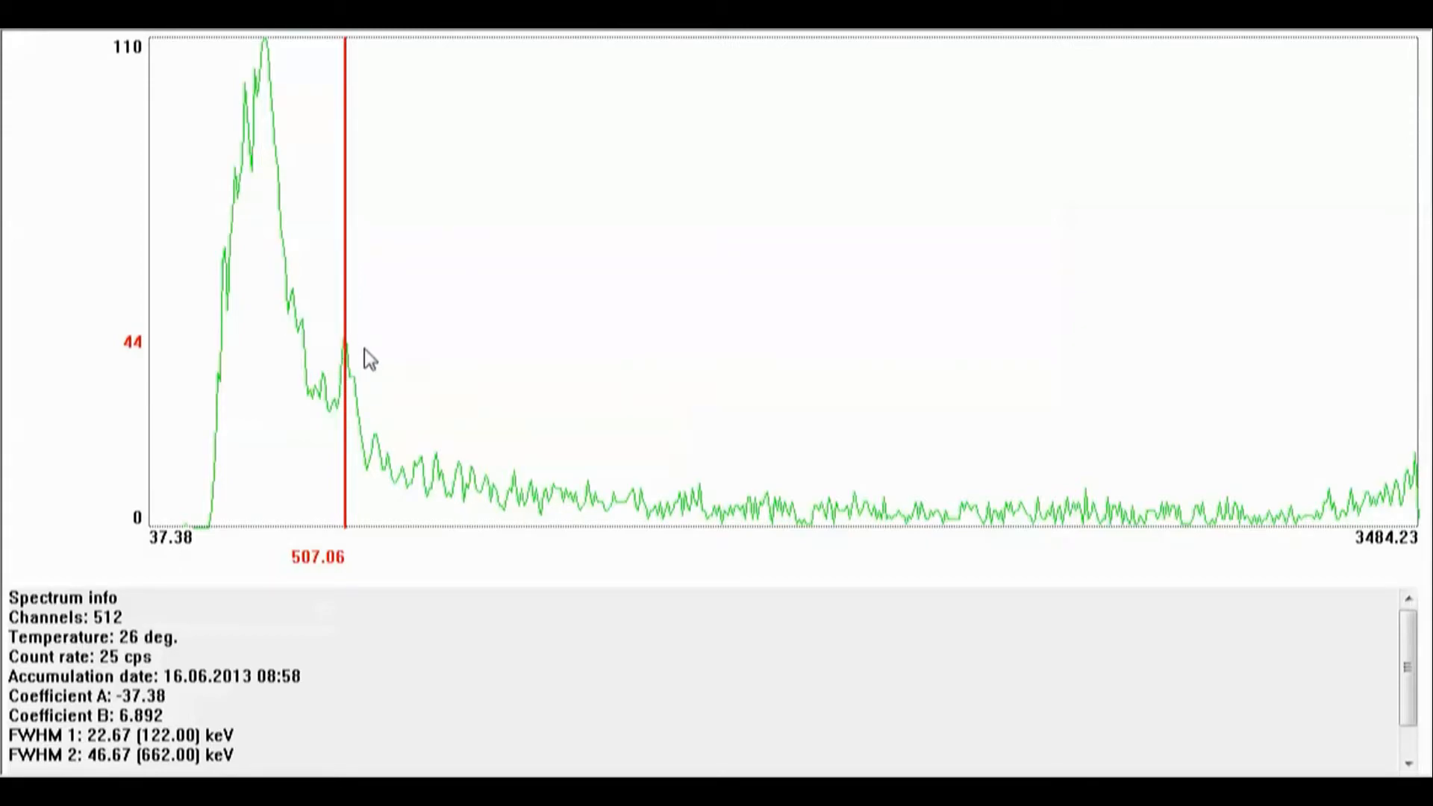
Move the red cursor out into the low tail at 1113.52 keV, reading 6 counts
click(562, 412)
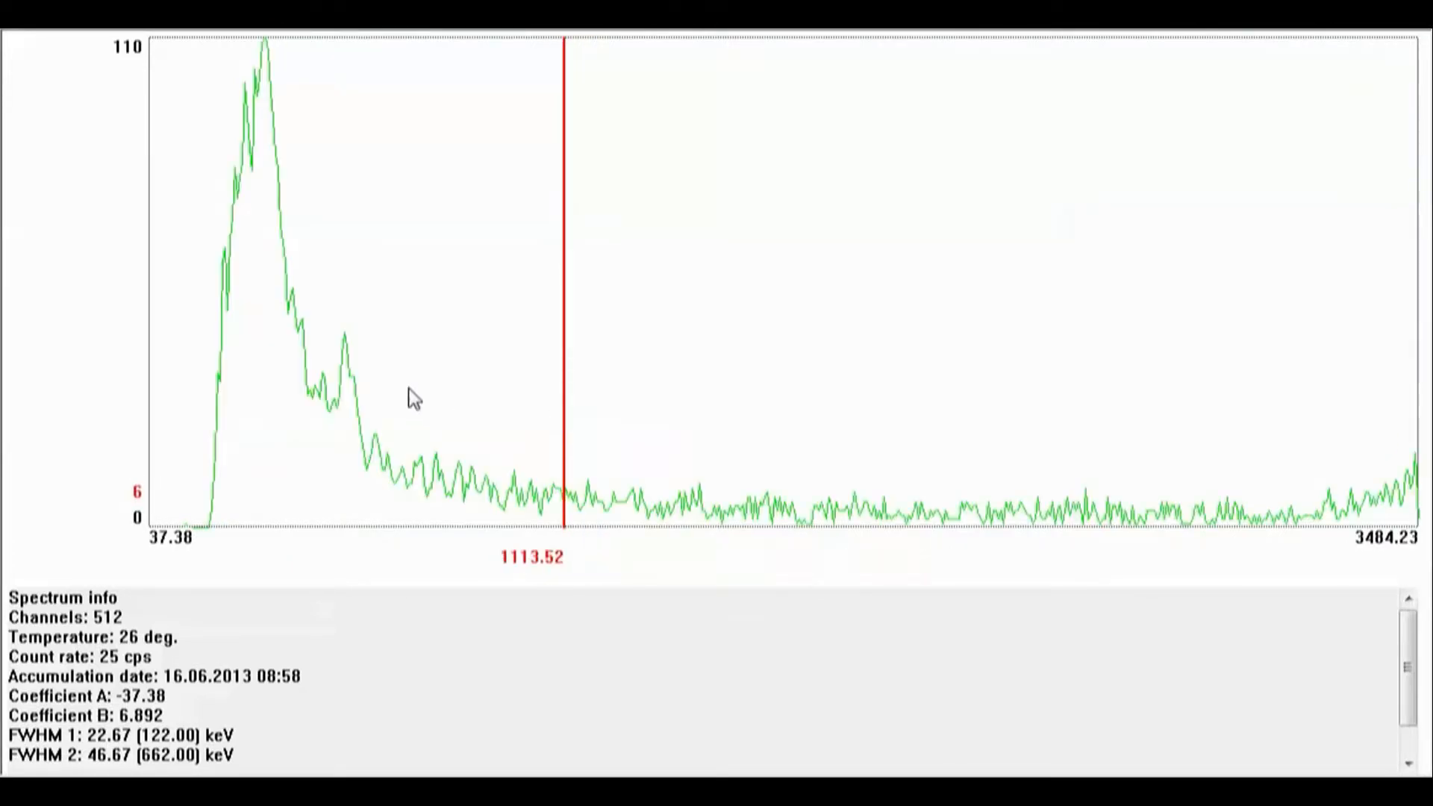
mouse_move(281, 327)
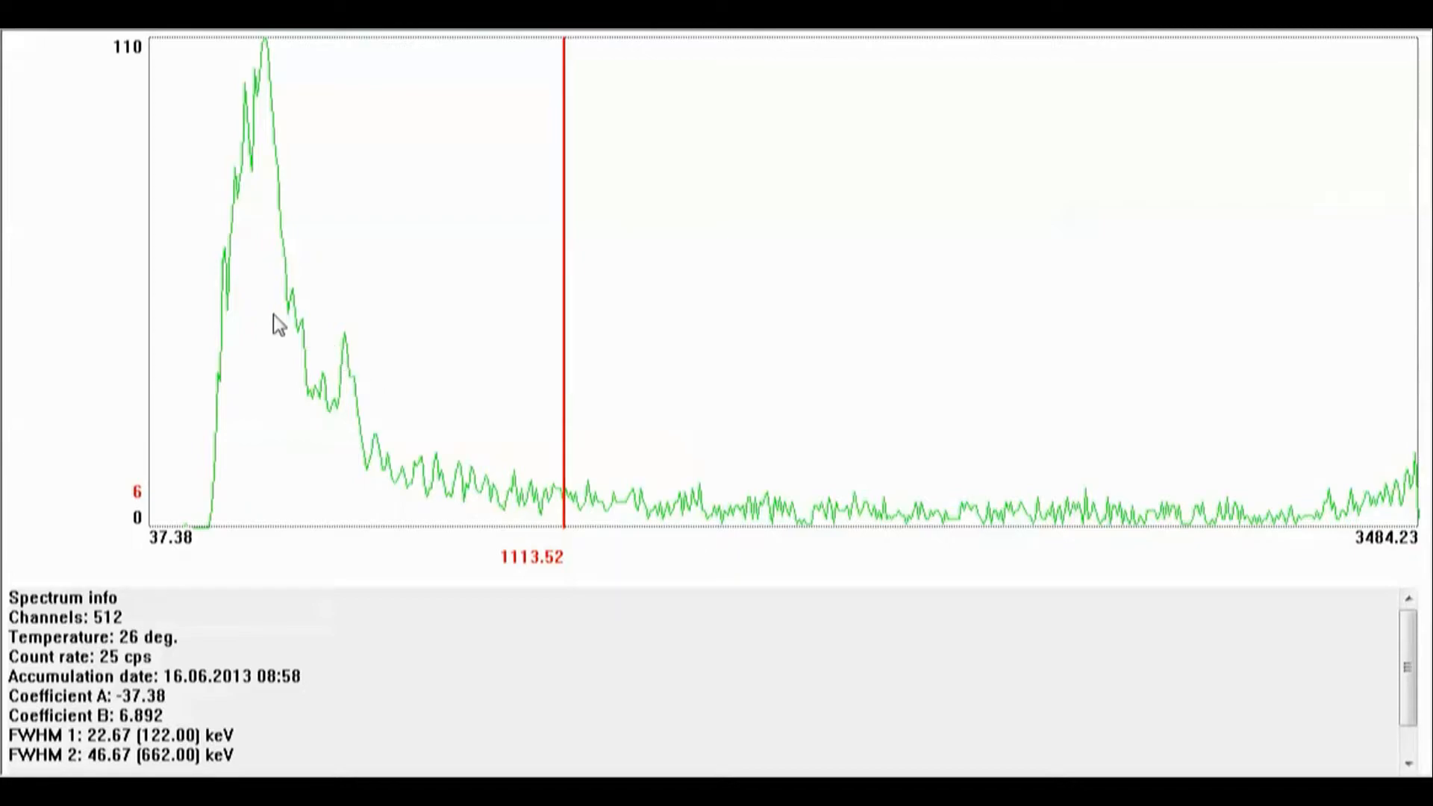
mouse_move(1278, 499)
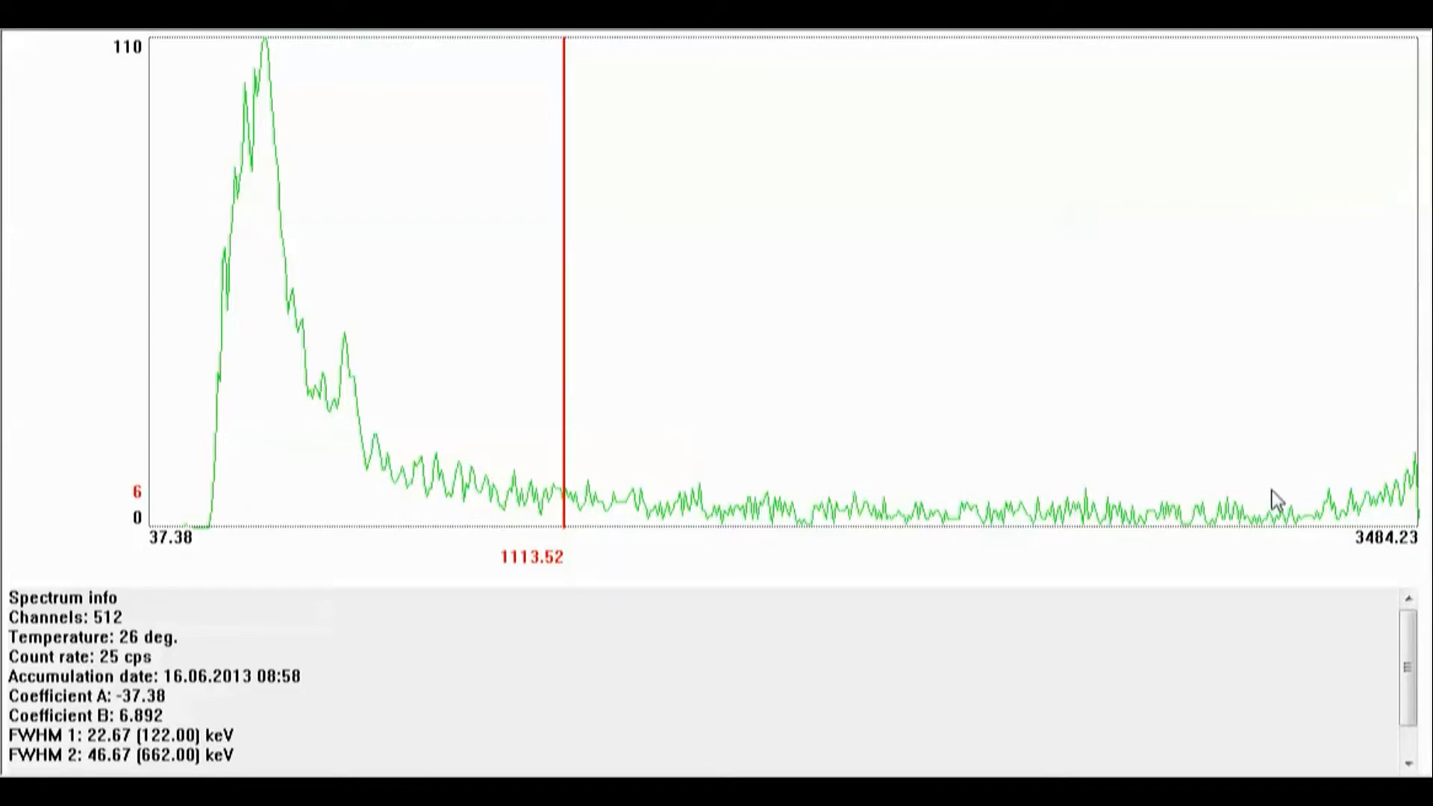
mouse_move(580, 494)
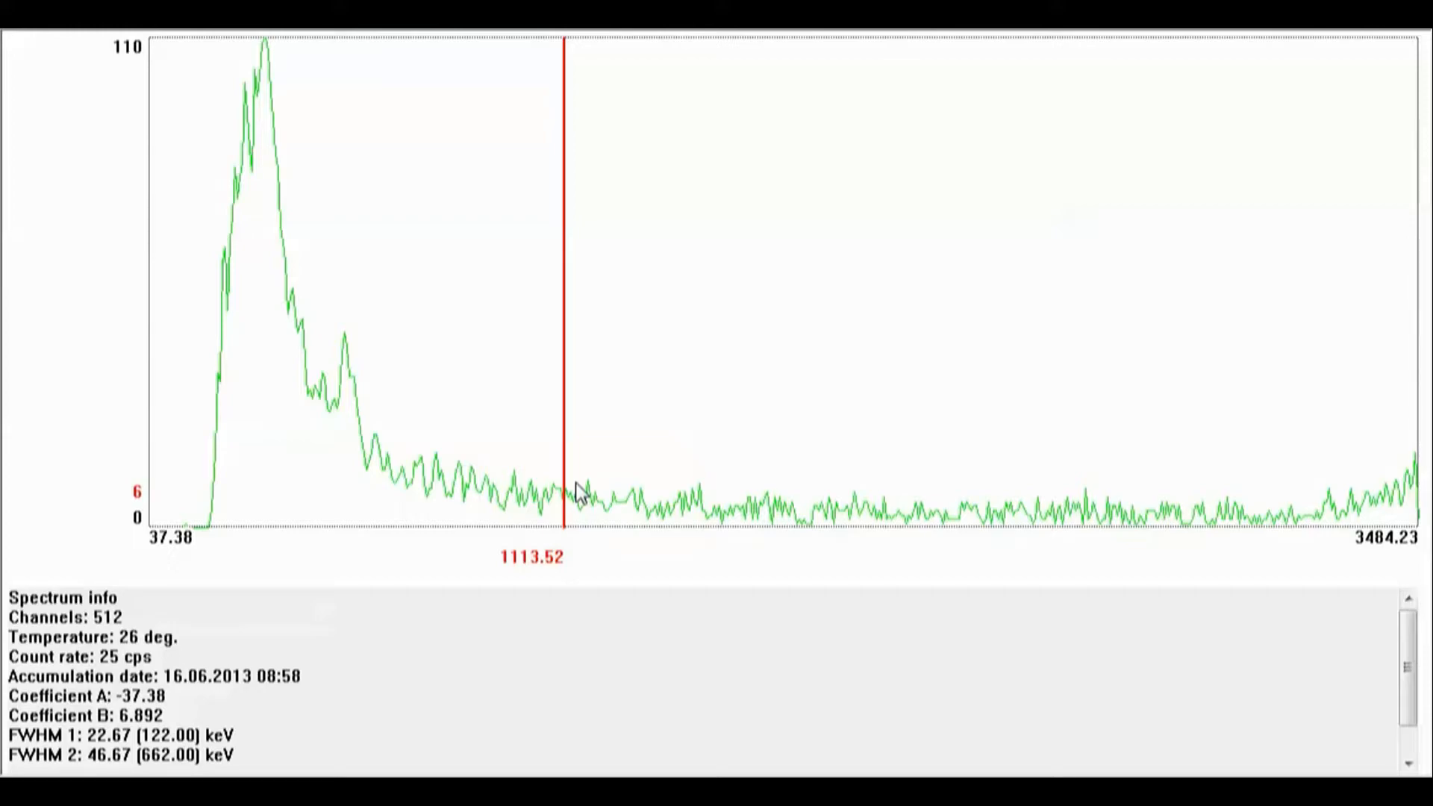
mouse_move(384, 434)
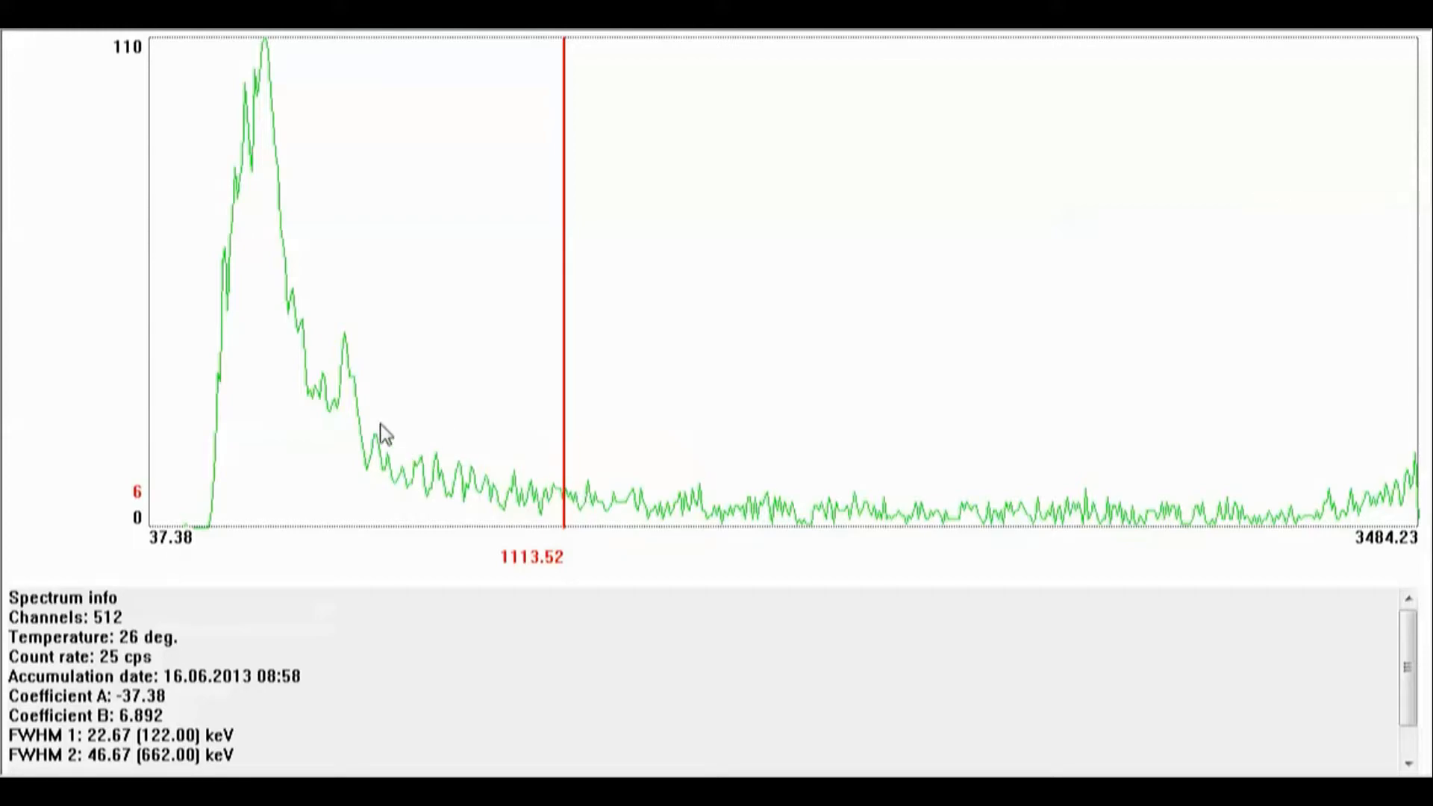
mouse_move(355, 355)
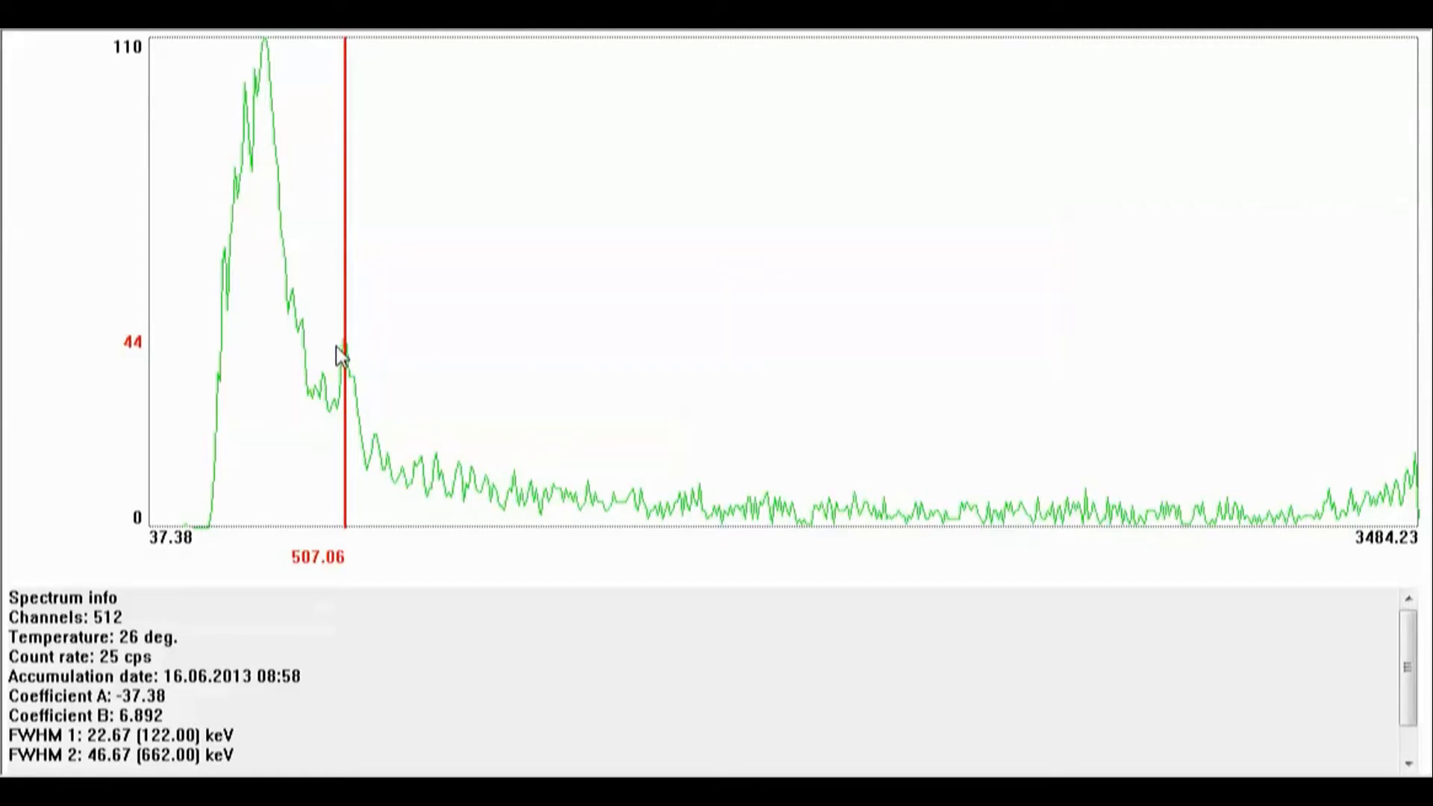
mouse_move(293, 288)
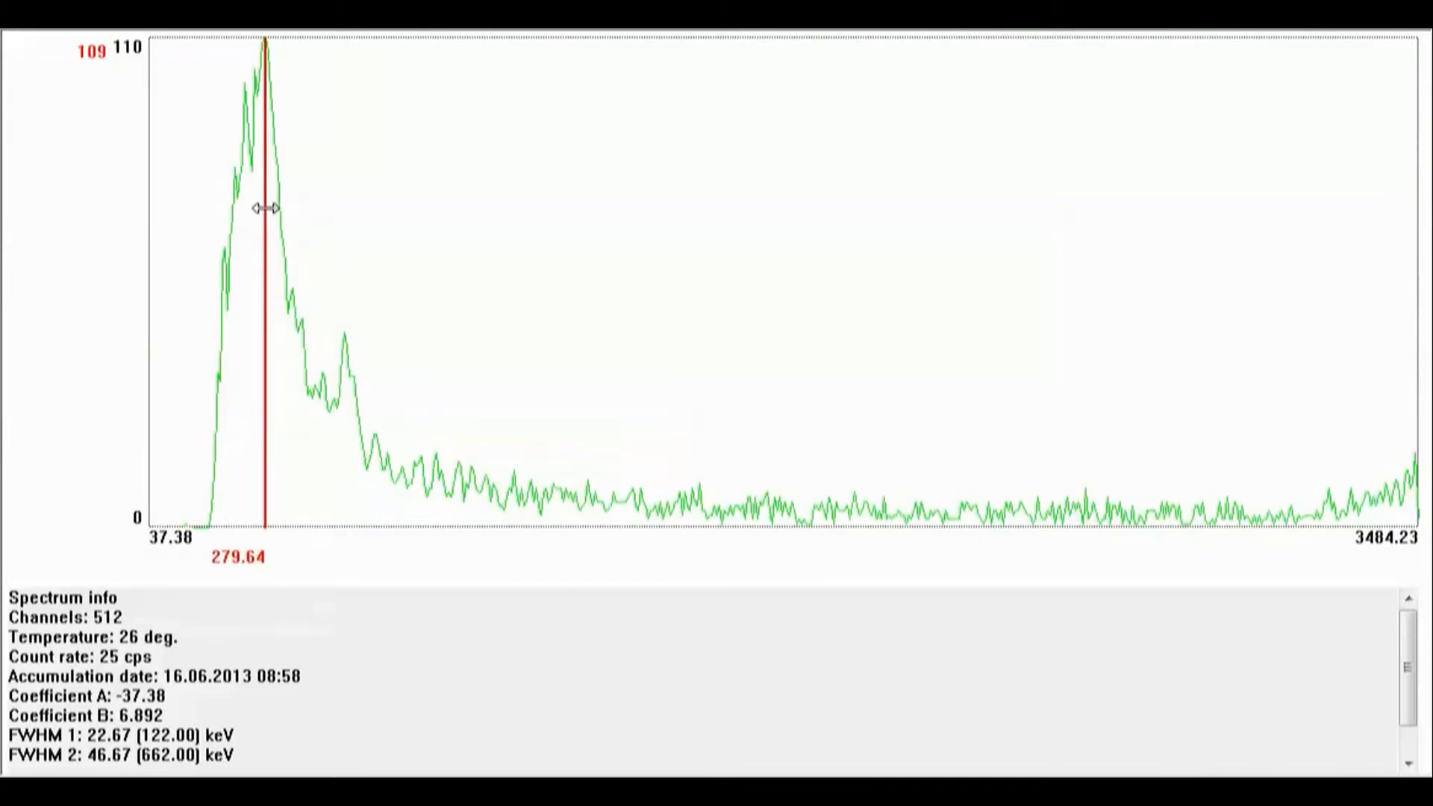
mouse_move(270, 220)
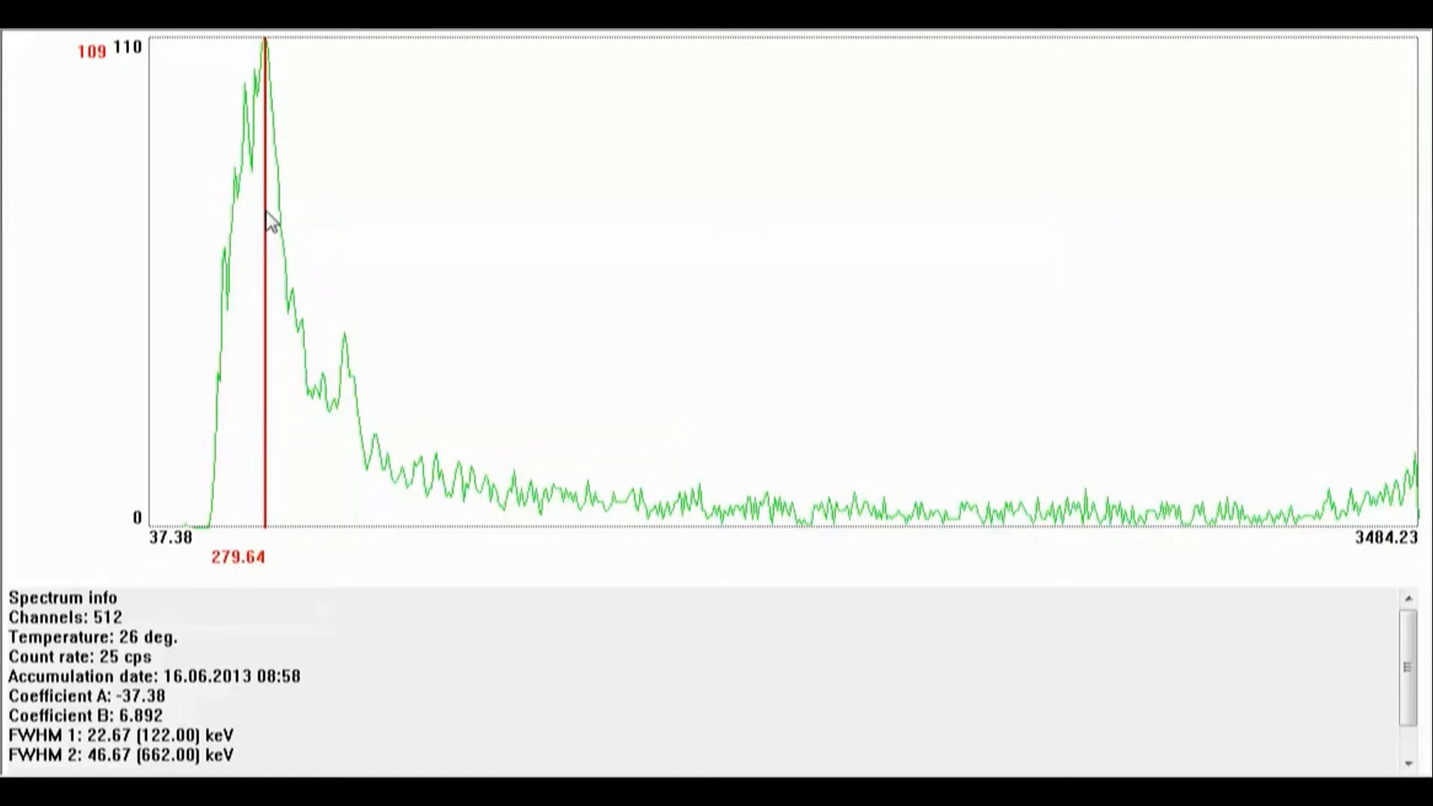
Slide the red cursor down the main peak's rising edge to the start of the spectrum
drag(265, 219, 253, 266)
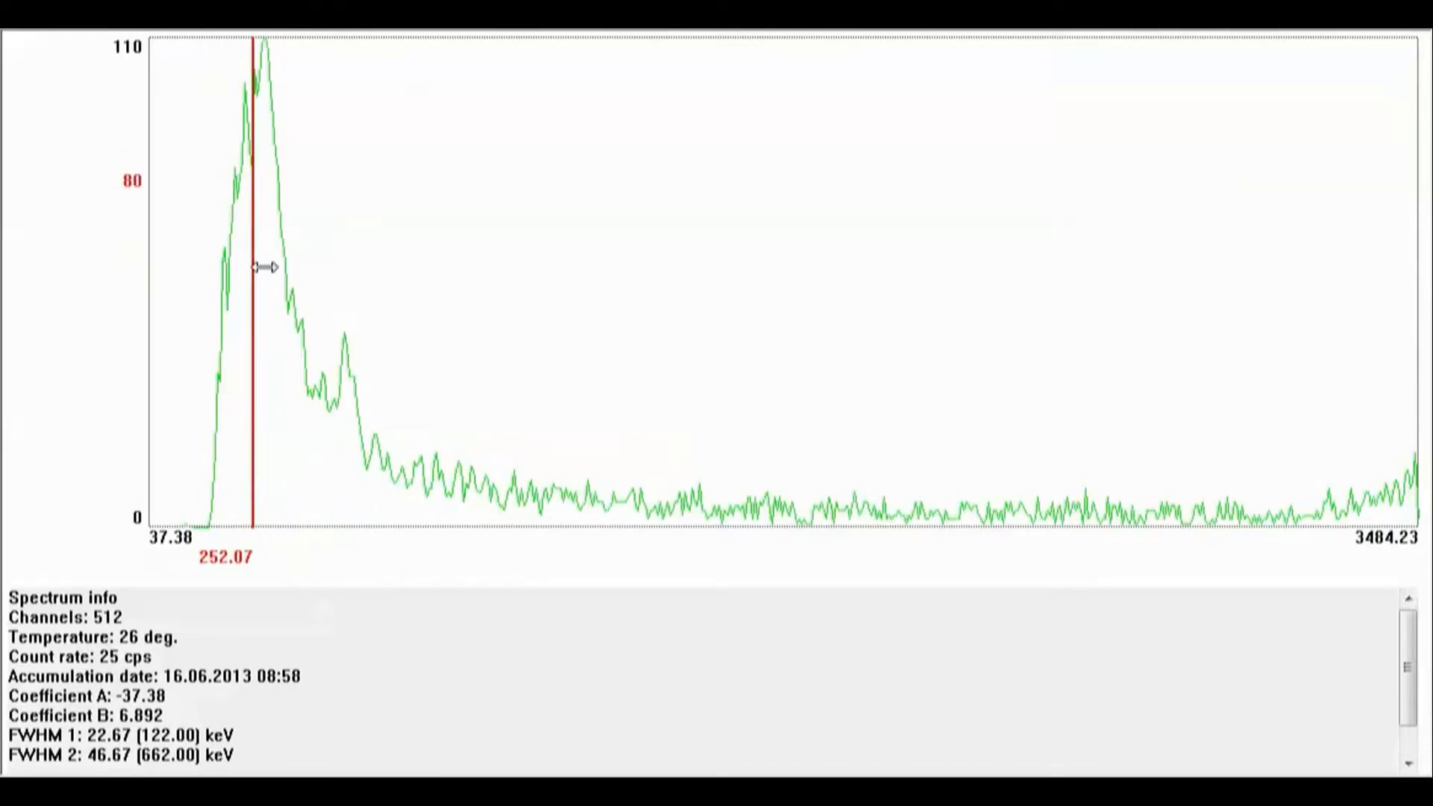
drag(266, 266, 219, 270)
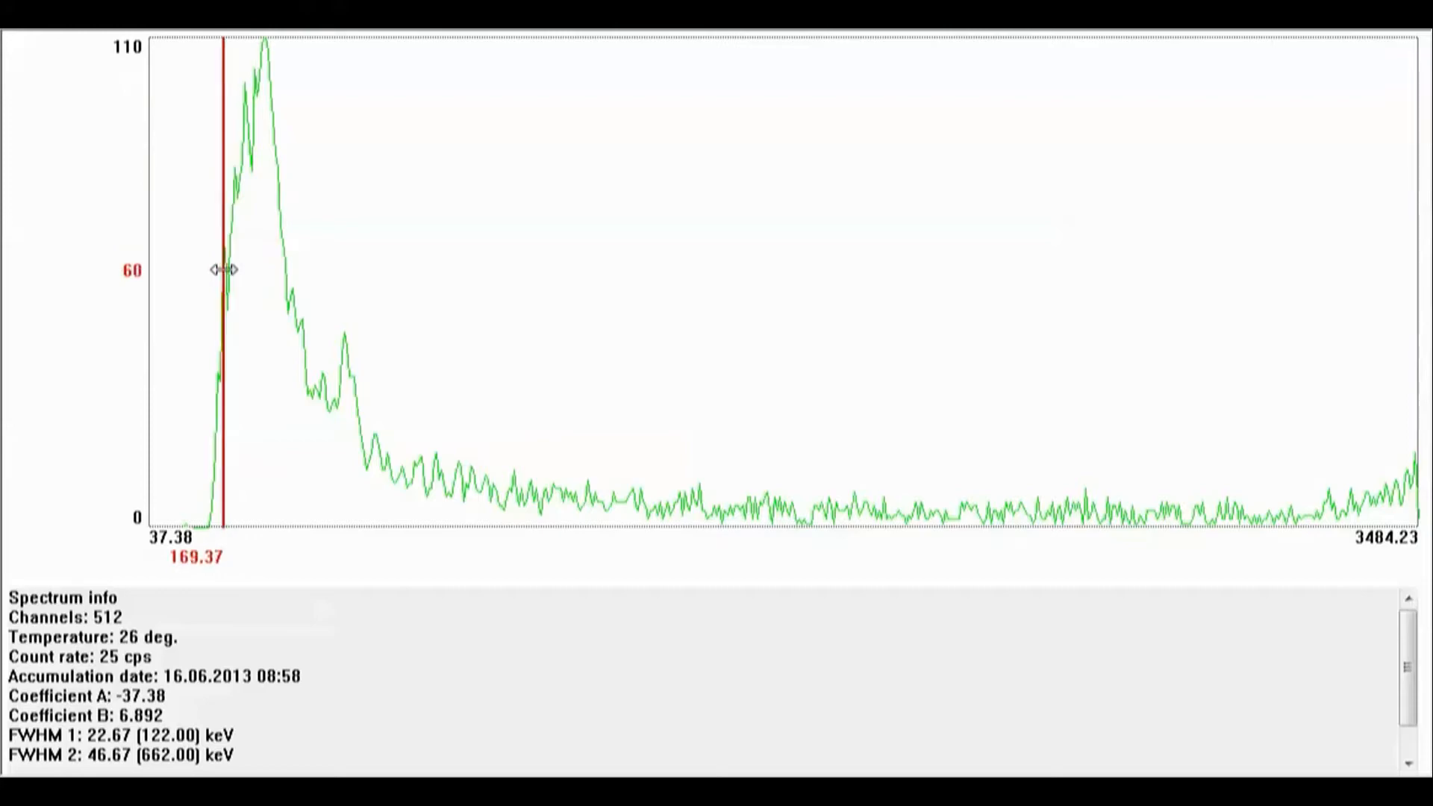
drag(223, 271, 188, 276)
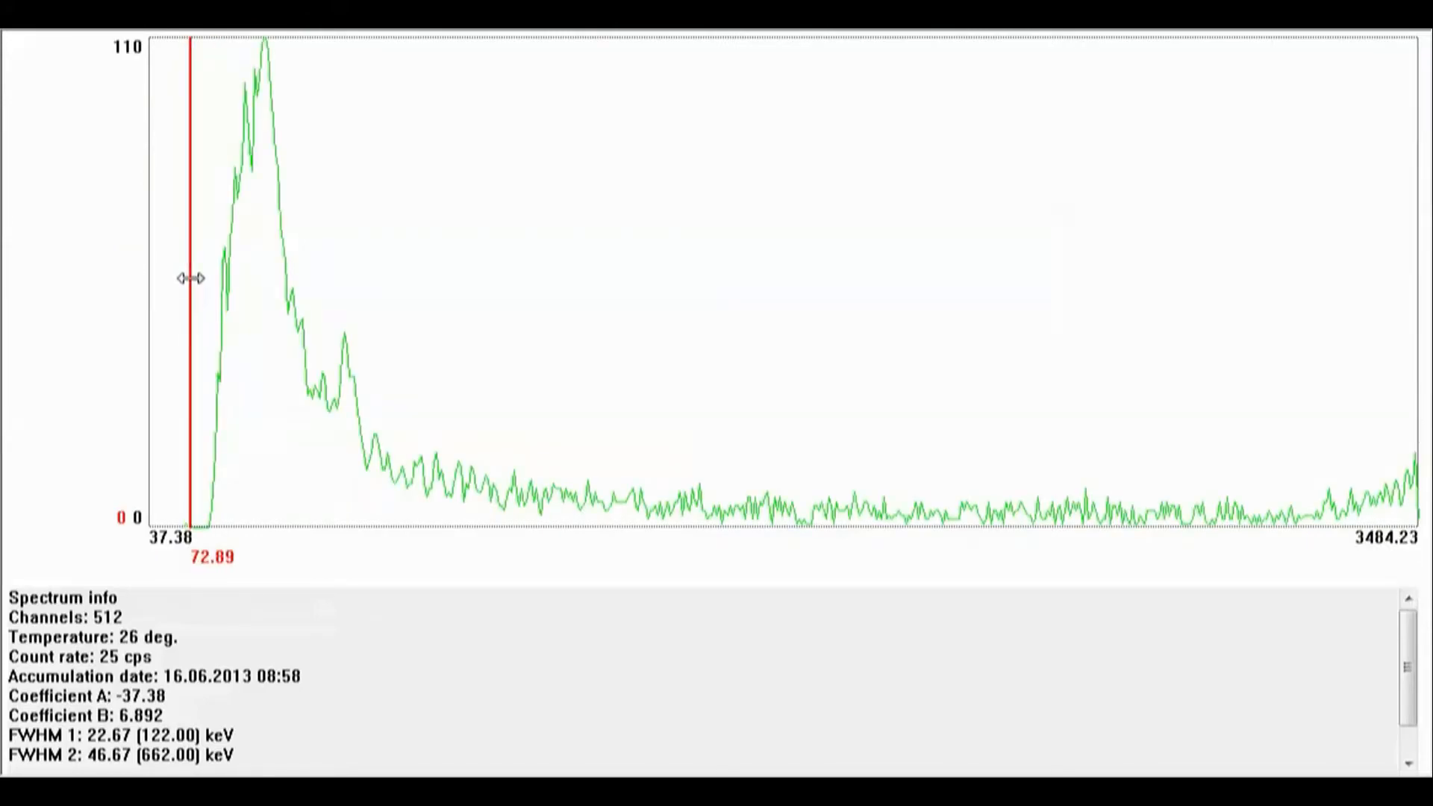
mouse_move(203, 303)
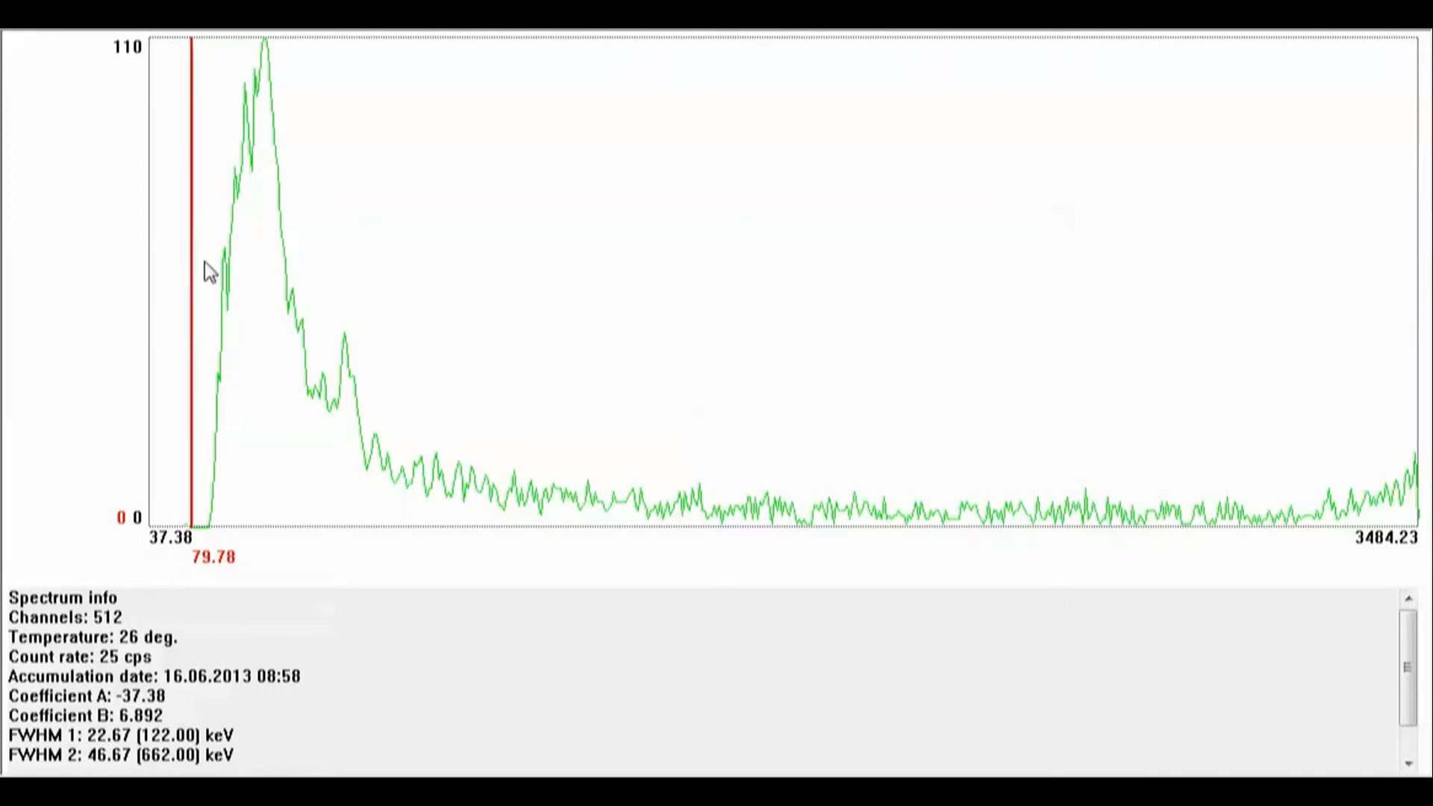
mouse_move(279, 301)
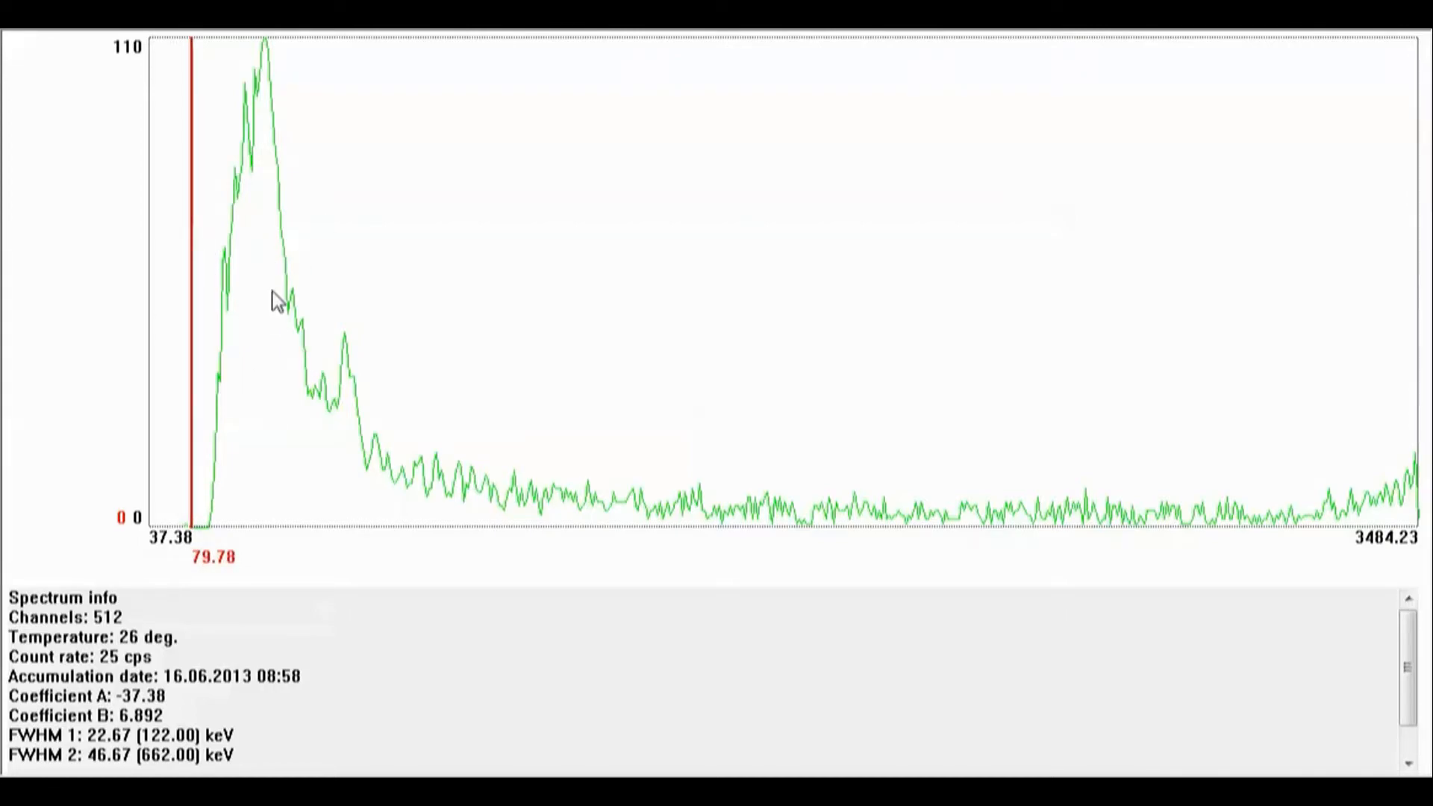
Read the main peak's top, then leave the cursor in the flat tail at 2009.43 keV, 2 counts
click(271, 284)
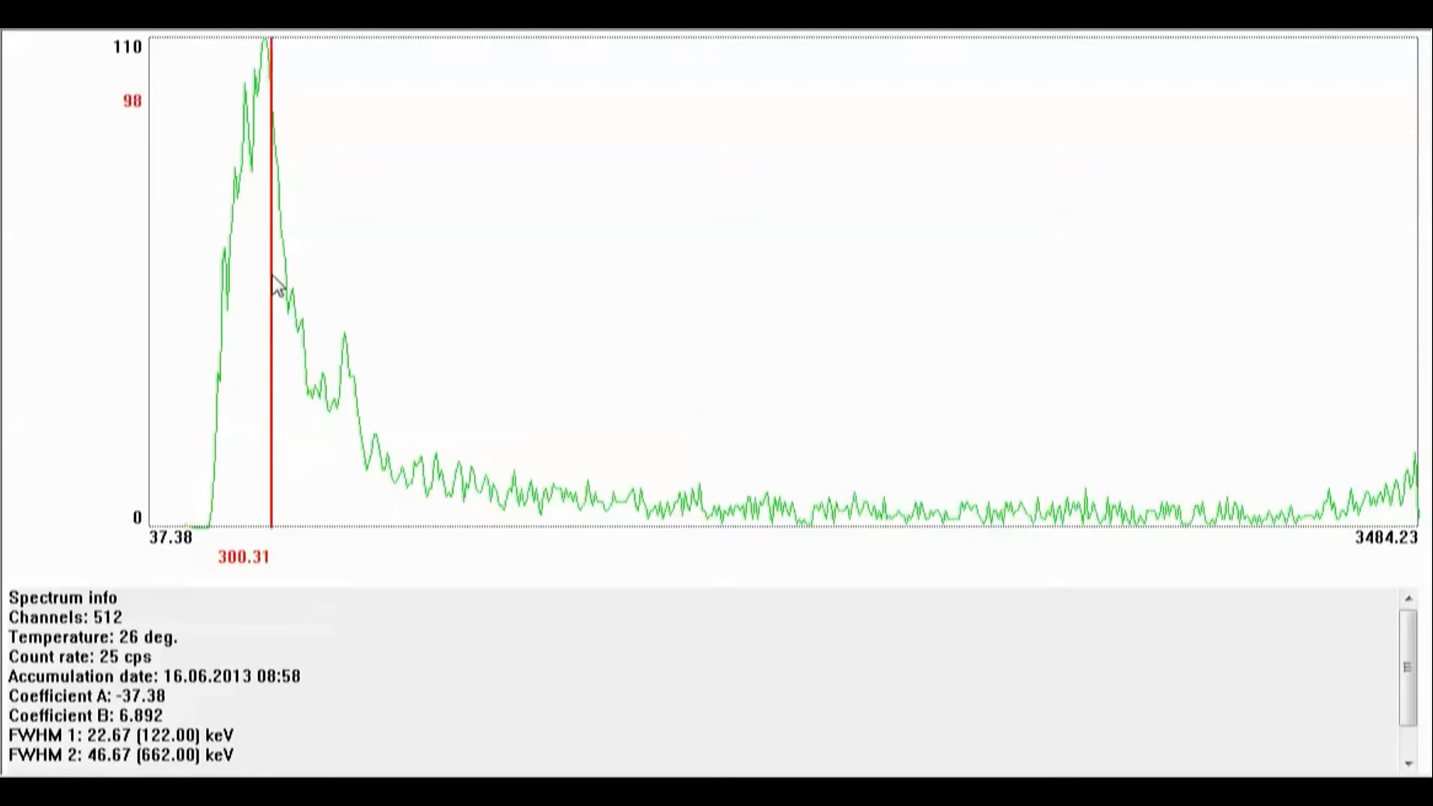
drag(271, 277, 239, 278)
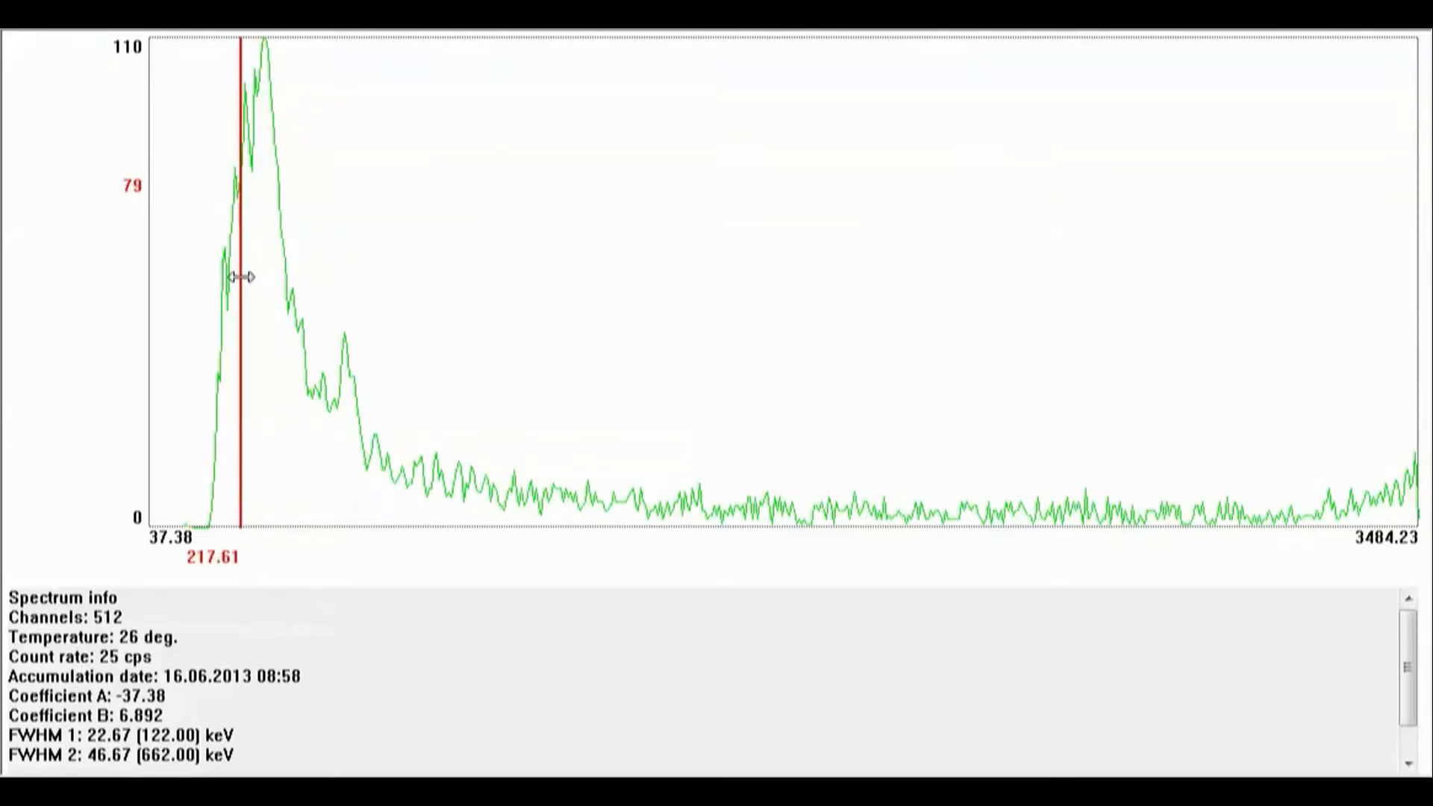
drag(238, 278, 267, 291)
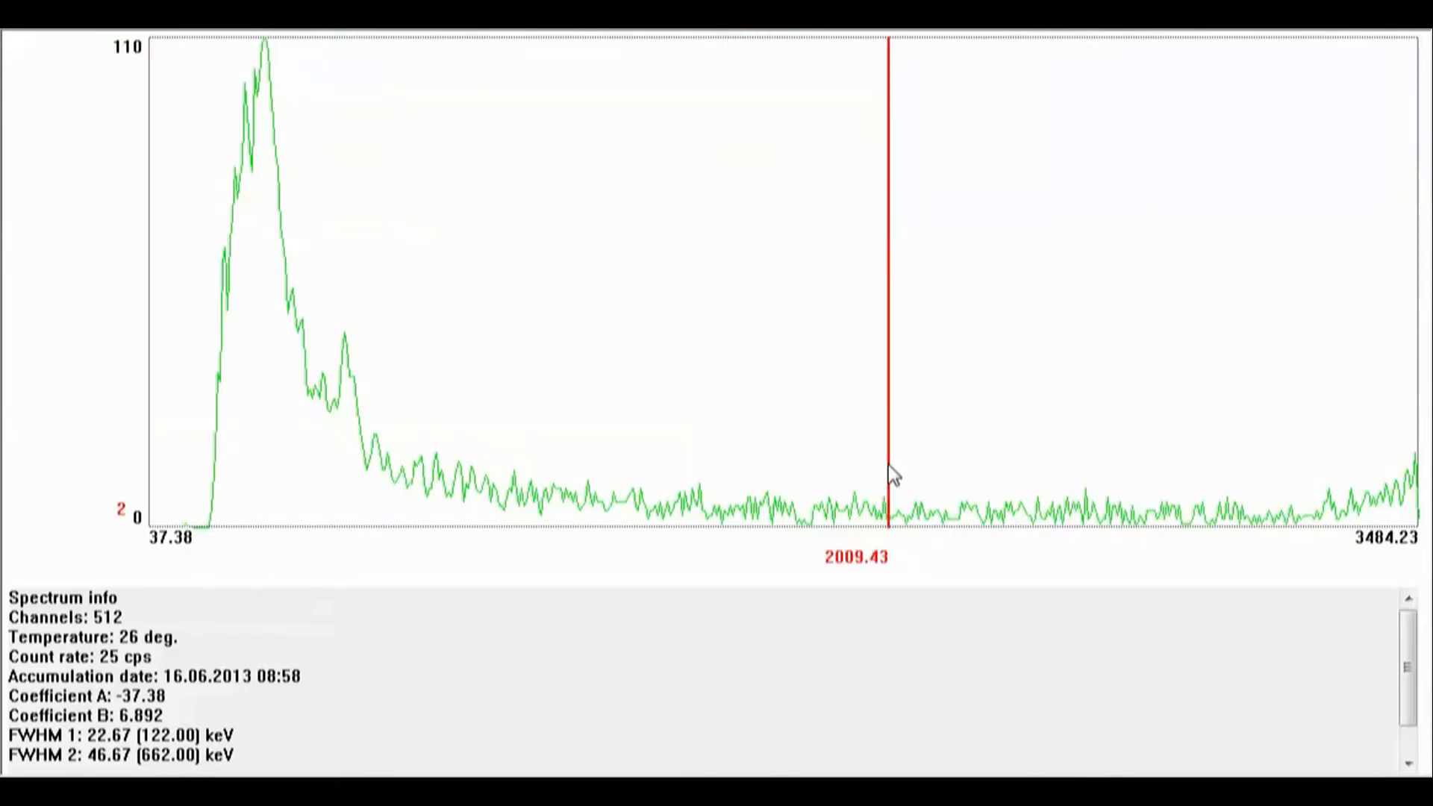
Set the red cursor just right of the smaller peak at 665.57 keV, reading 14 counts
click(588, 434)
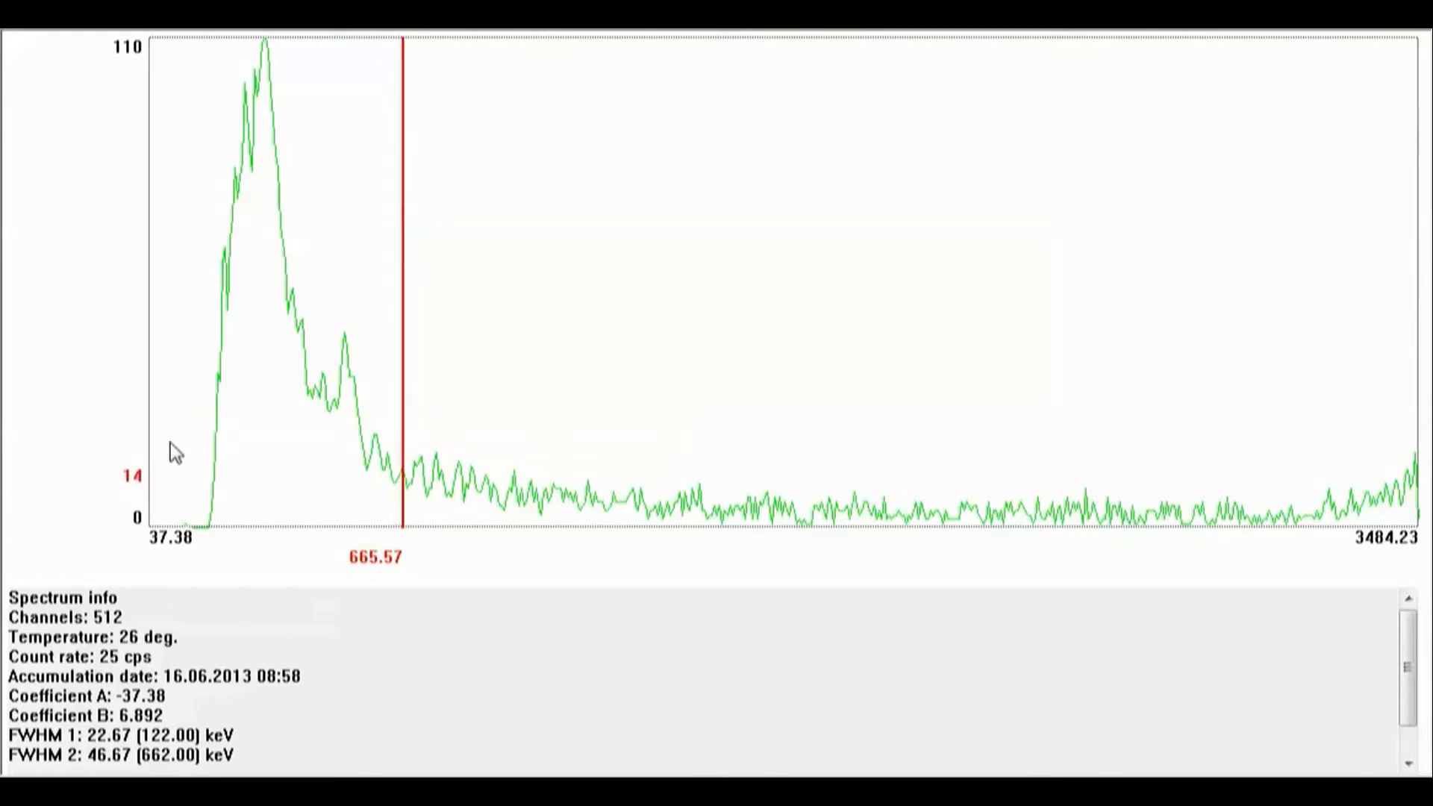
mouse_move(516, 507)
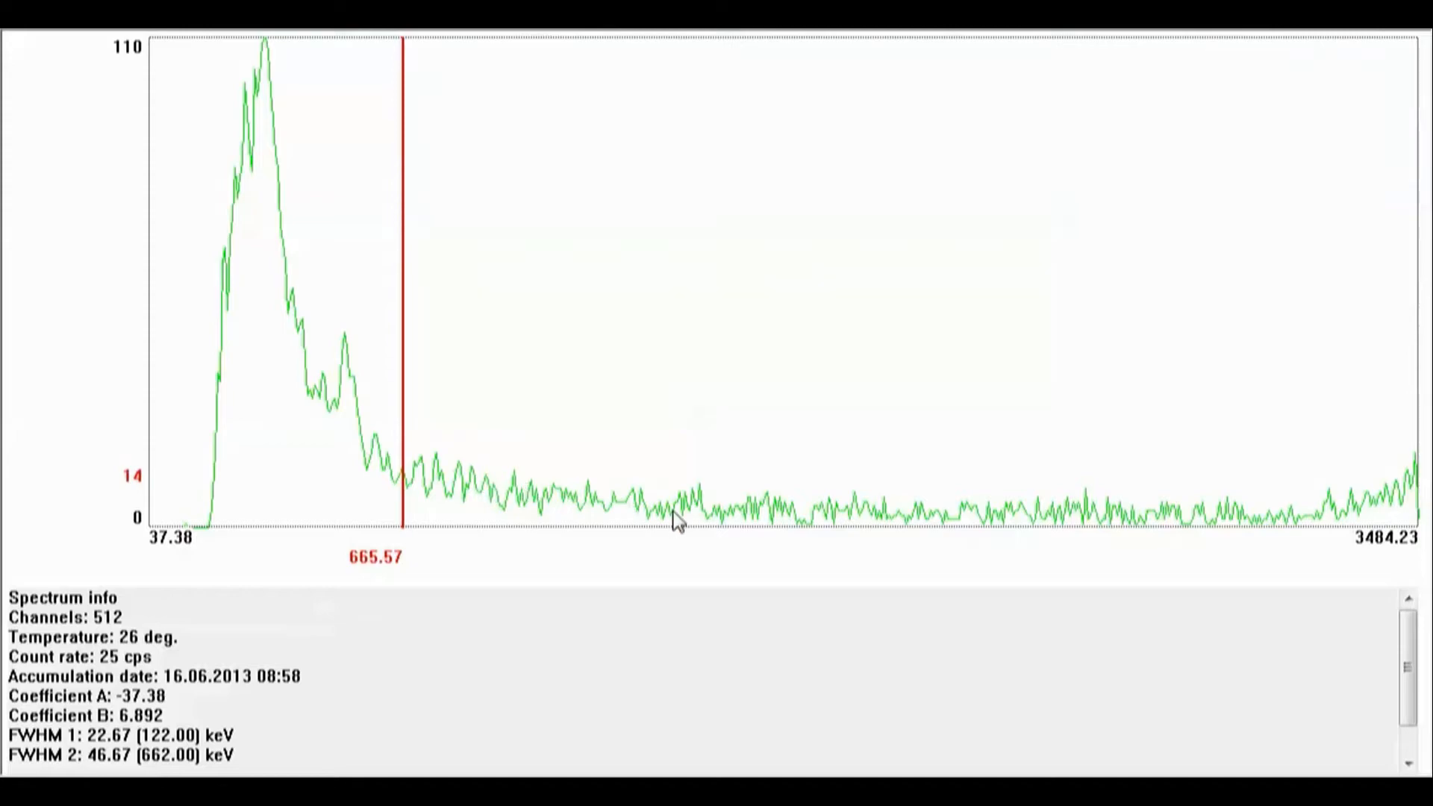
mouse_move(421, 470)
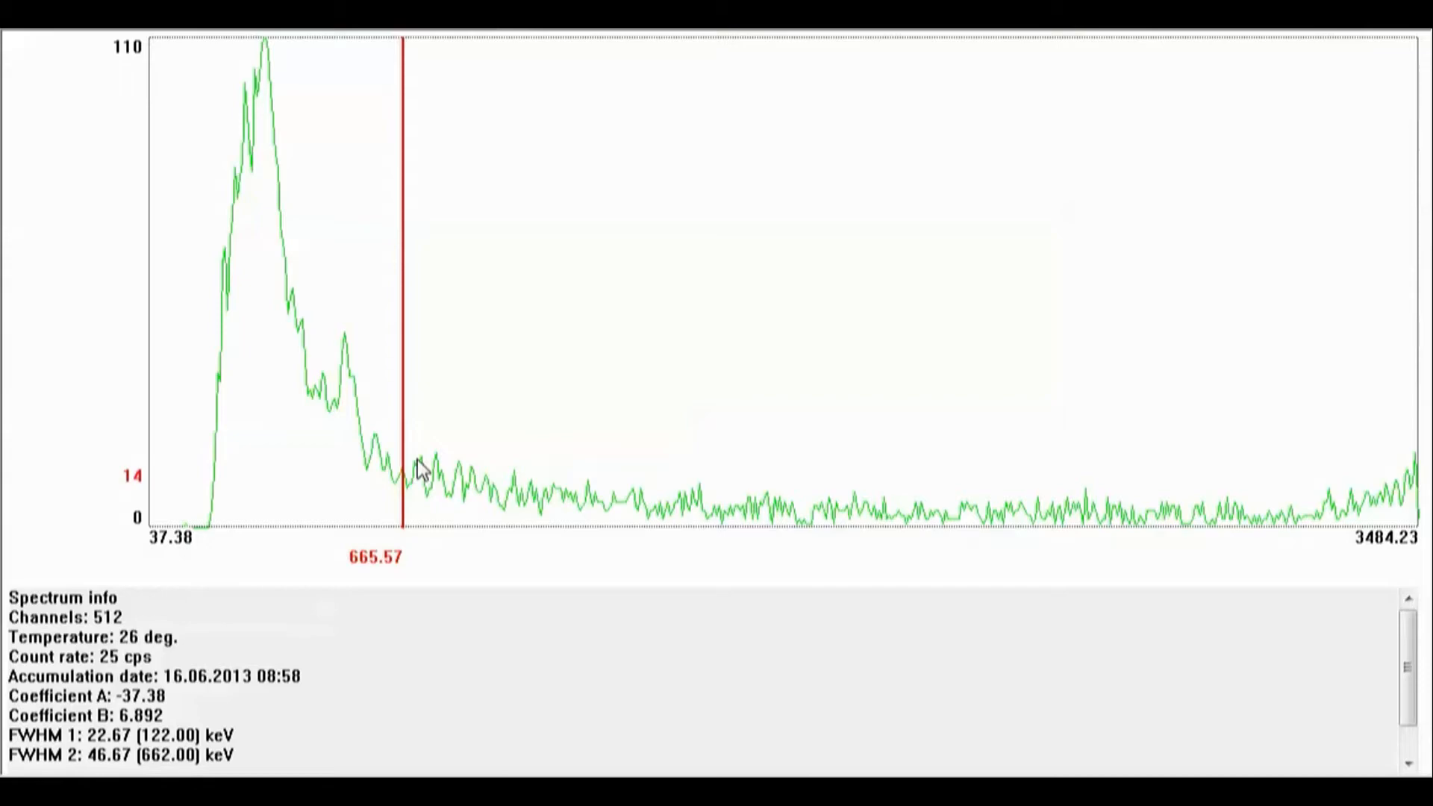
mouse_move(783, 316)
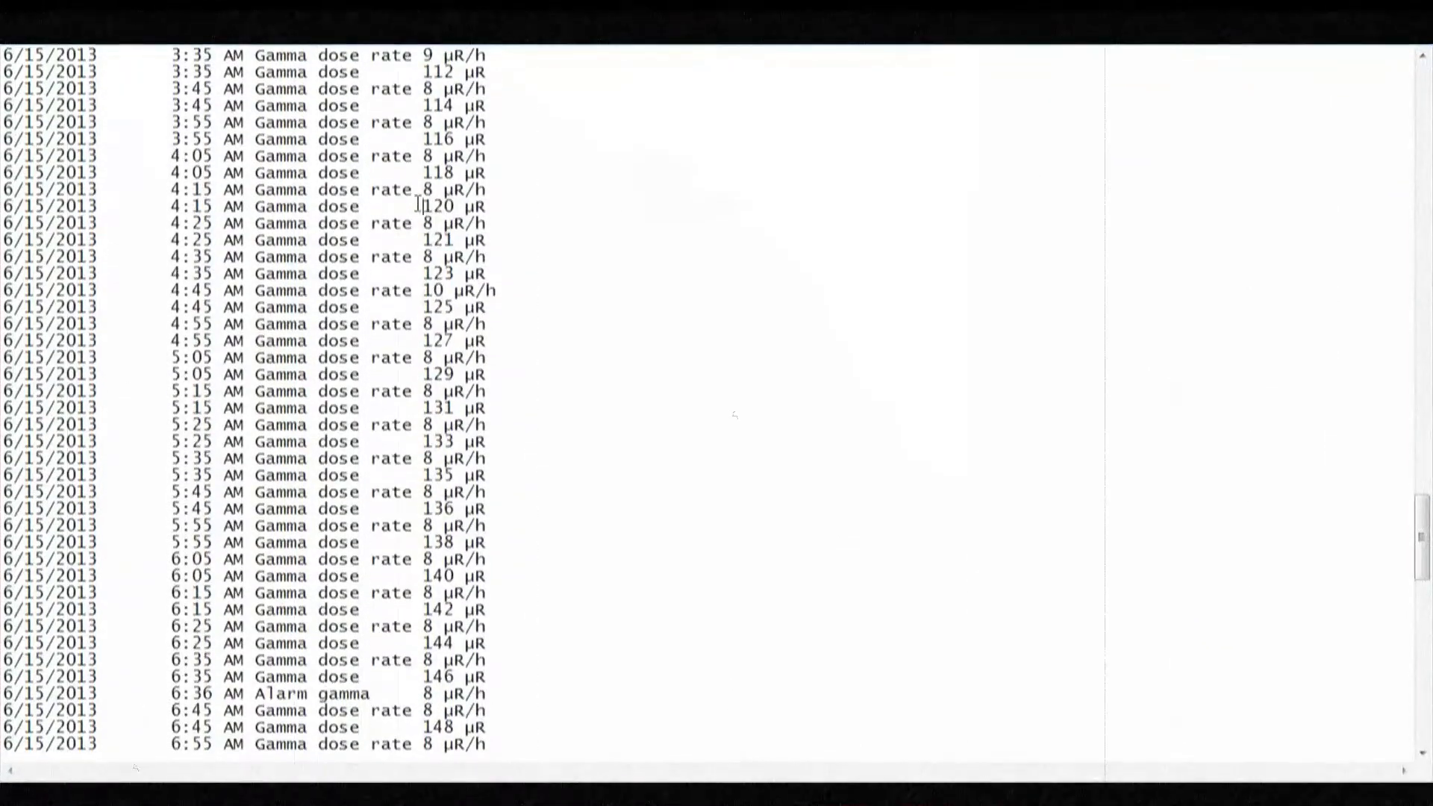
Scroll the dosimeter log to the 4:15–7:35 AM entries with the 6:36 and 7:22 AM gamma alarms
scroll(down, 3)
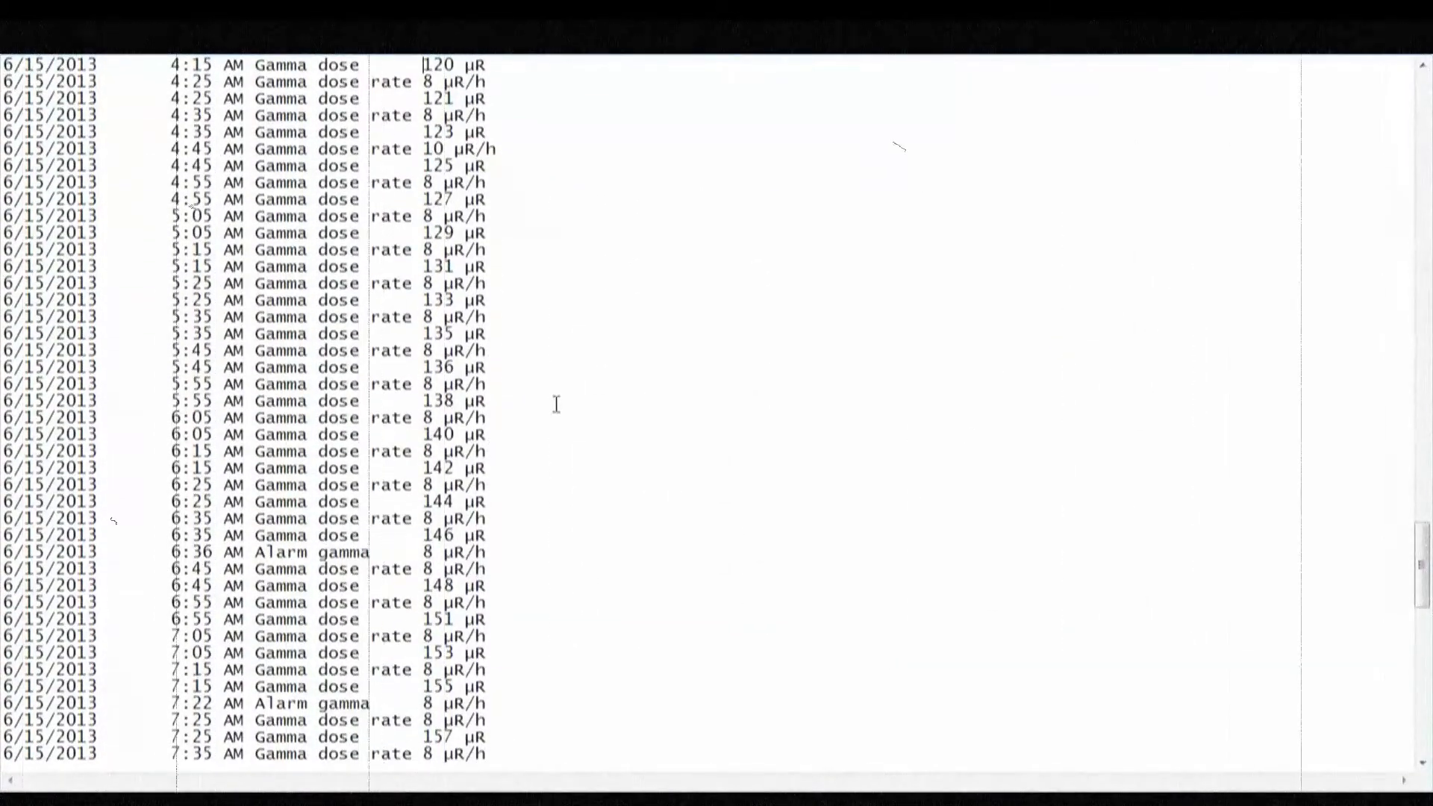
scroll(up, 3)
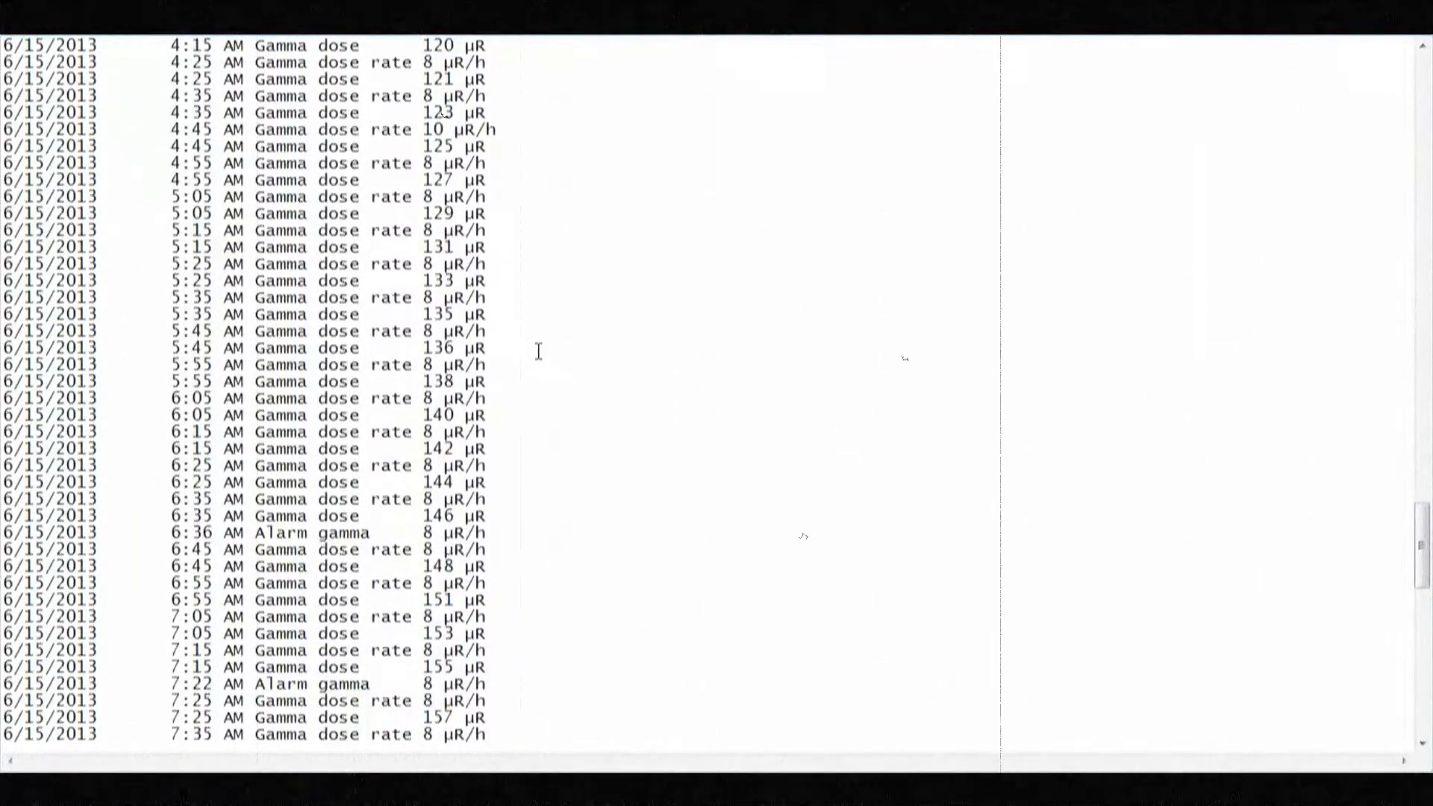
scroll(down, 3)
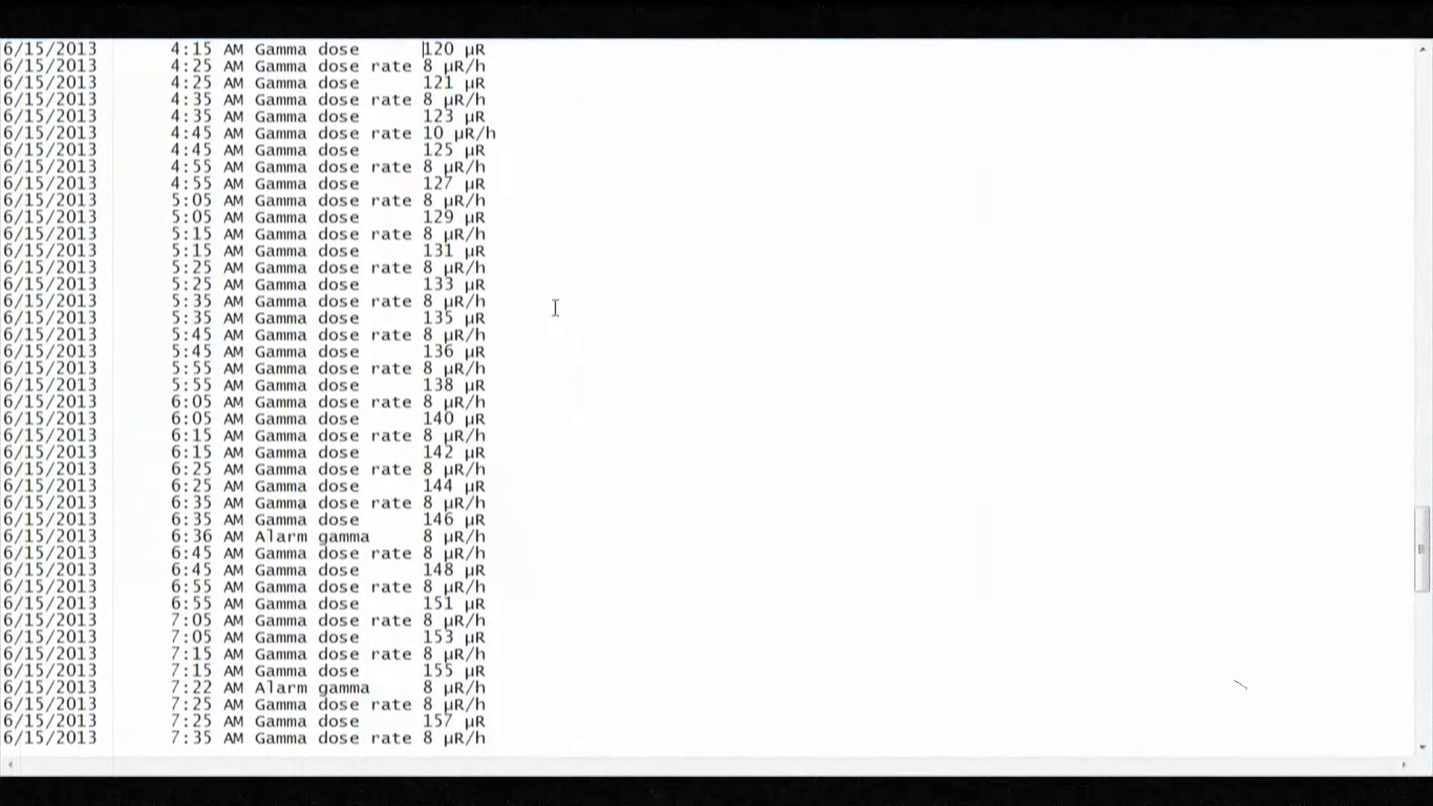
scroll(up, 3)
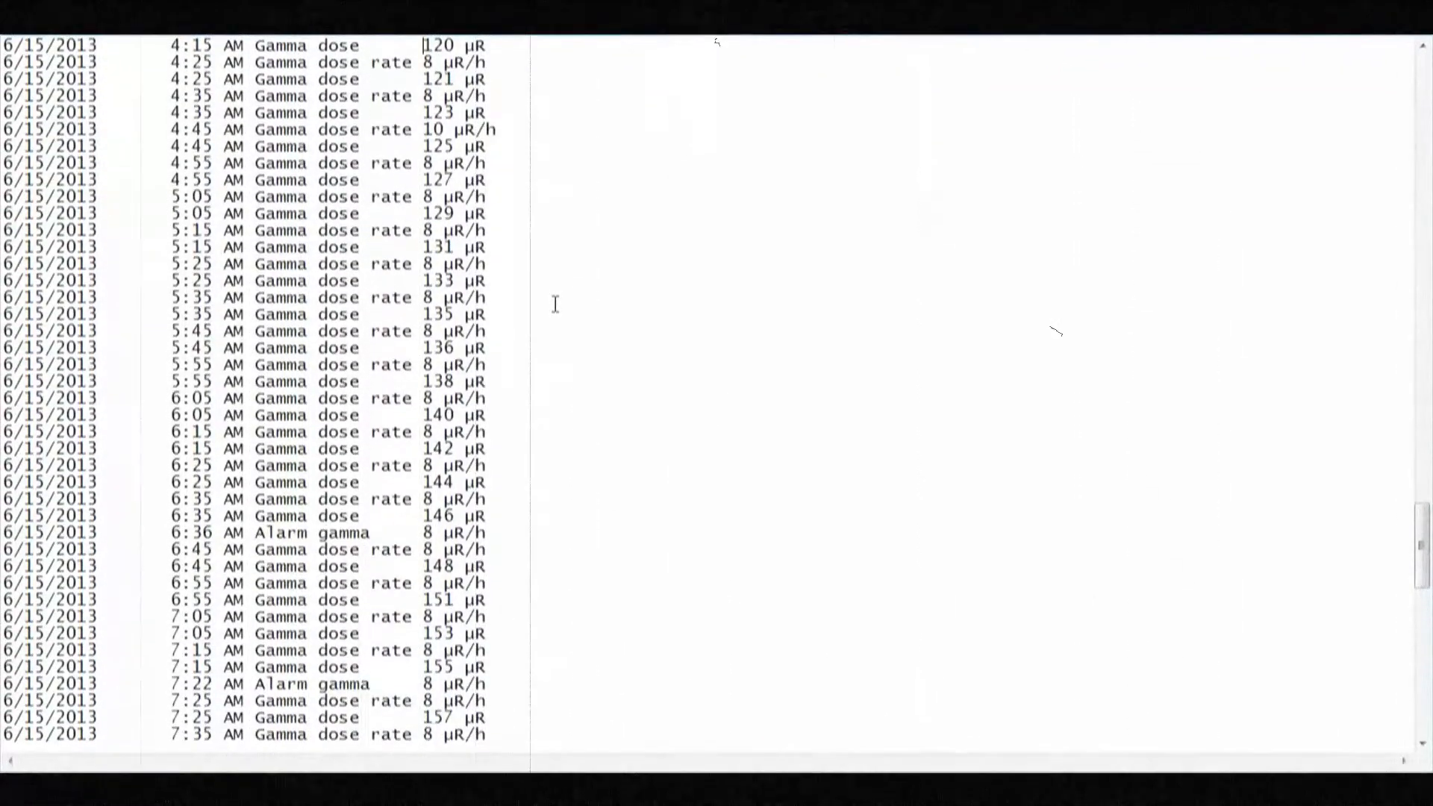
scroll(down, 3)
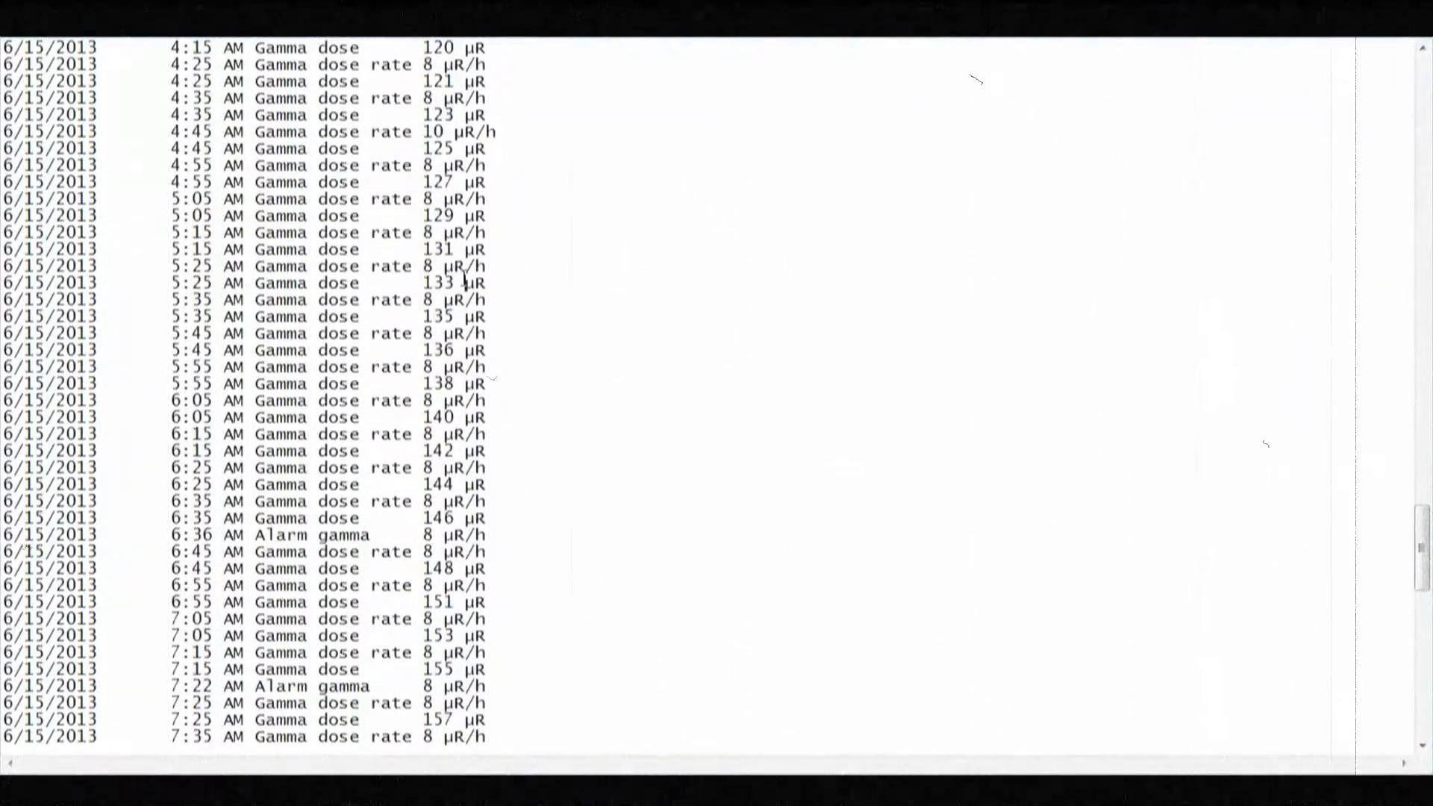
Scroll to the 11:16 AM 437 µR/h threshold entry and select the 10:05–10:35 AM lines
scroll(down, 3)
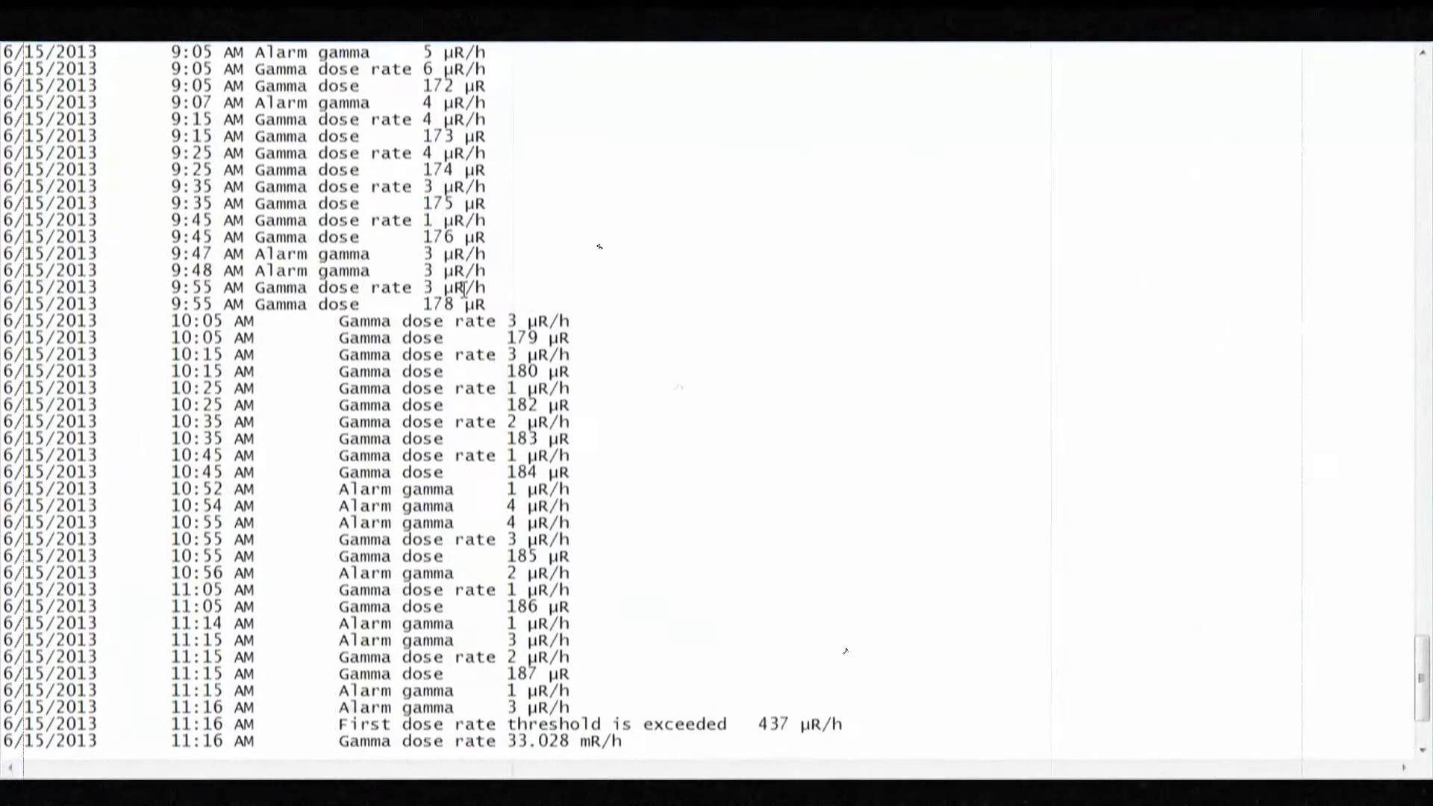
scroll(up, 3)
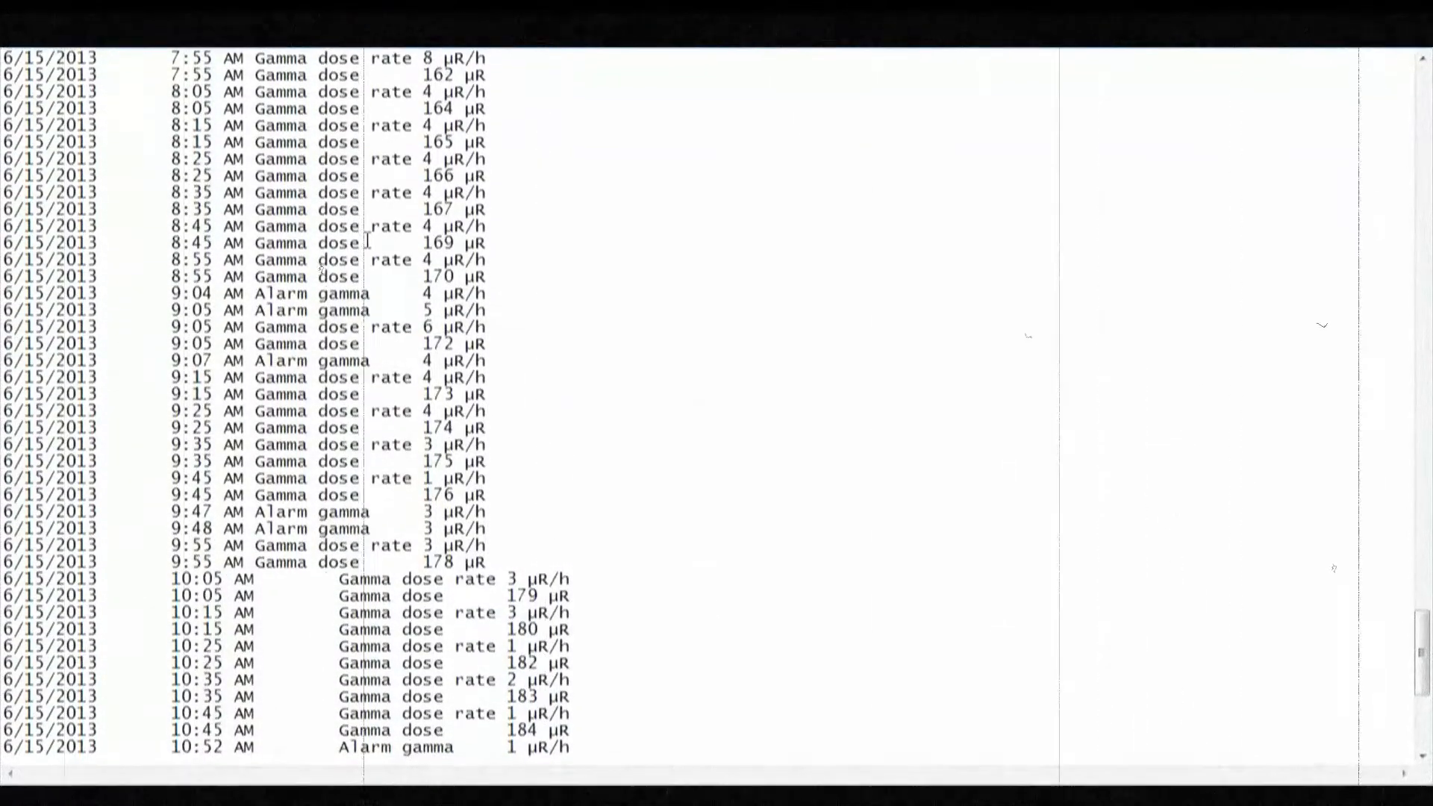
scroll(down, 3)
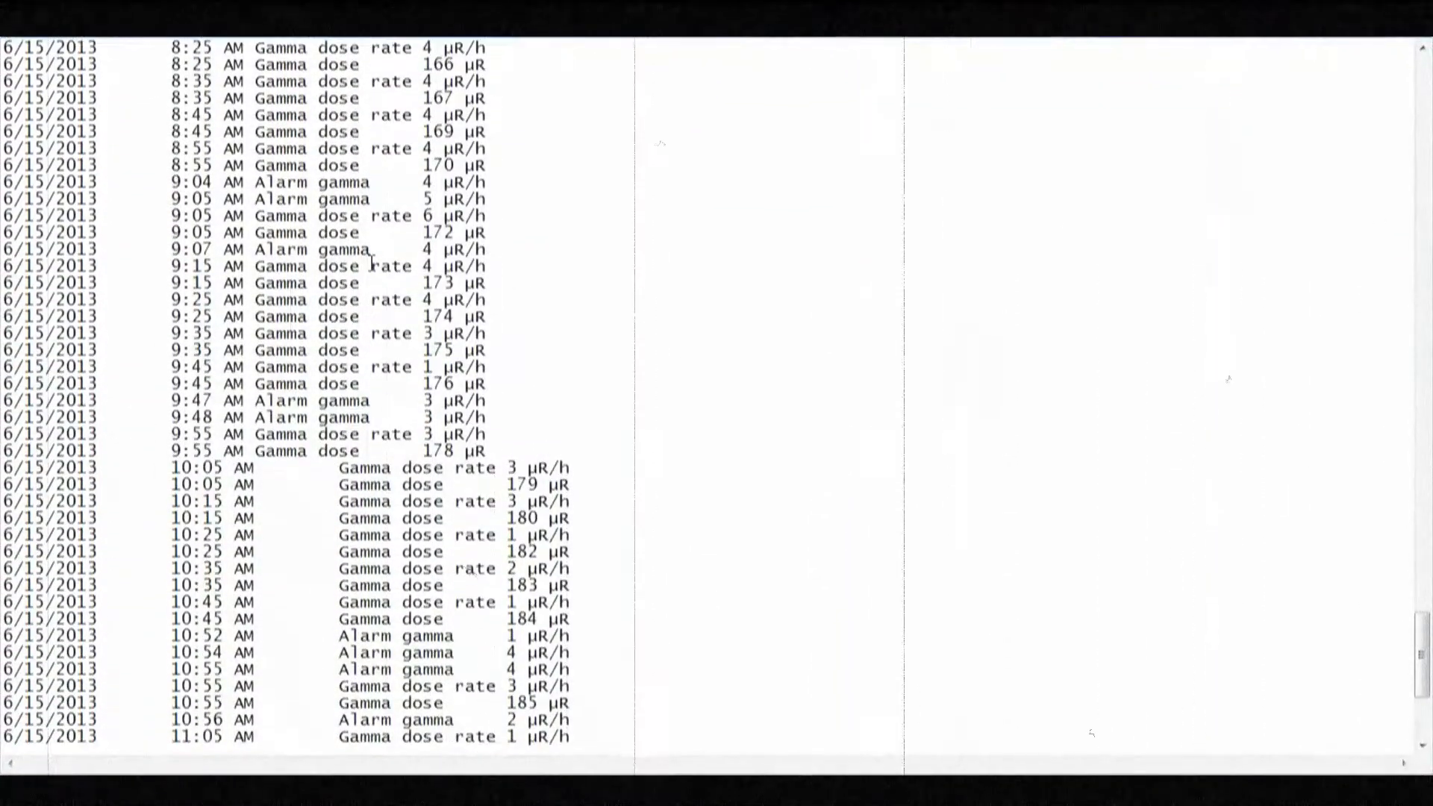
scroll(down, 3)
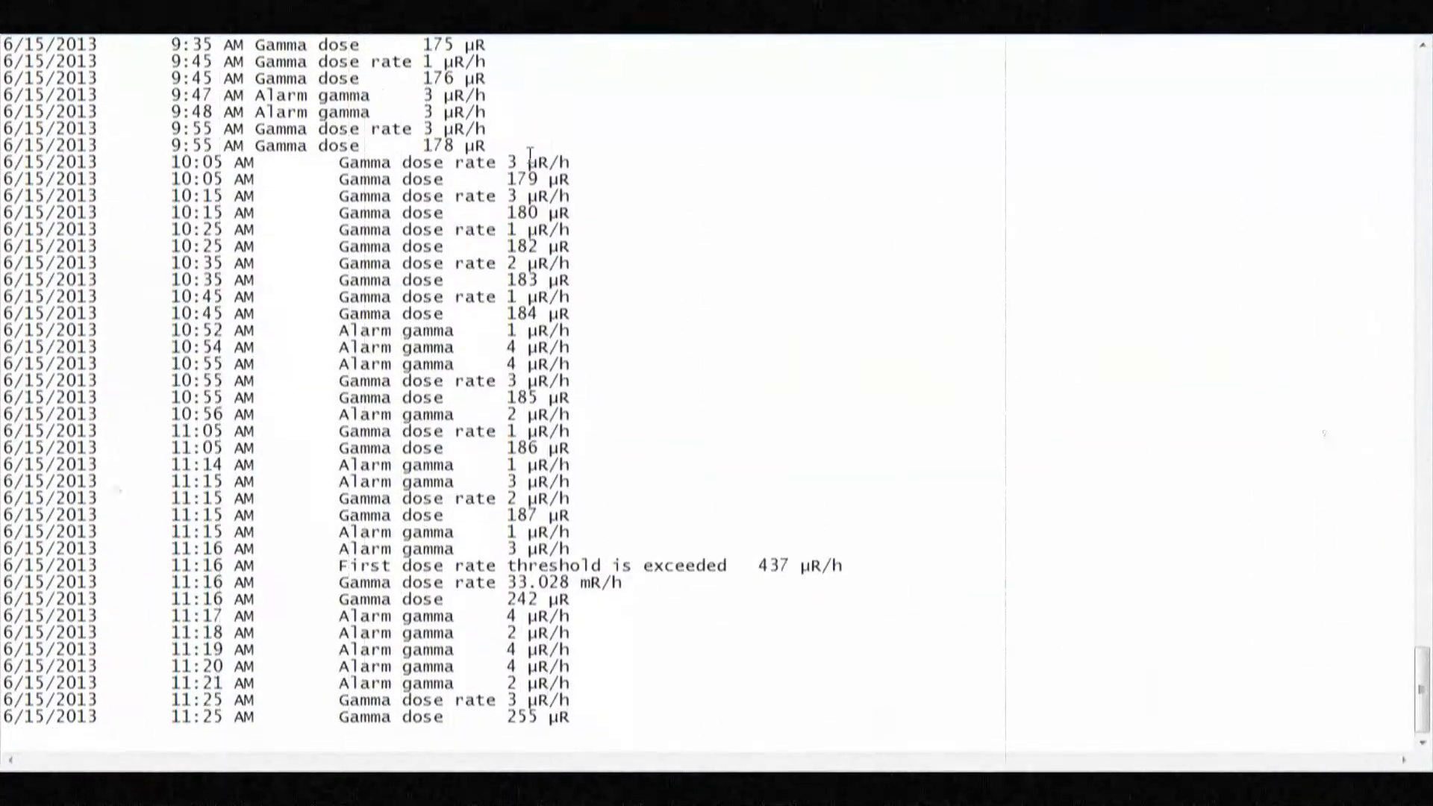
drag(55, 163, 568, 263)
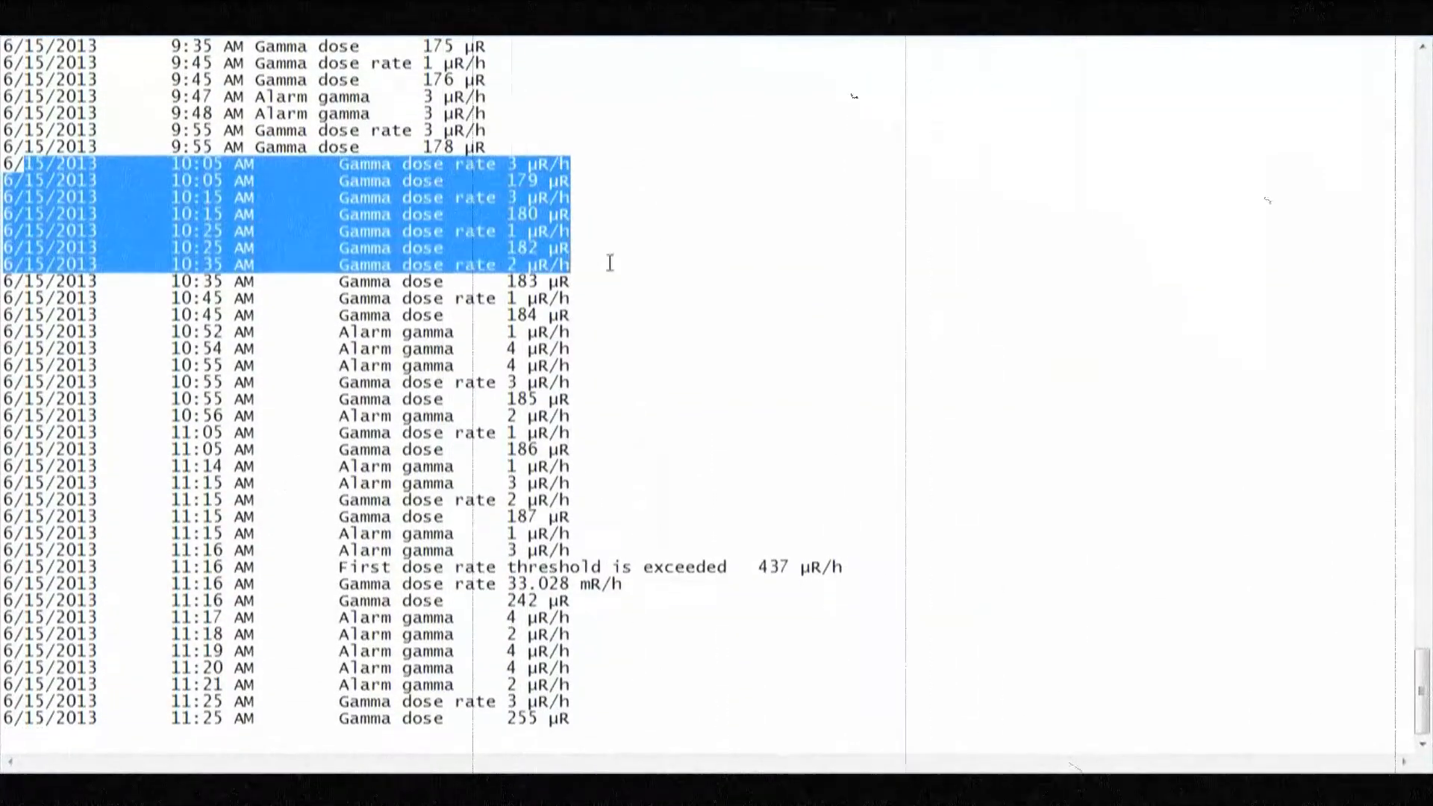